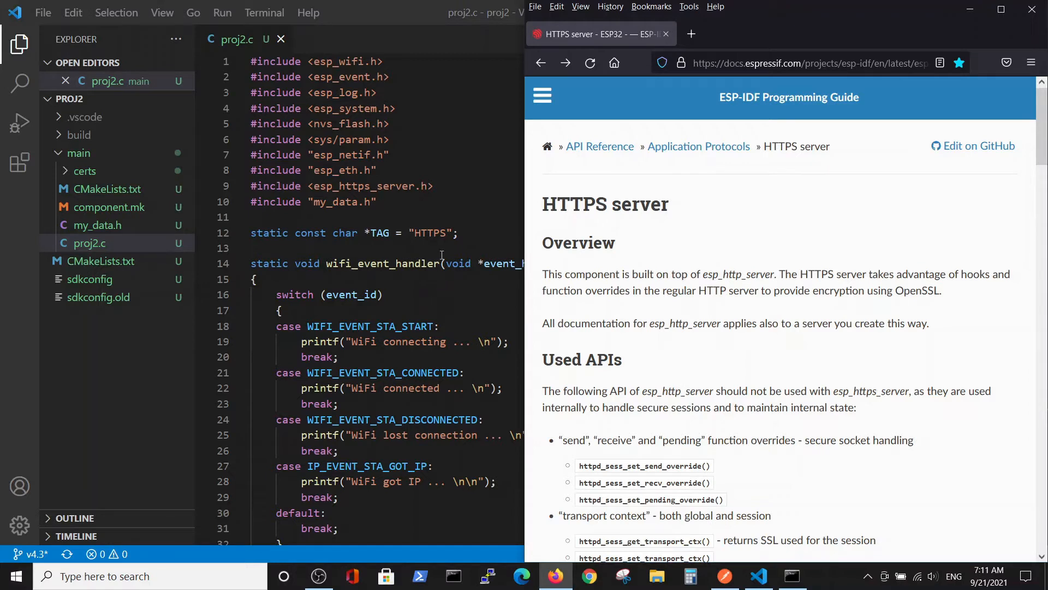
pyautogui.moveTo(137, 171)
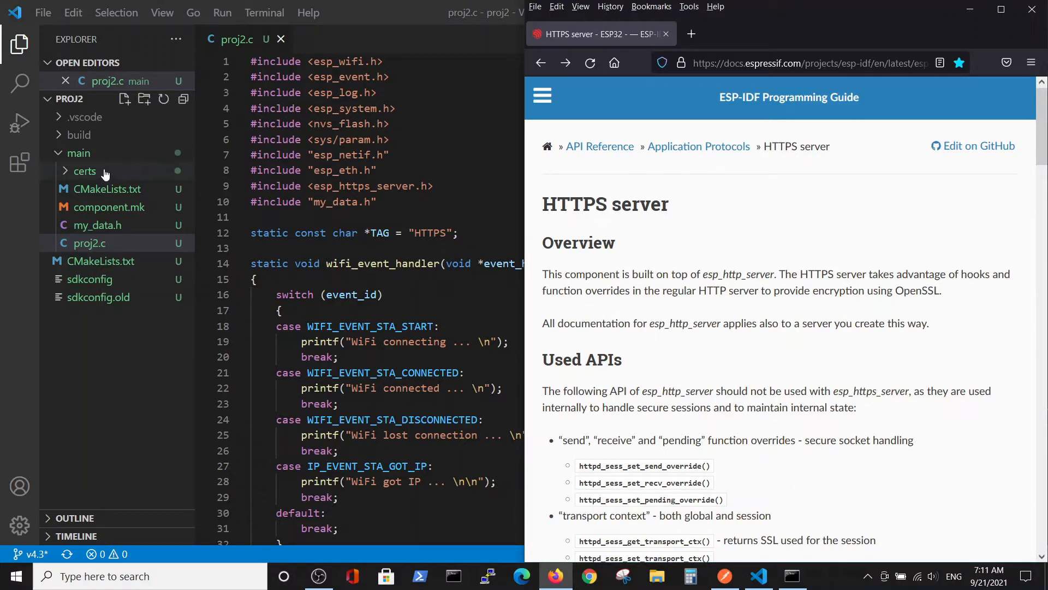
pyautogui.moveTo(85, 171)
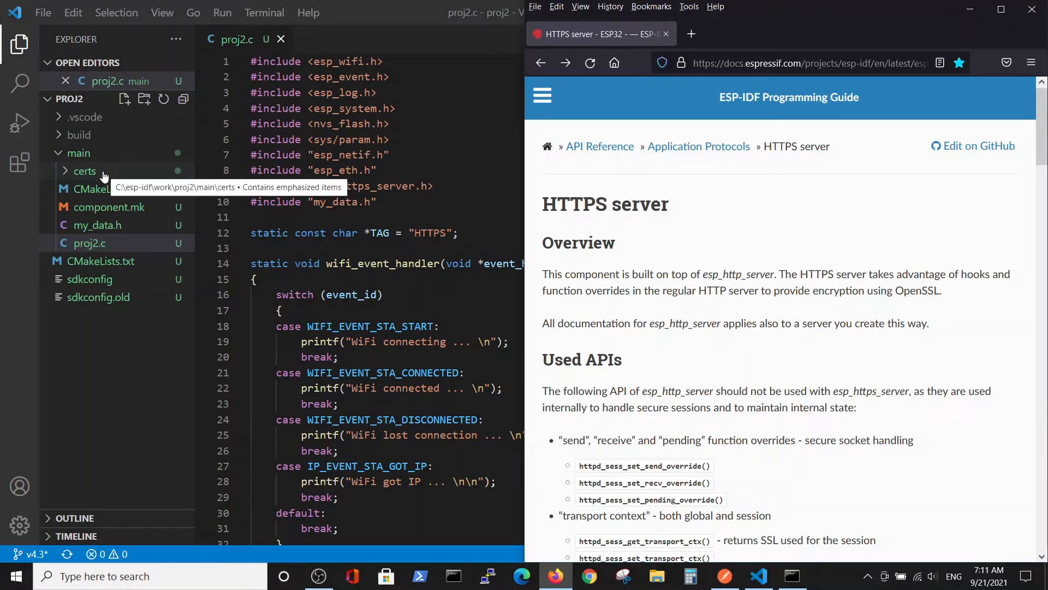
pyautogui.moveTo(914, 316)
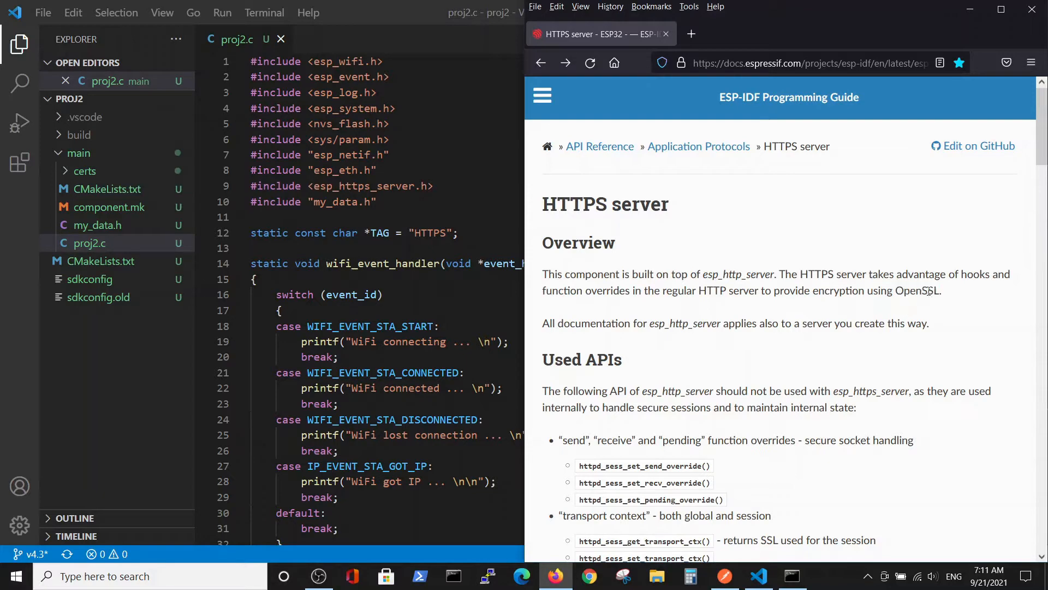
pyautogui.moveTo(85, 173)
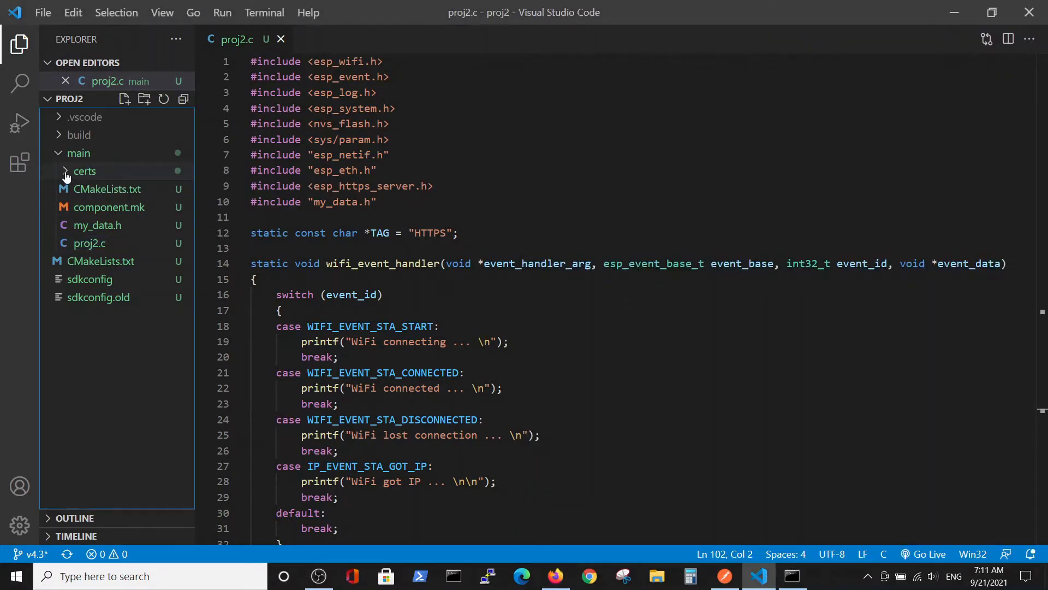
# Inspect the certs folder (cacert.pem, prvtkey.pem) and select the esp_https_server.h include line.
pyautogui.click(85, 170)
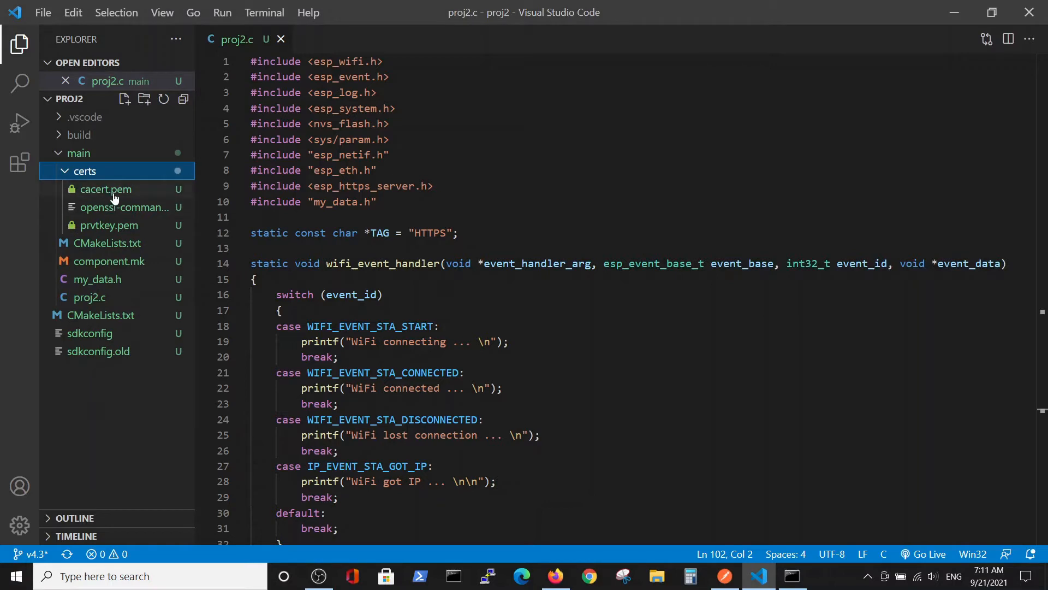
pyautogui.moveTo(80, 190)
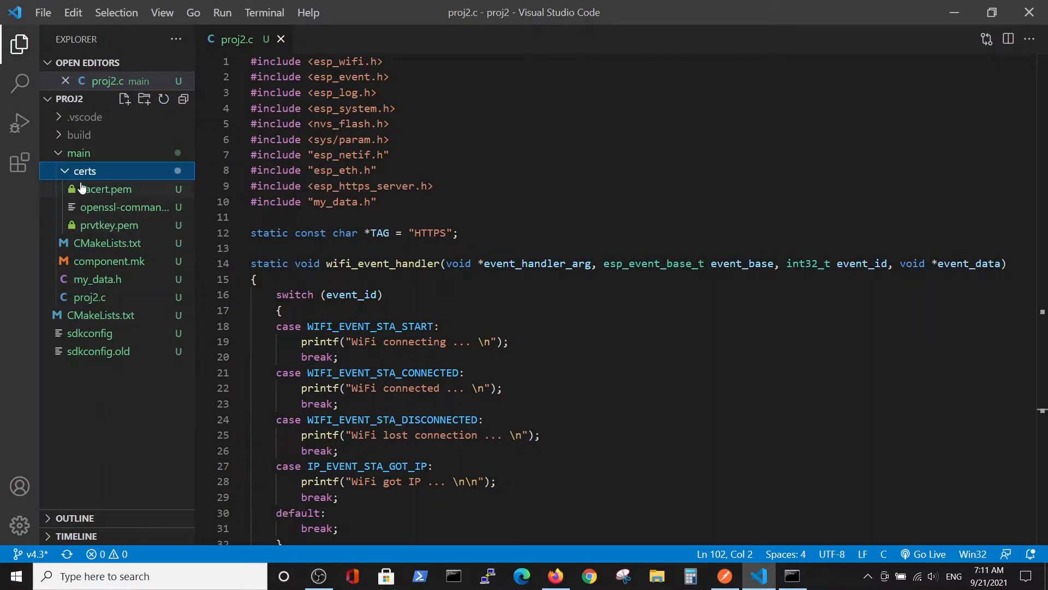
pyautogui.click(85, 170)
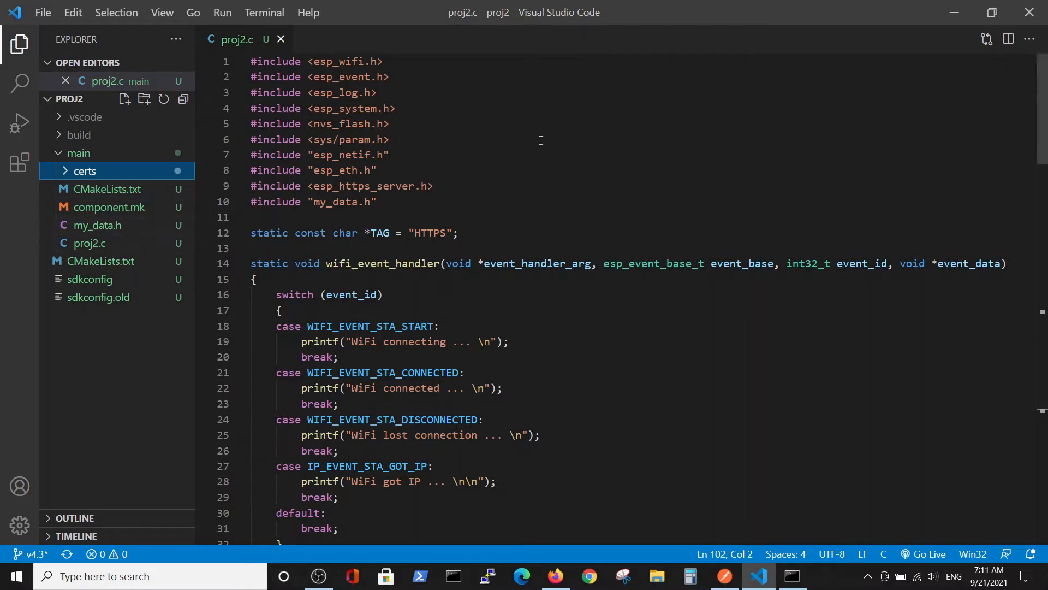
pyautogui.moveTo(528, 114)
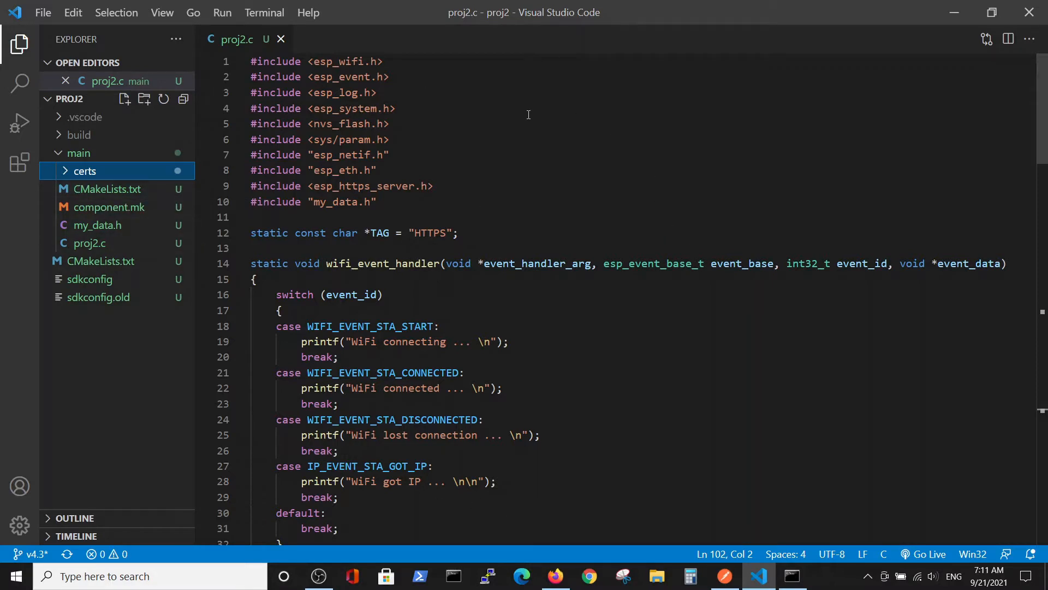
pyautogui.moveTo(557, 182)
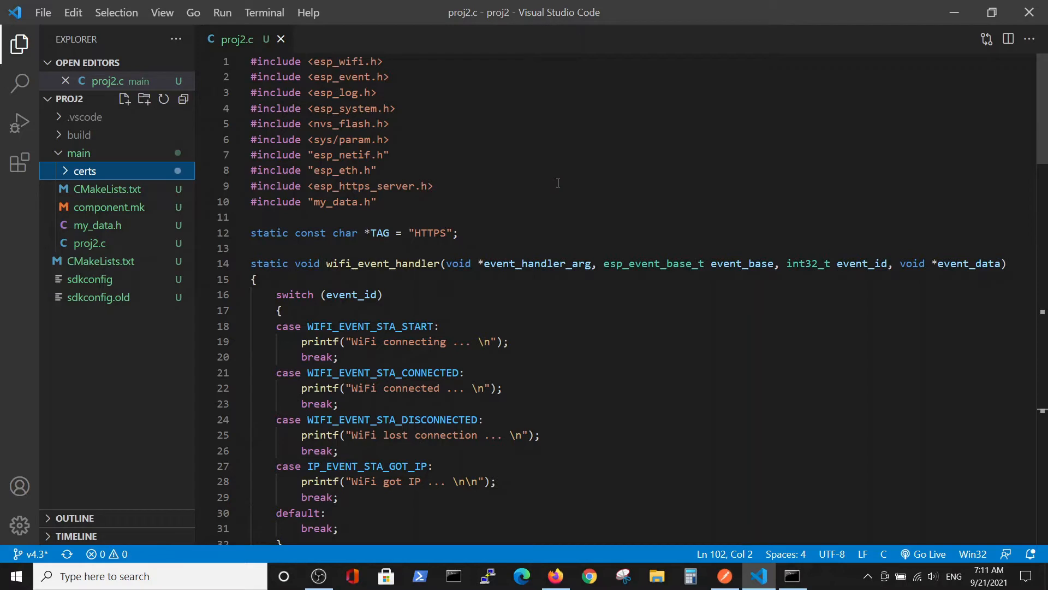
pyautogui.moveTo(497, 191)
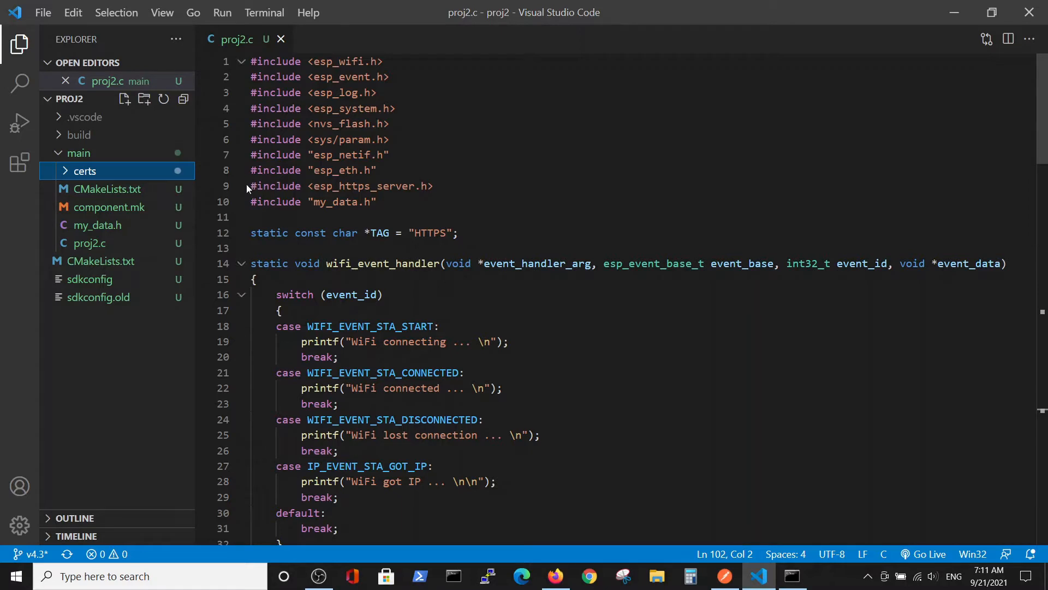
pyautogui.tripleClick(340, 185)
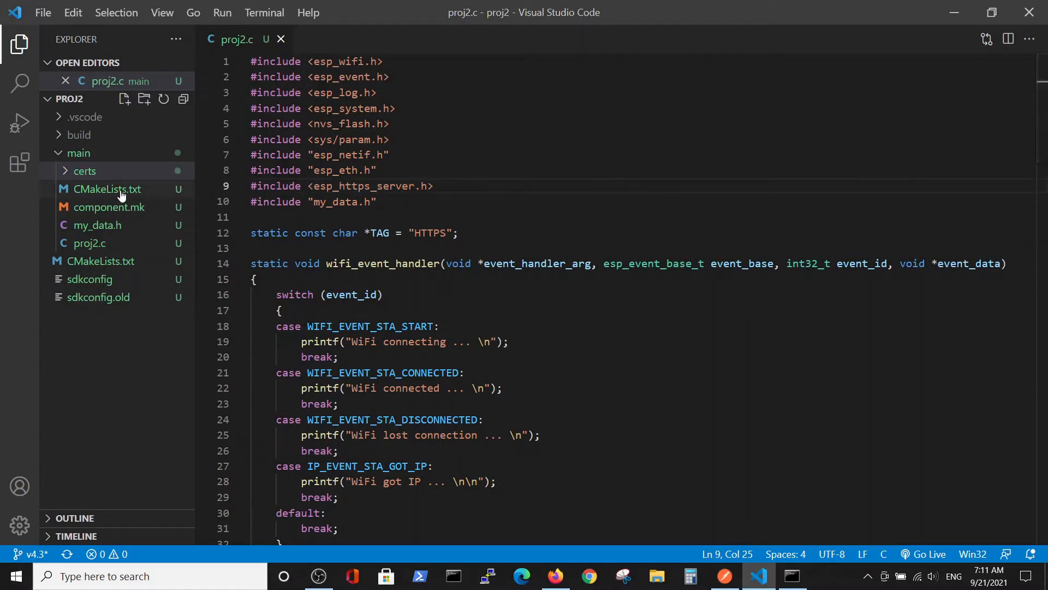
pyautogui.moveTo(115, 212)
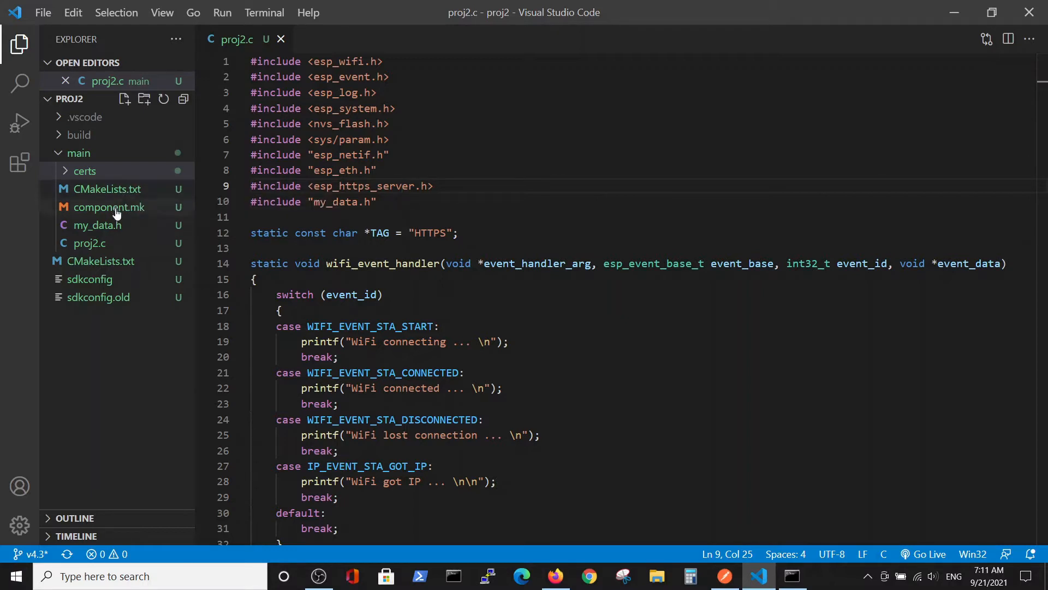
pyautogui.moveTo(108, 207)
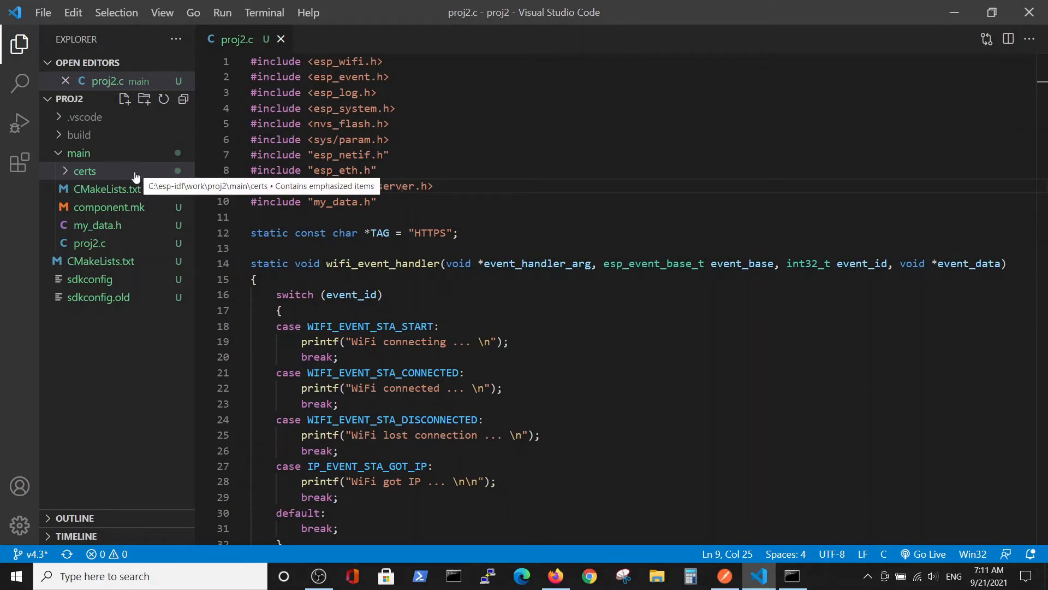
pyautogui.moveTo(100, 286)
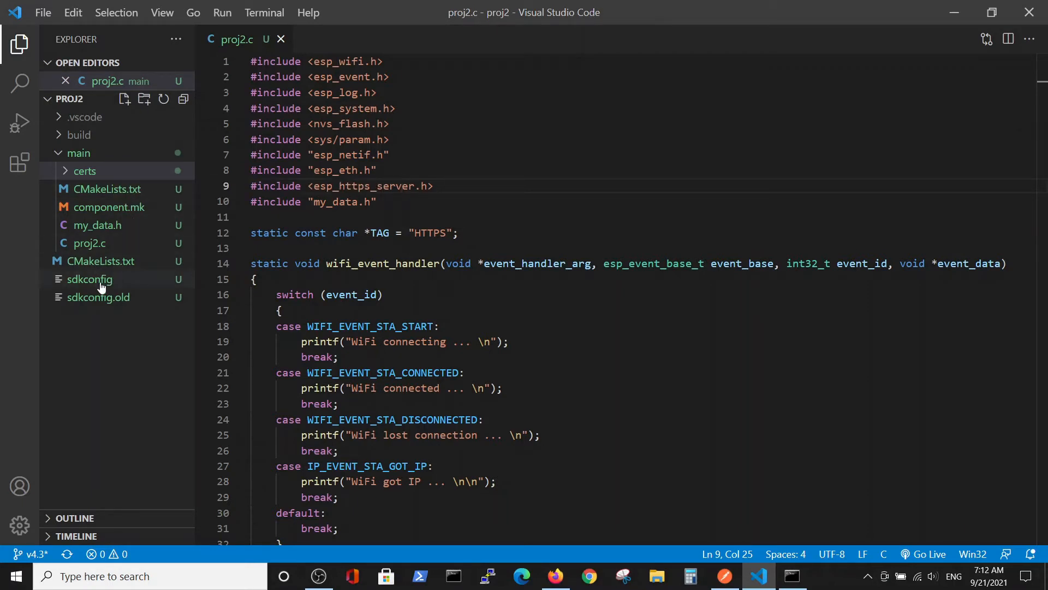
pyautogui.moveTo(89, 279)
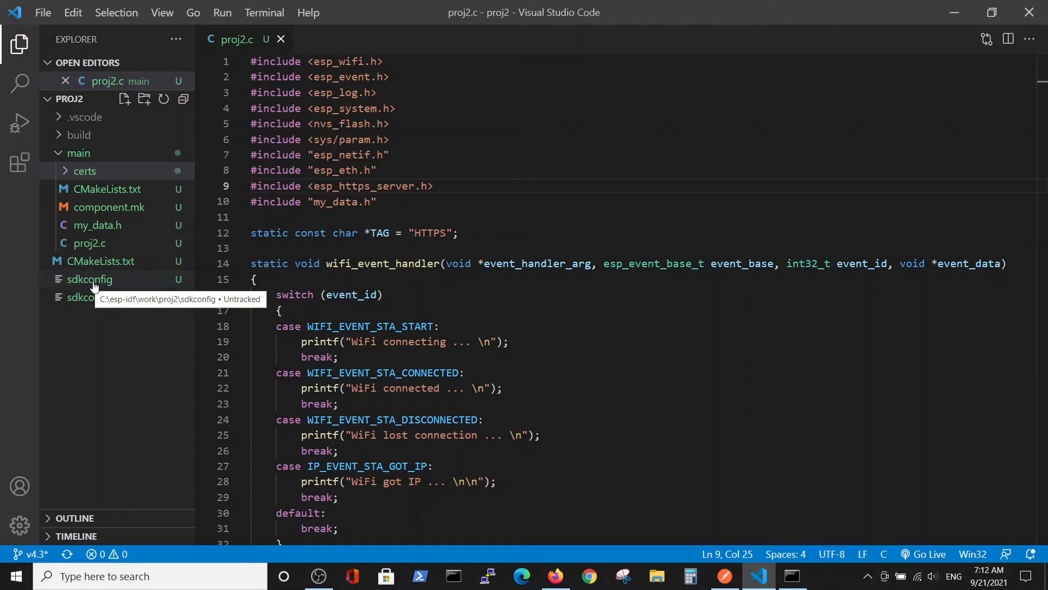
pyautogui.moveTo(230, 293)
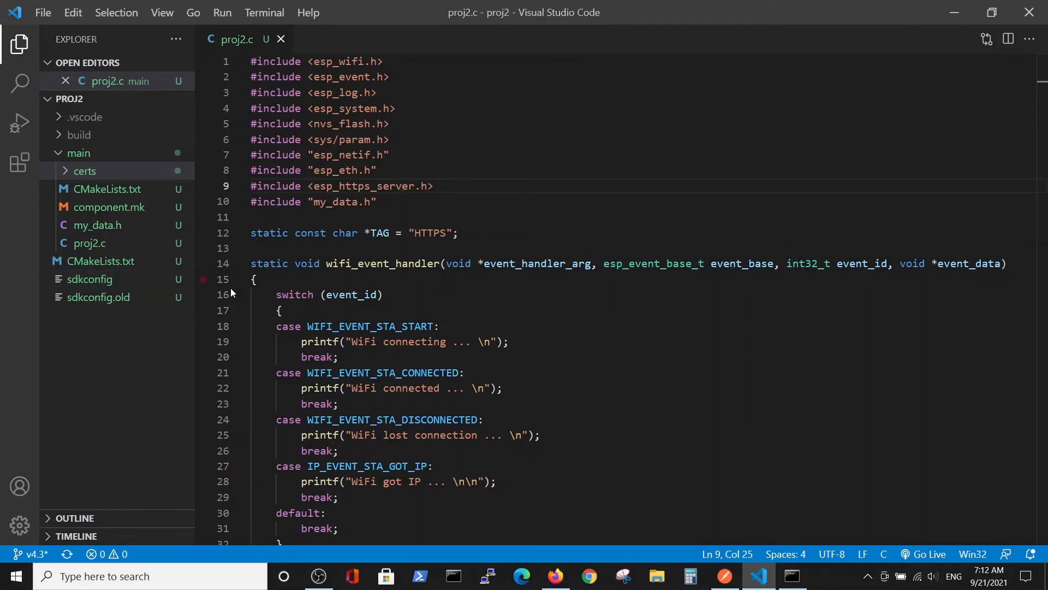
pyautogui.moveTo(356, 295)
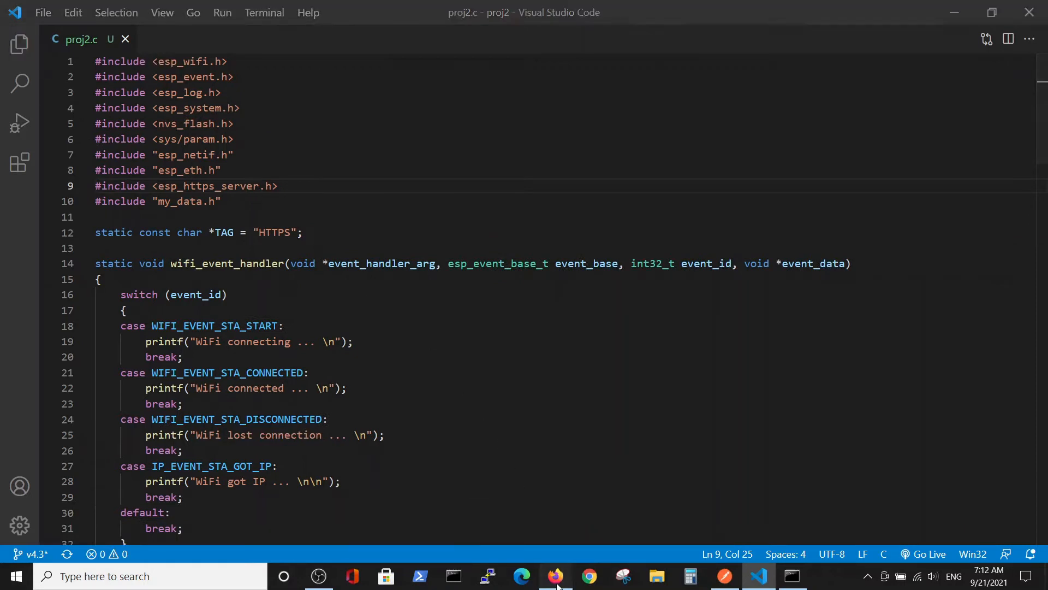
# Scroll the Firefox HTTPS server docs page down to its Usage section.
pyautogui.click(556, 575)
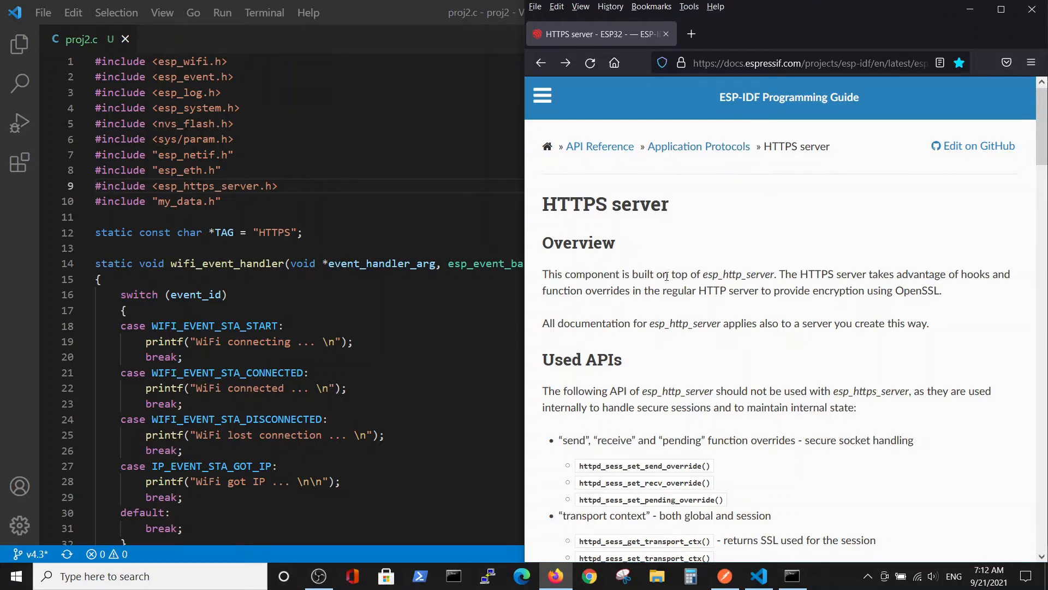
pyautogui.scroll(-3)
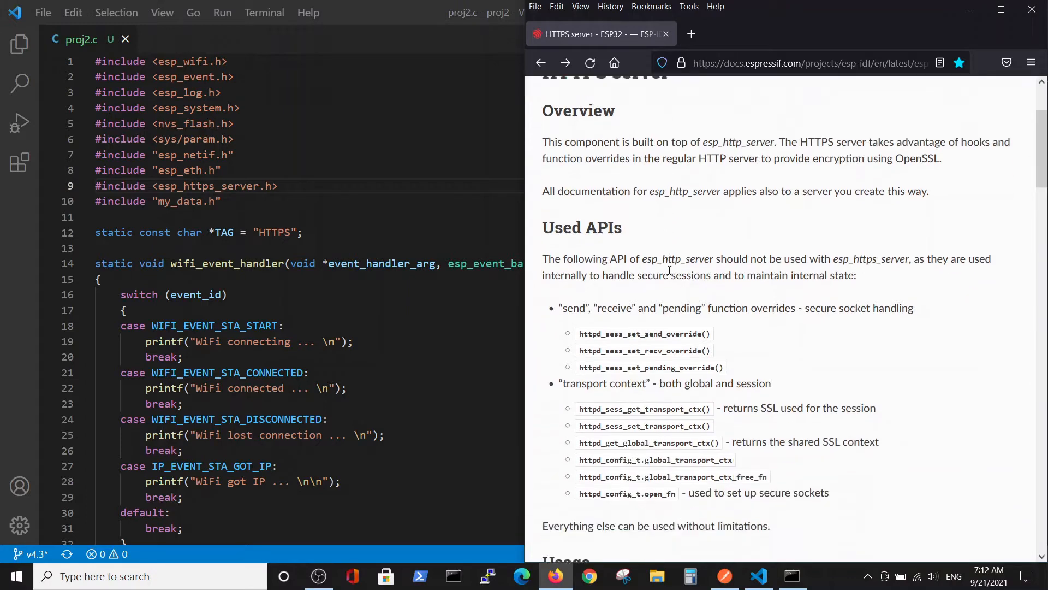
pyautogui.scroll(-3)
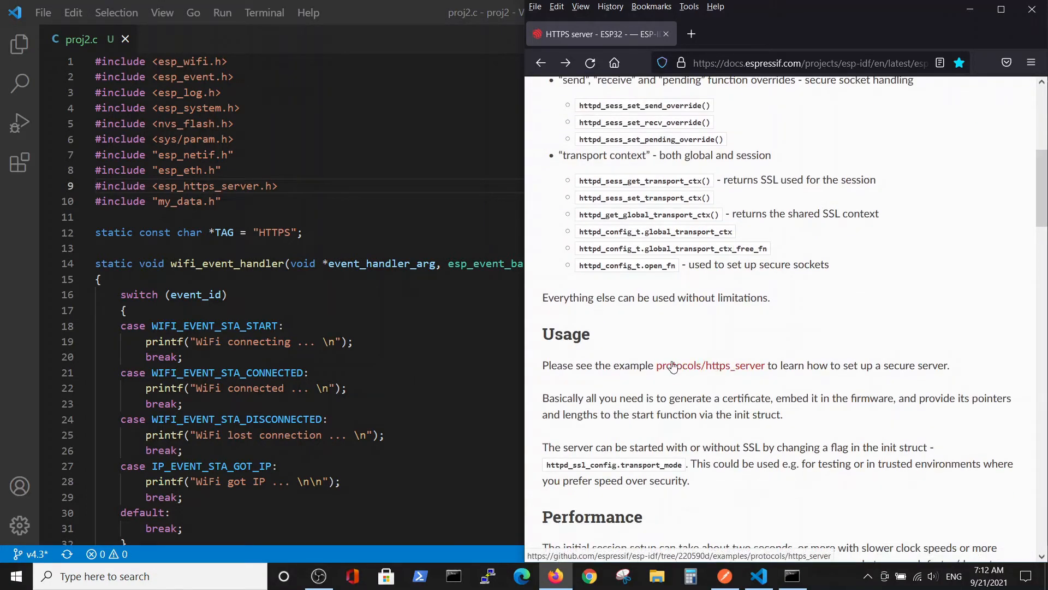
# Open the https_server simple example on GitHub and read its README to the Certificates section.
pyautogui.click(711, 365)
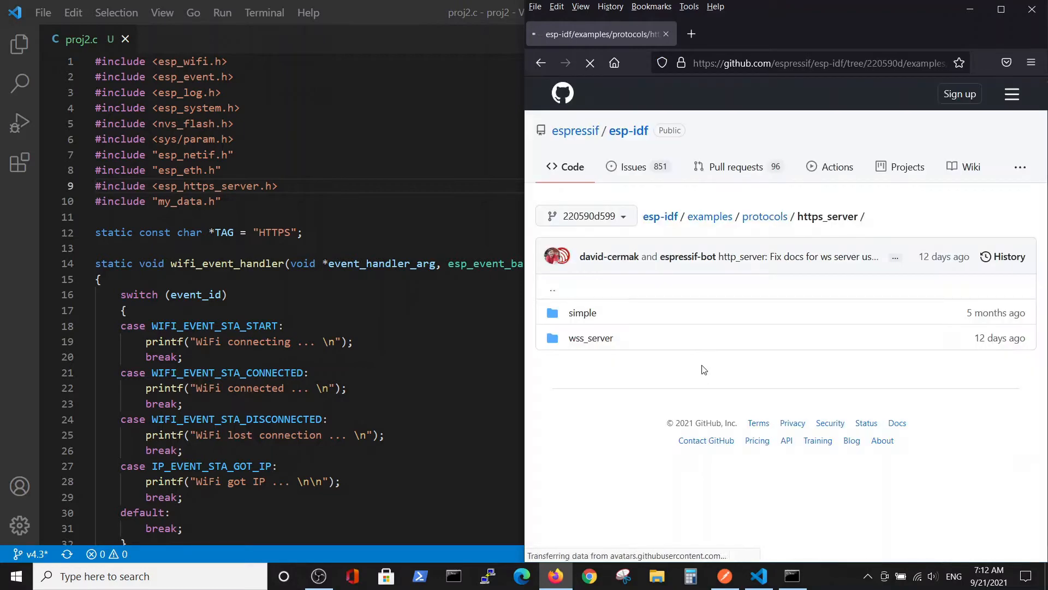
pyautogui.moveTo(581, 313)
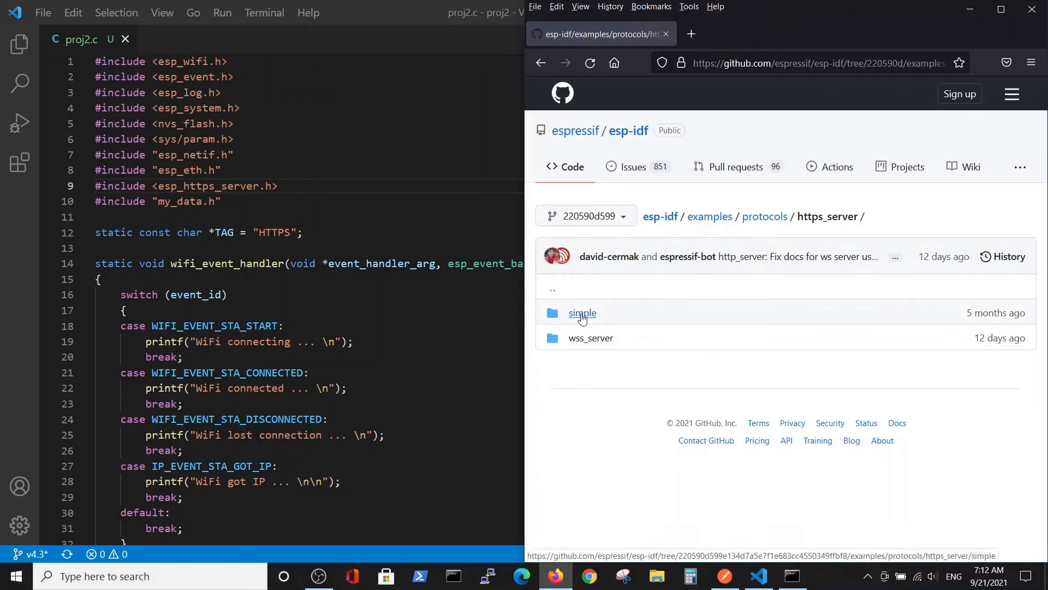
pyautogui.click(582, 313)
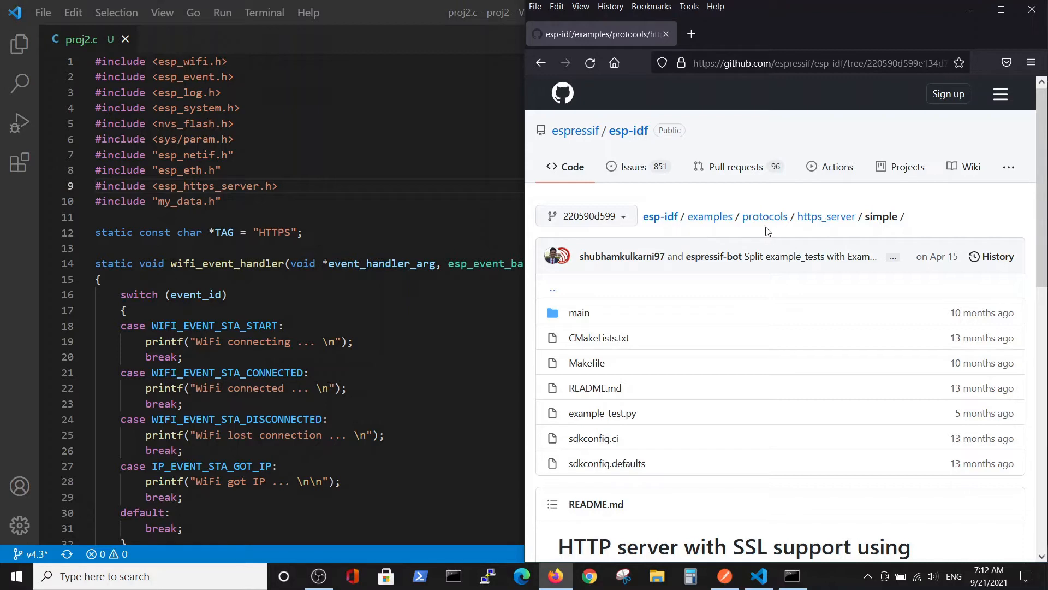
pyautogui.moveTo(869, 232)
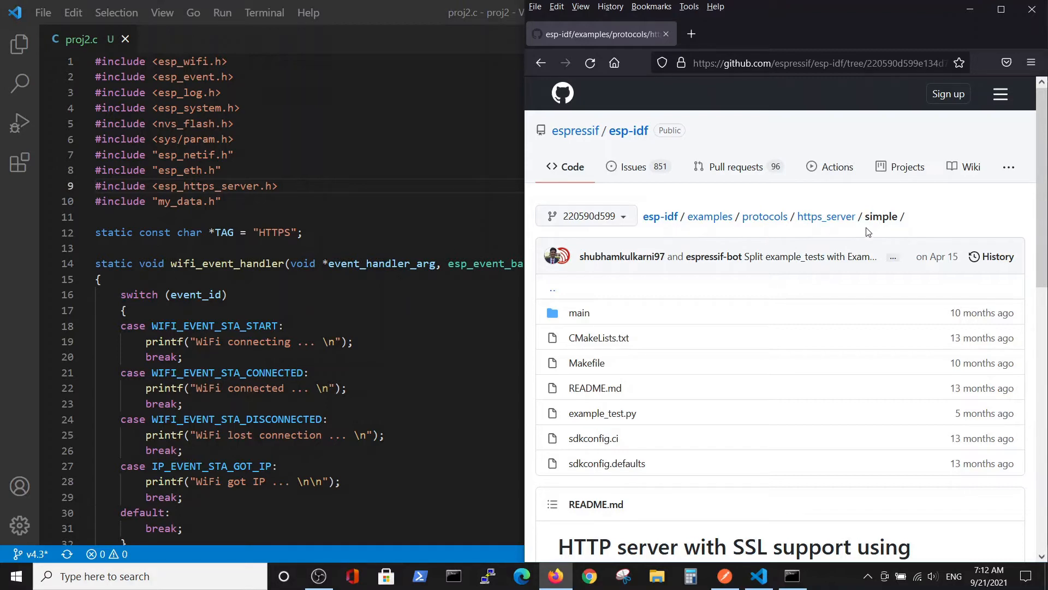
pyautogui.moveTo(873, 230)
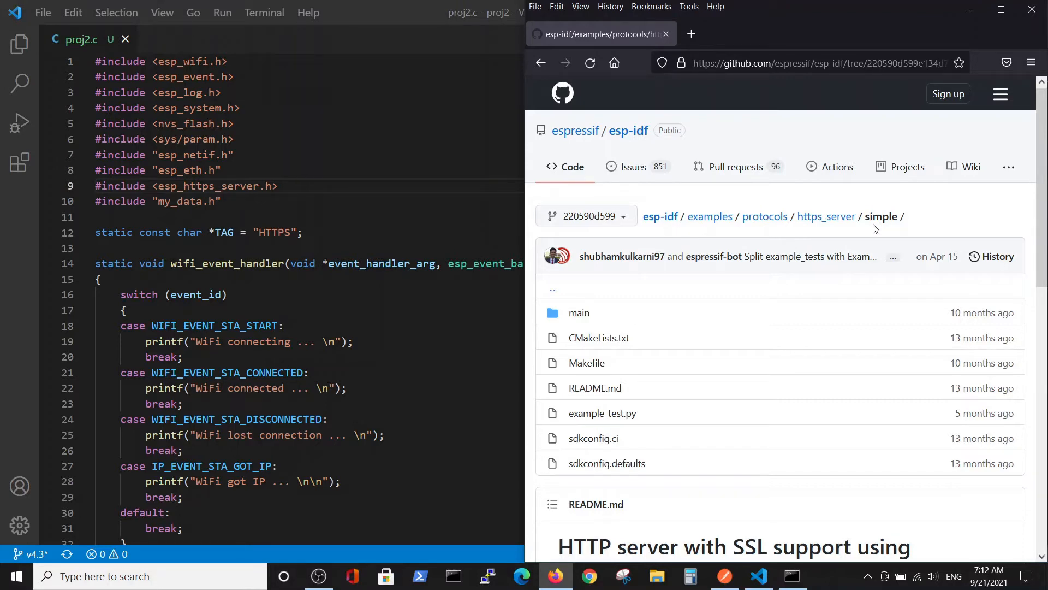
pyautogui.moveTo(638, 362)
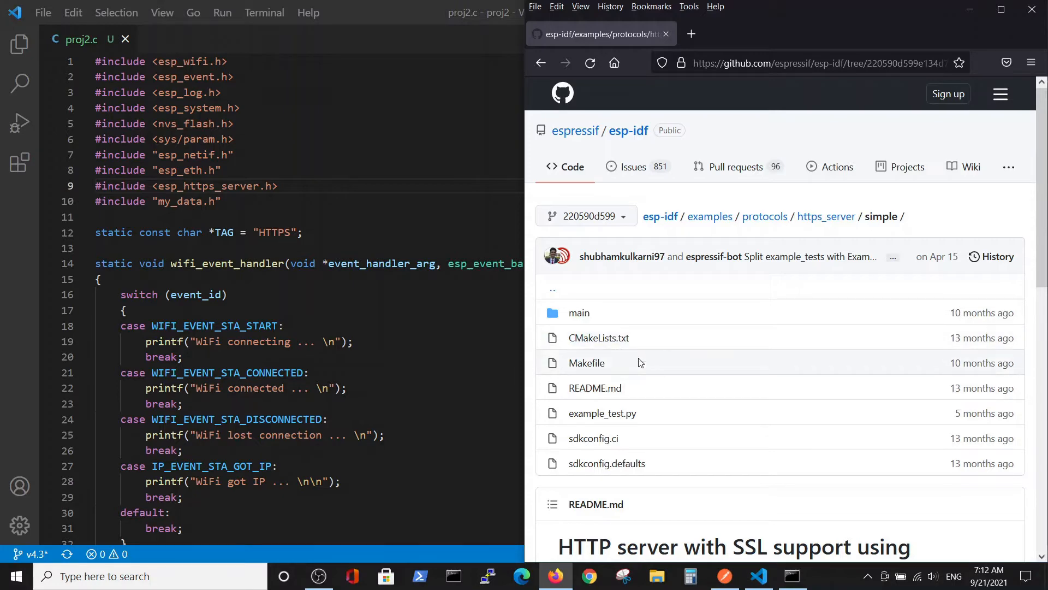
pyautogui.scroll(-3)
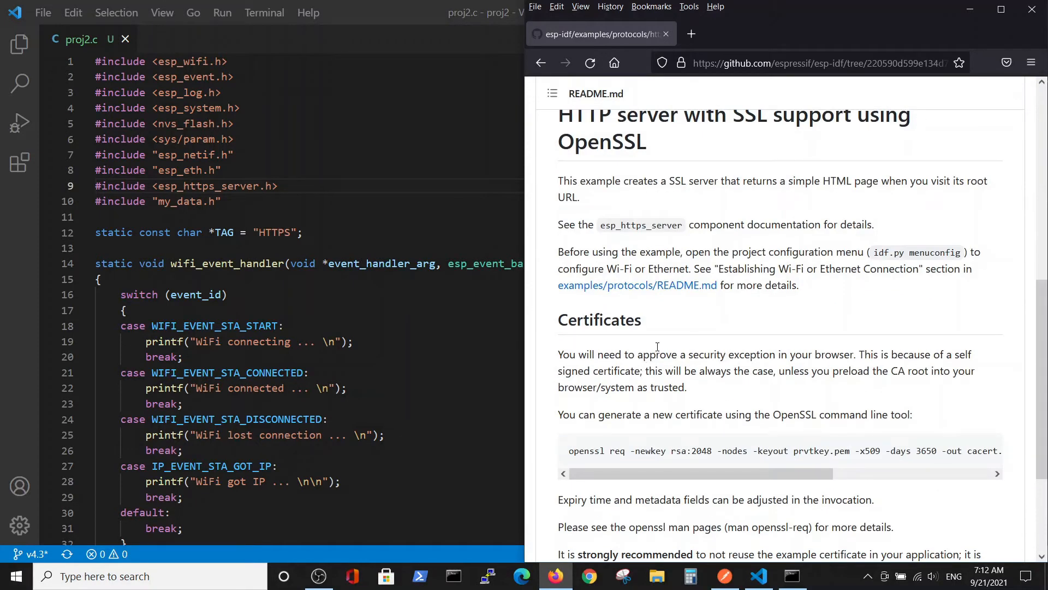
pyautogui.scroll(-3)
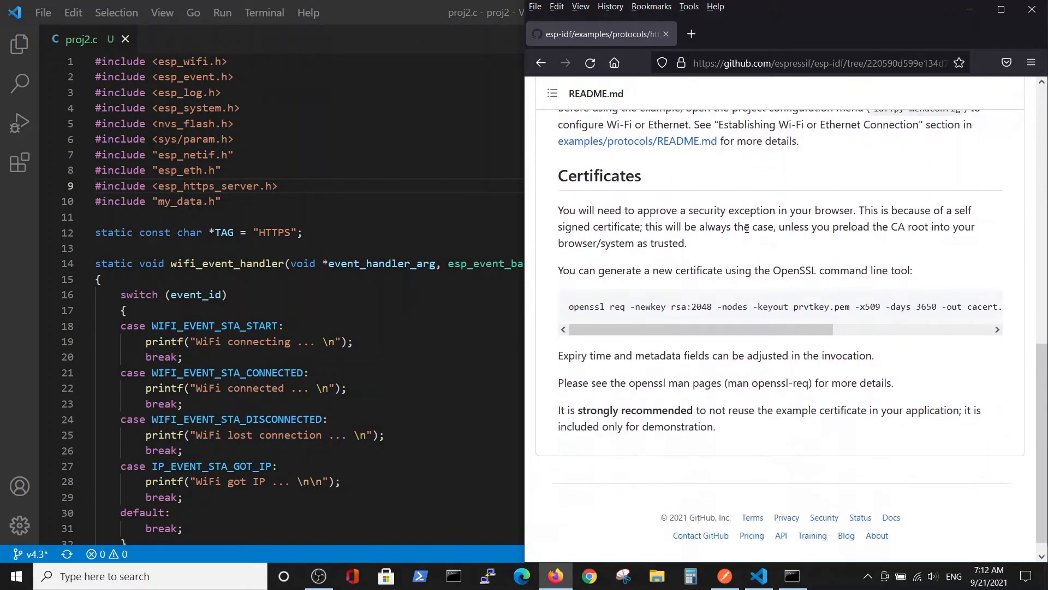
pyautogui.moveTo(825, 270)
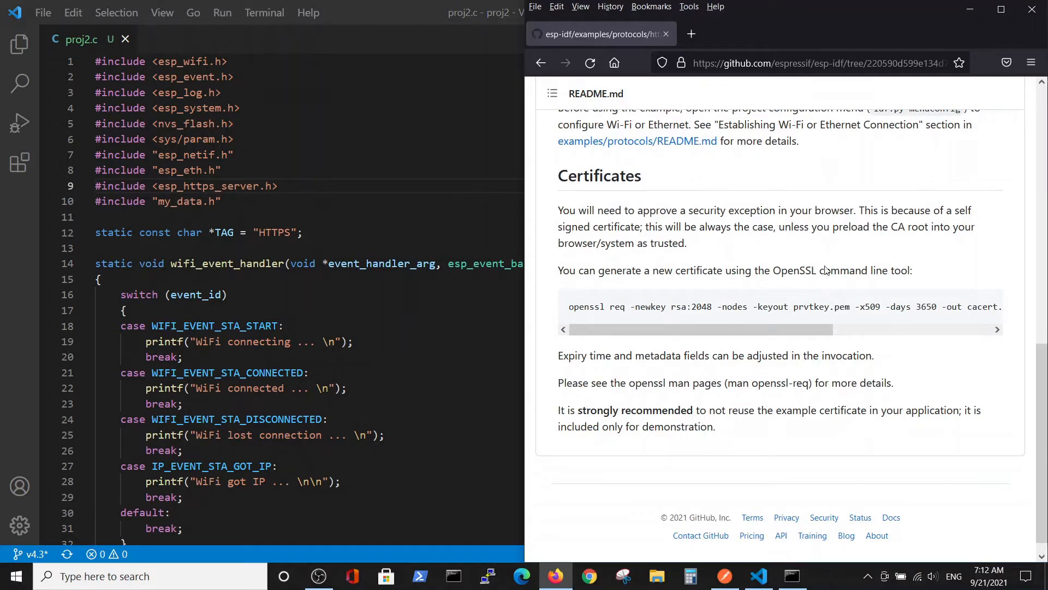
pyautogui.moveTo(781, 303)
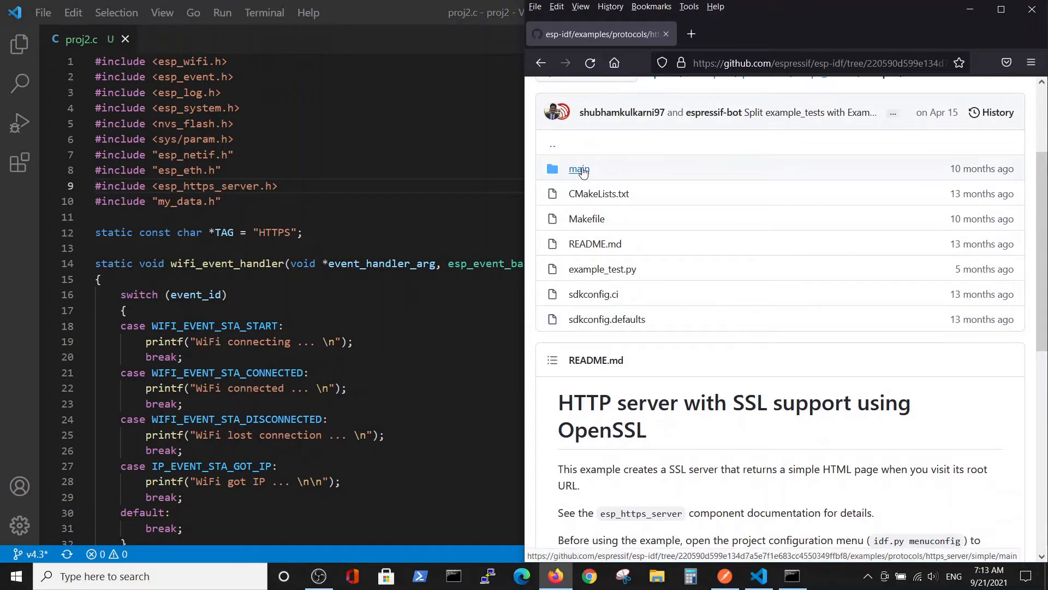
# Open main/main.c and read through its includes and the Hello Secure World root_get_handler.
pyautogui.click(578, 169)
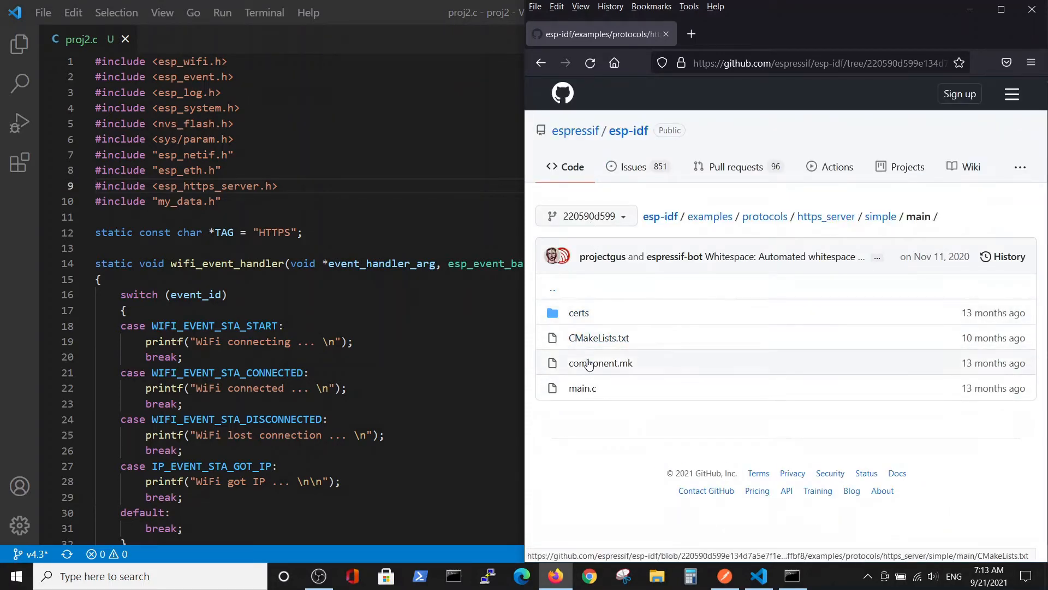
pyautogui.click(582, 388)
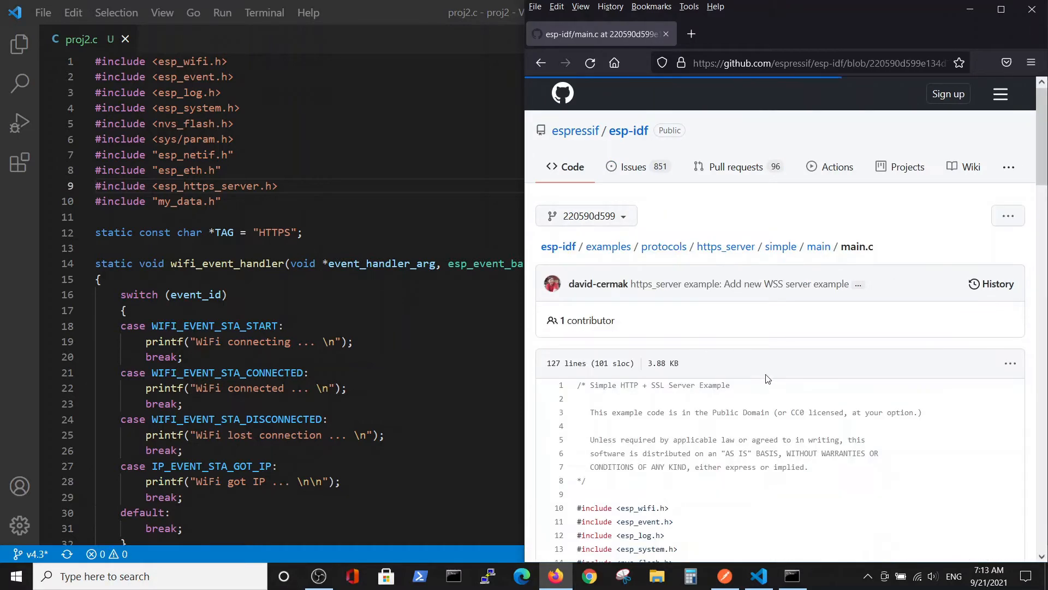
pyautogui.scroll(-3)
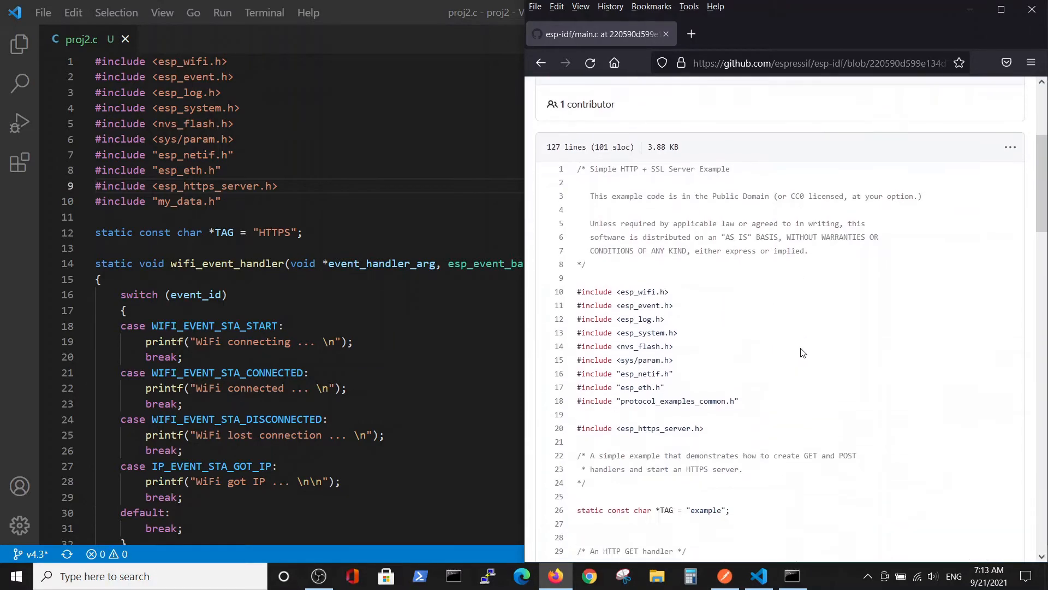
pyautogui.scroll(-3)
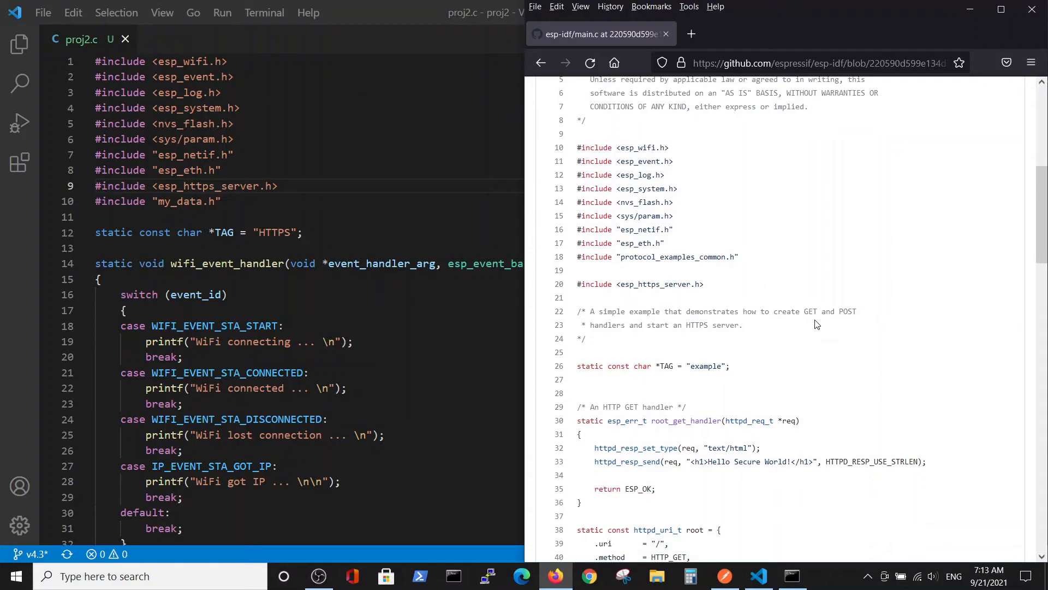
pyautogui.scroll(-3)
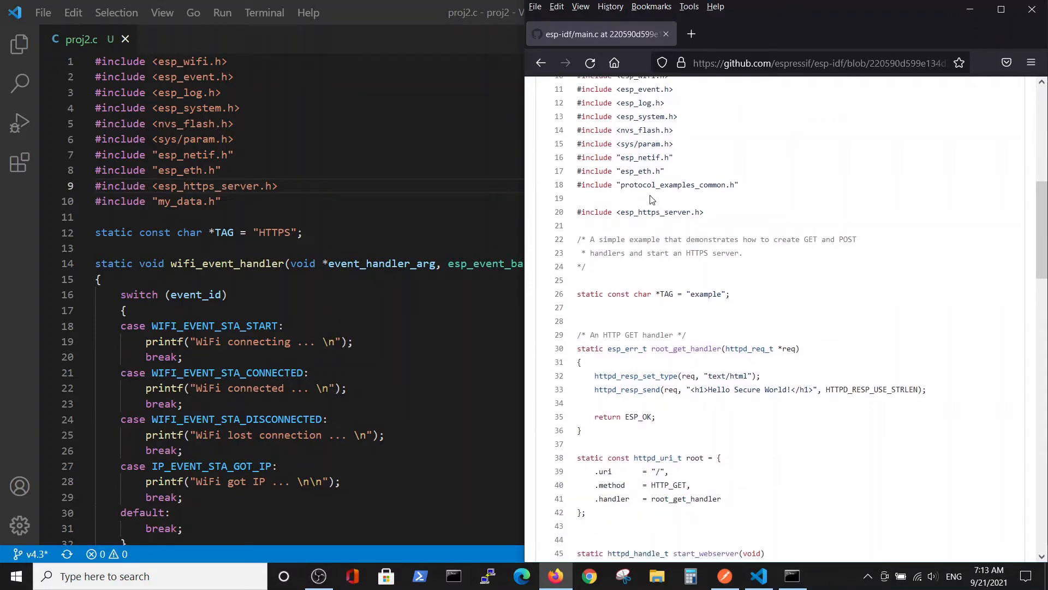
pyautogui.moveTo(744, 191)
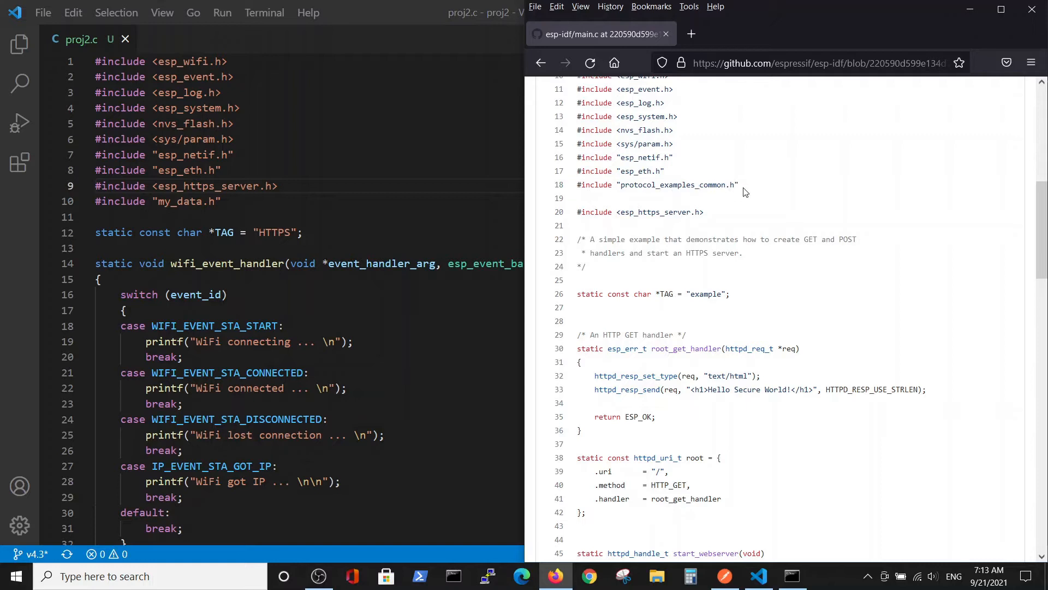
pyautogui.moveTo(577, 191)
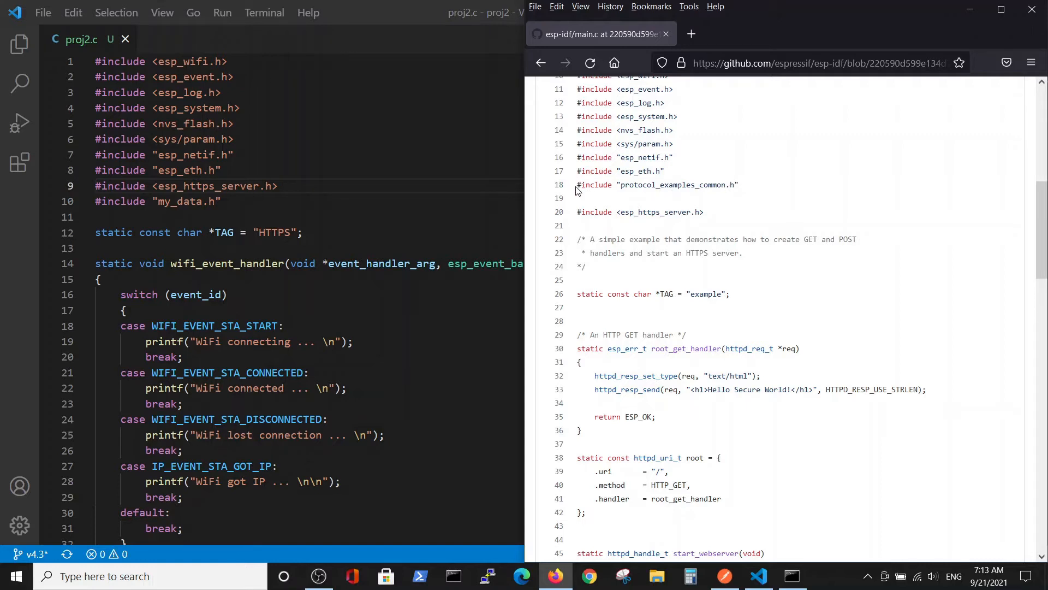
pyautogui.moveTo(726, 186)
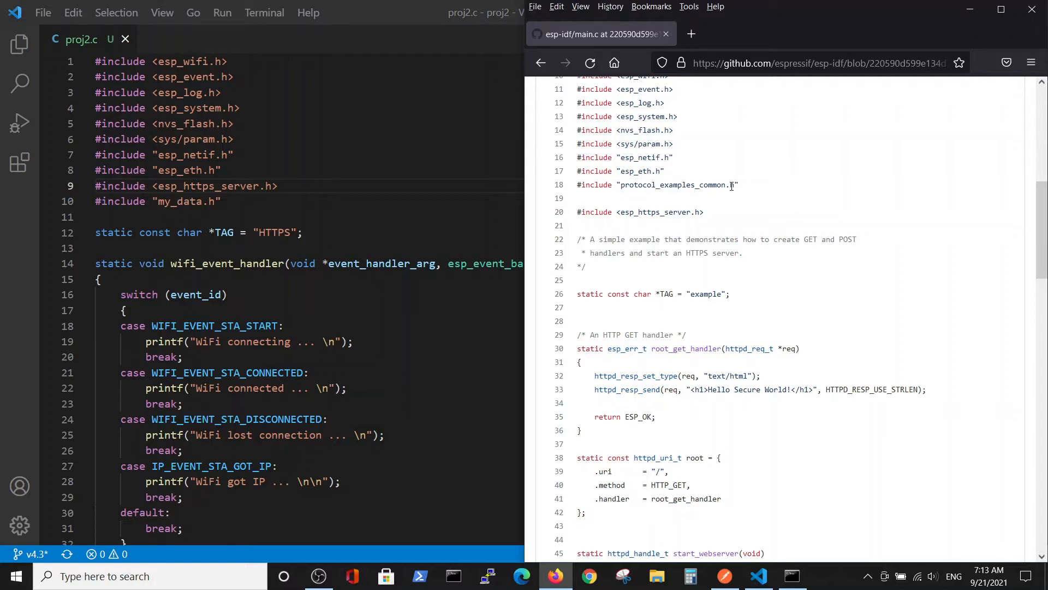
pyautogui.moveTo(731, 187)
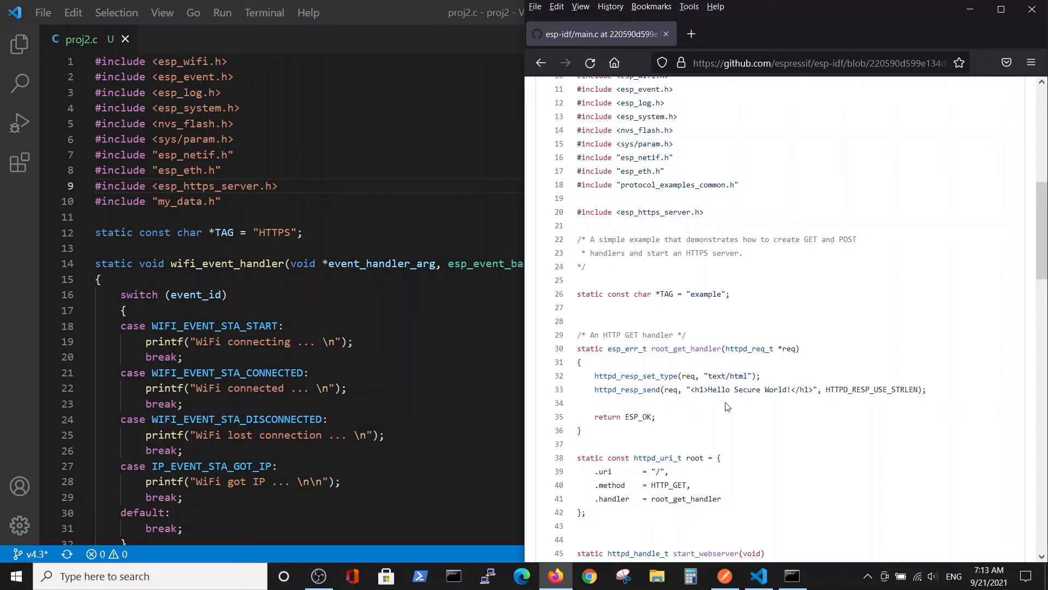
pyautogui.moveTo(690, 341)
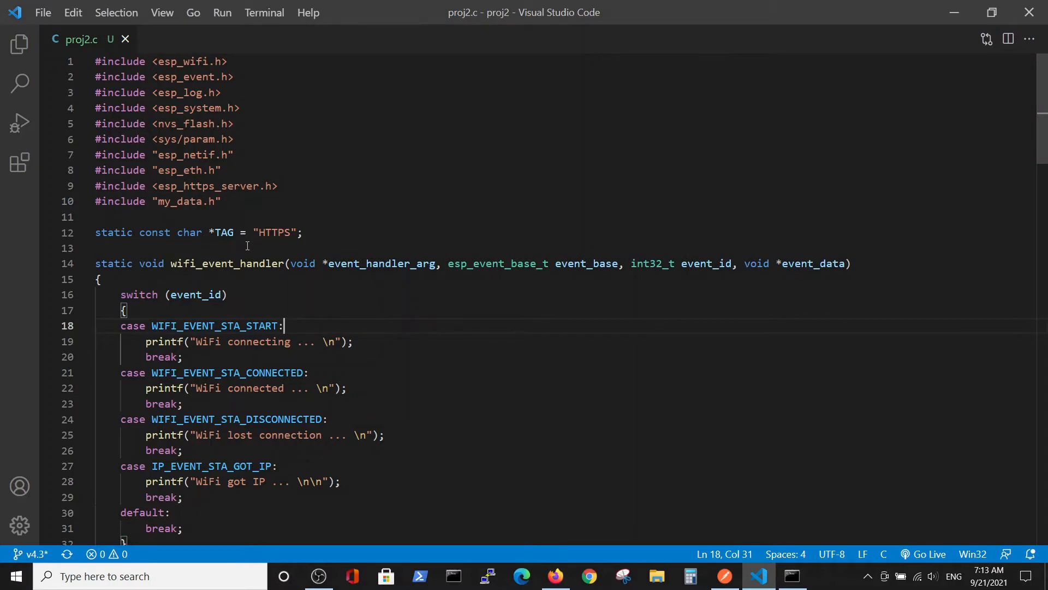
pyautogui.scroll(-3)
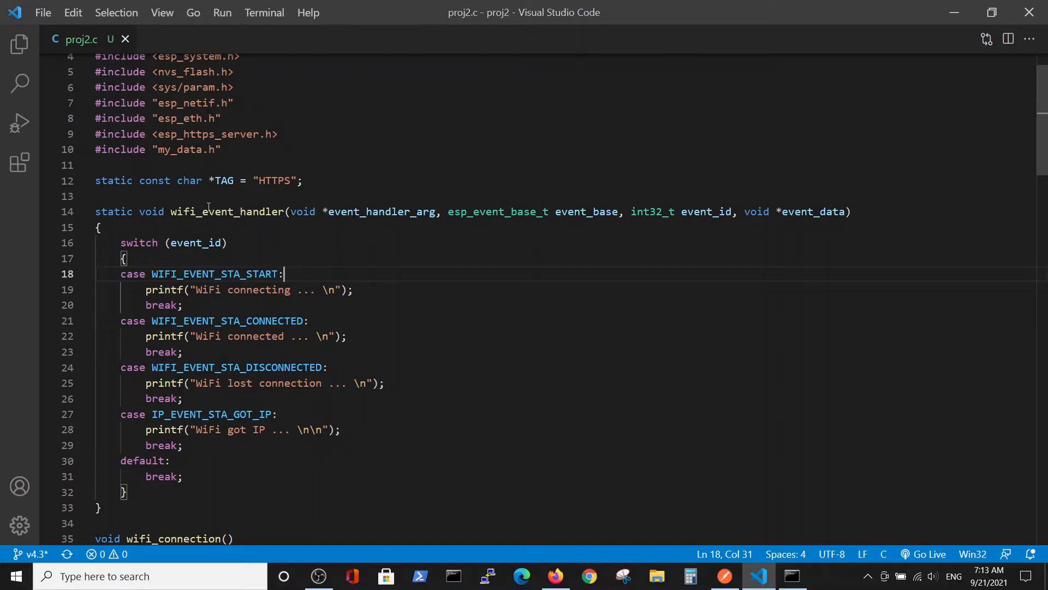
pyautogui.scroll(-3)
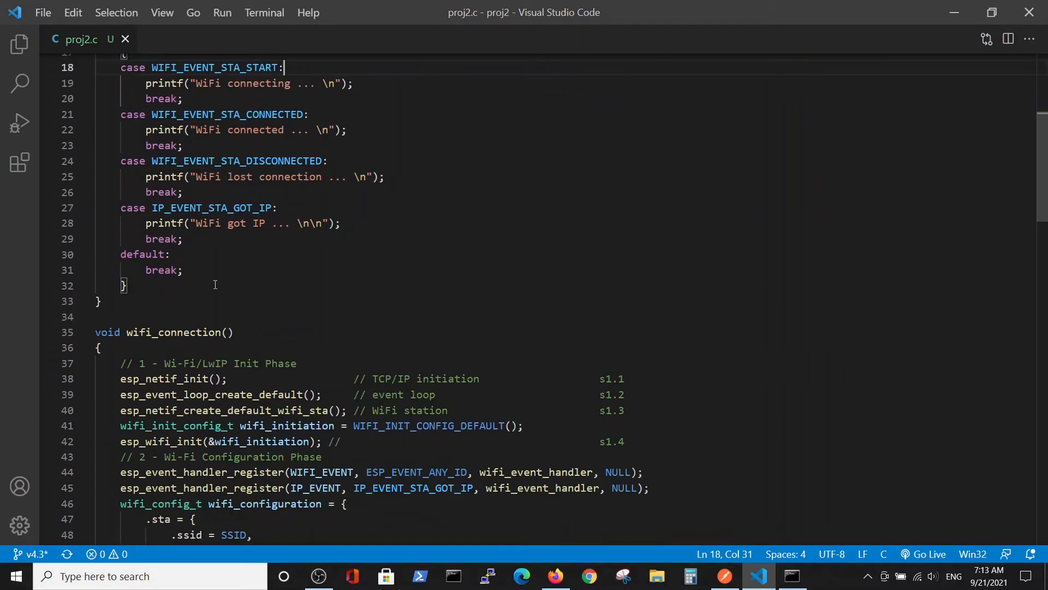
pyautogui.scroll(-3)
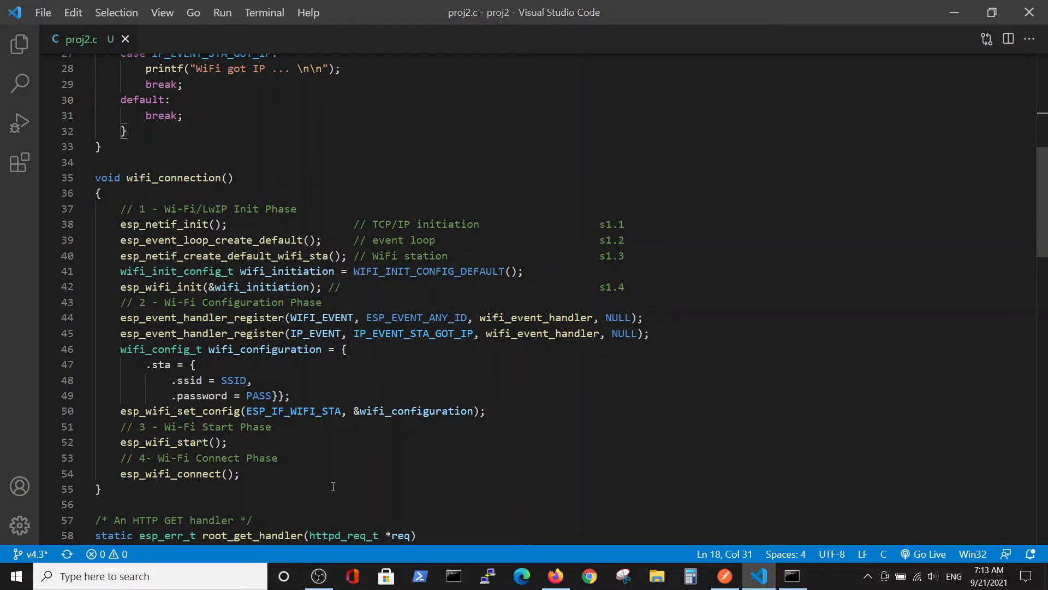
pyautogui.scroll(-3)
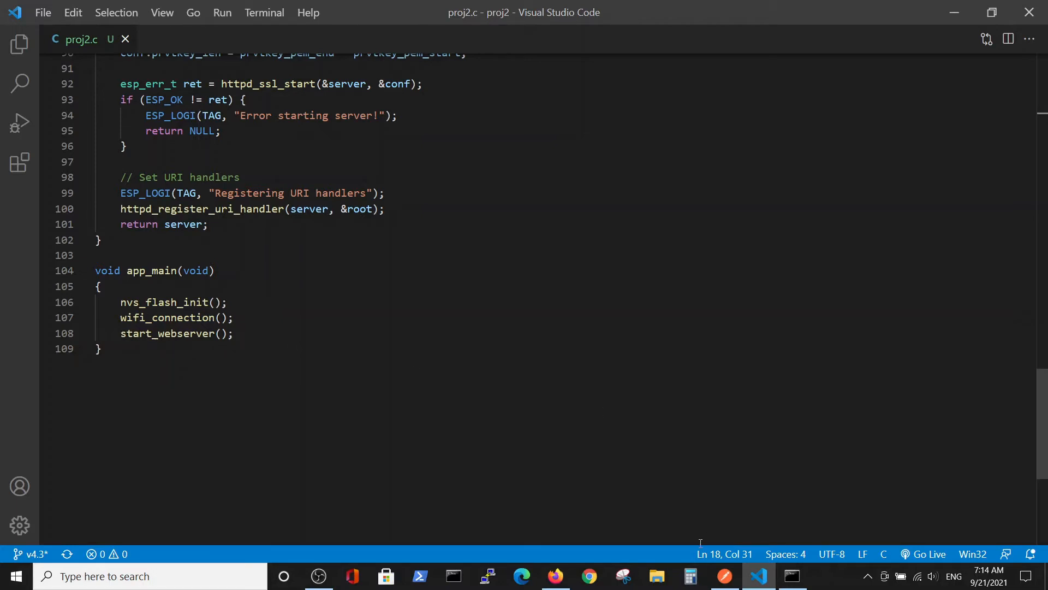
# Scroll the example main.c to app_main and highlight its nvs_flash_init call.
pyautogui.click(556, 576)
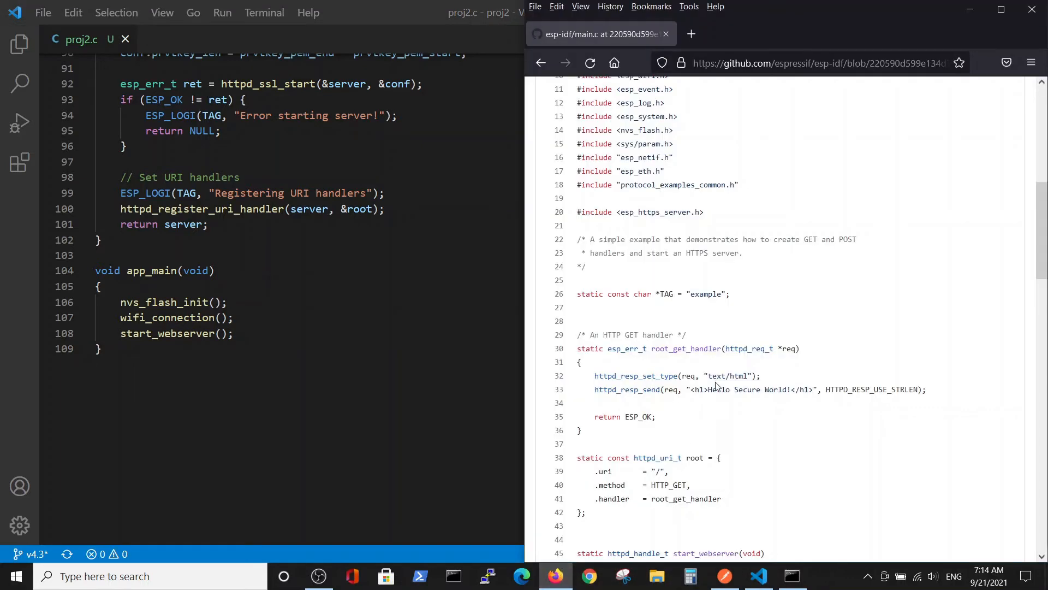
pyautogui.scroll(-3)
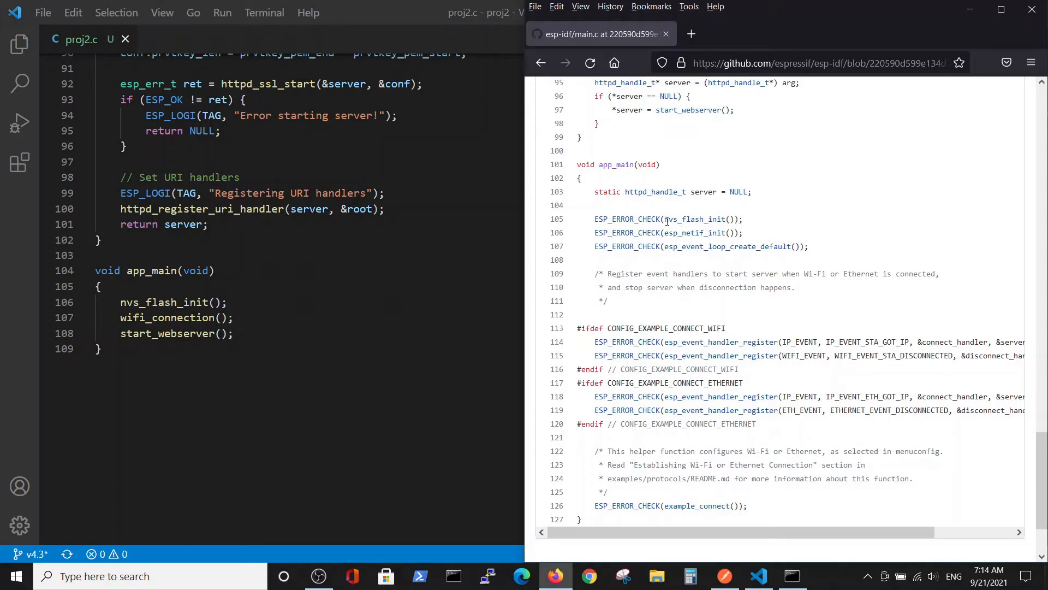
pyautogui.doubleClick(695, 219)
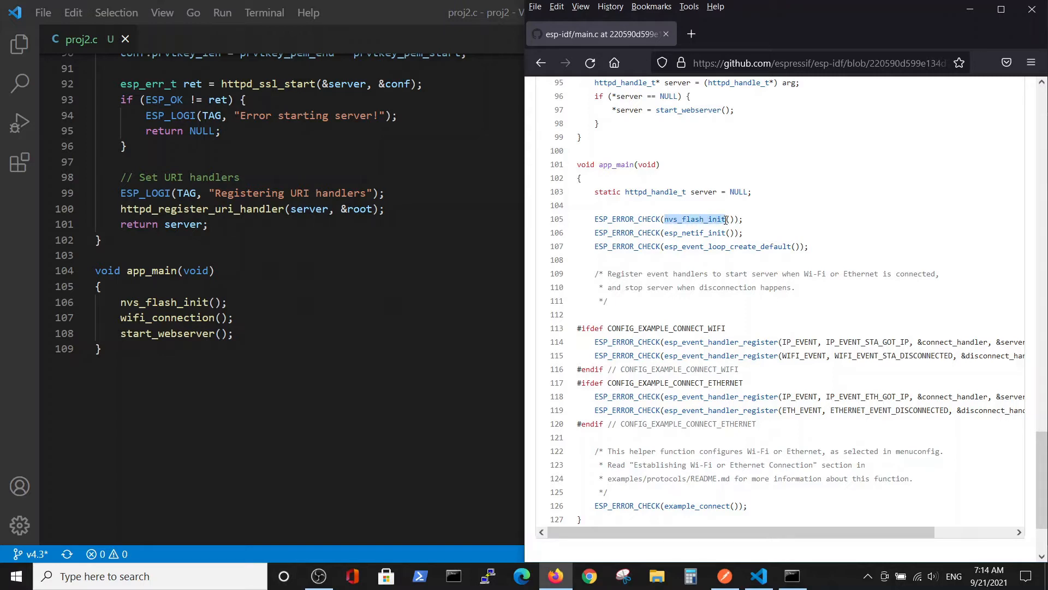
pyautogui.moveTo(712, 224)
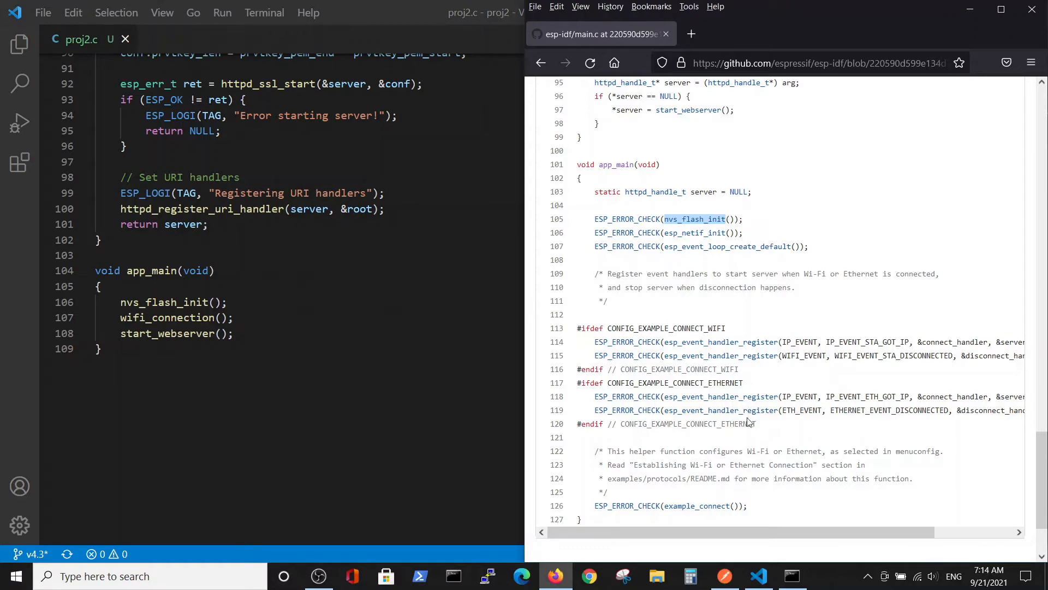
pyautogui.moveTo(705, 354)
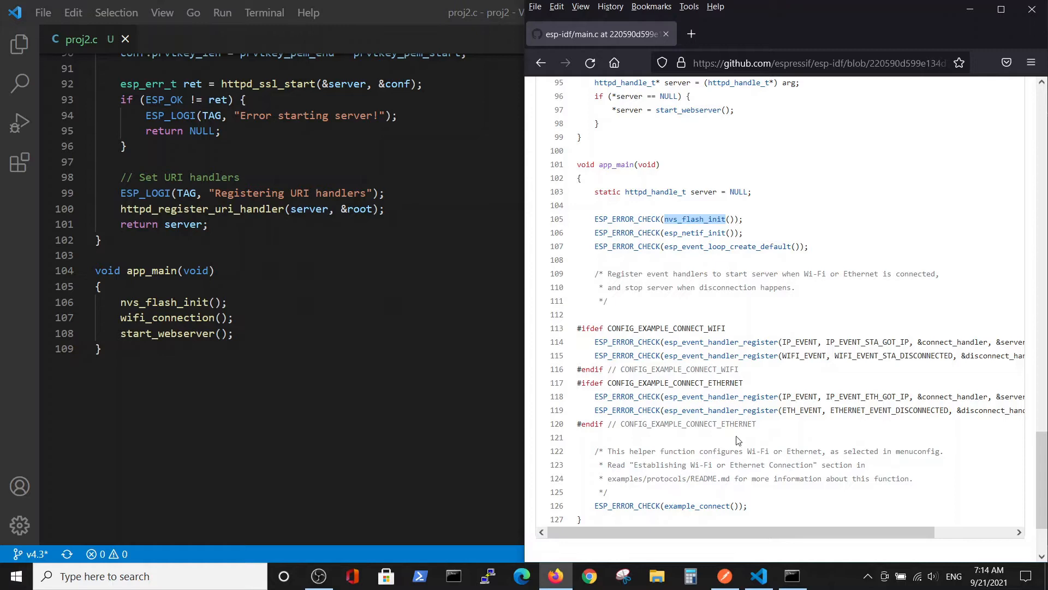
pyautogui.moveTo(763, 343)
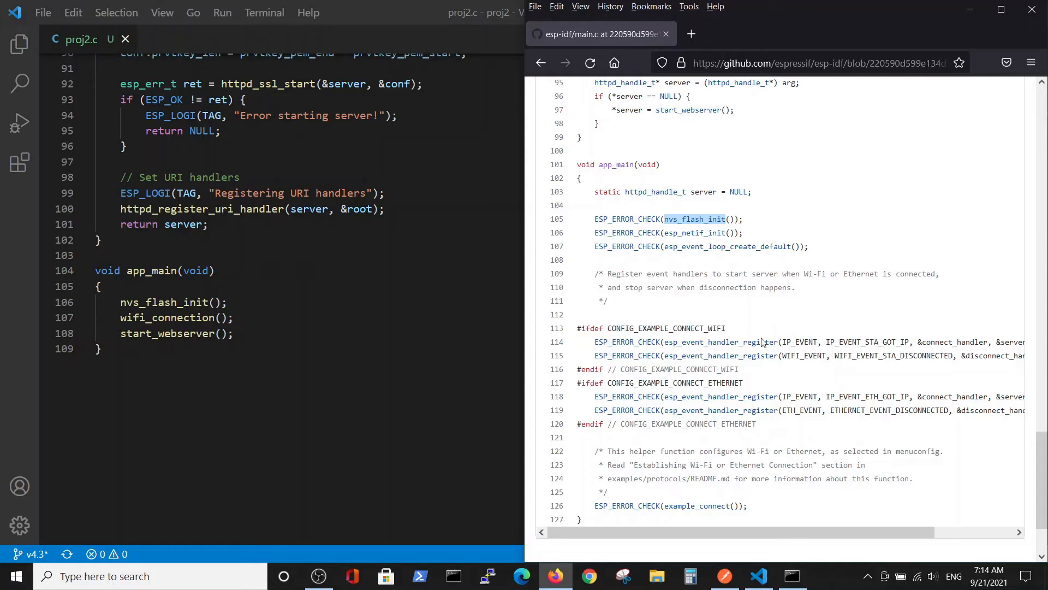
pyautogui.moveTo(779, 391)
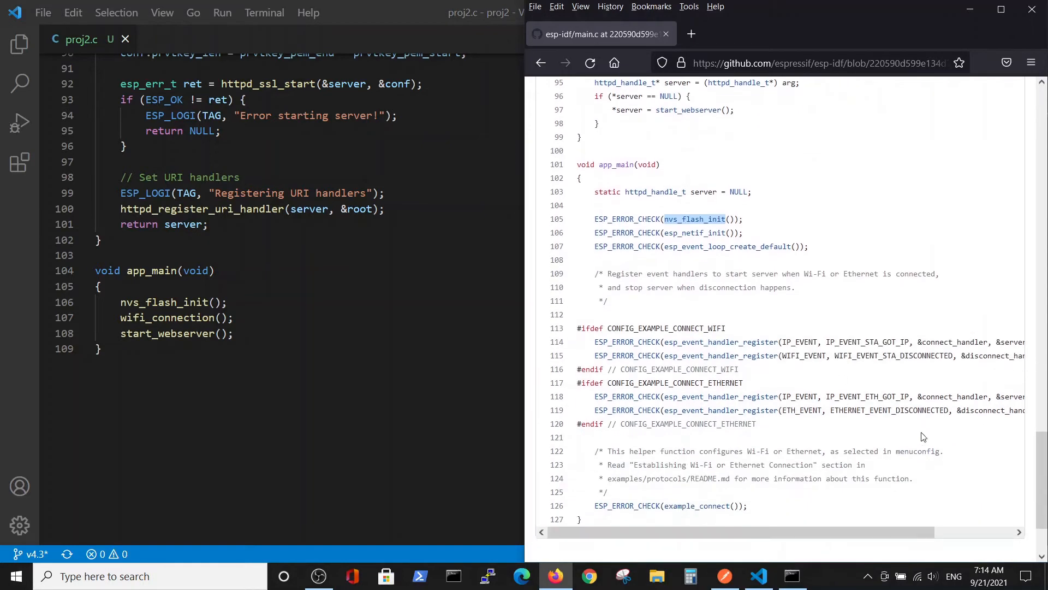
pyautogui.moveTo(905, 393)
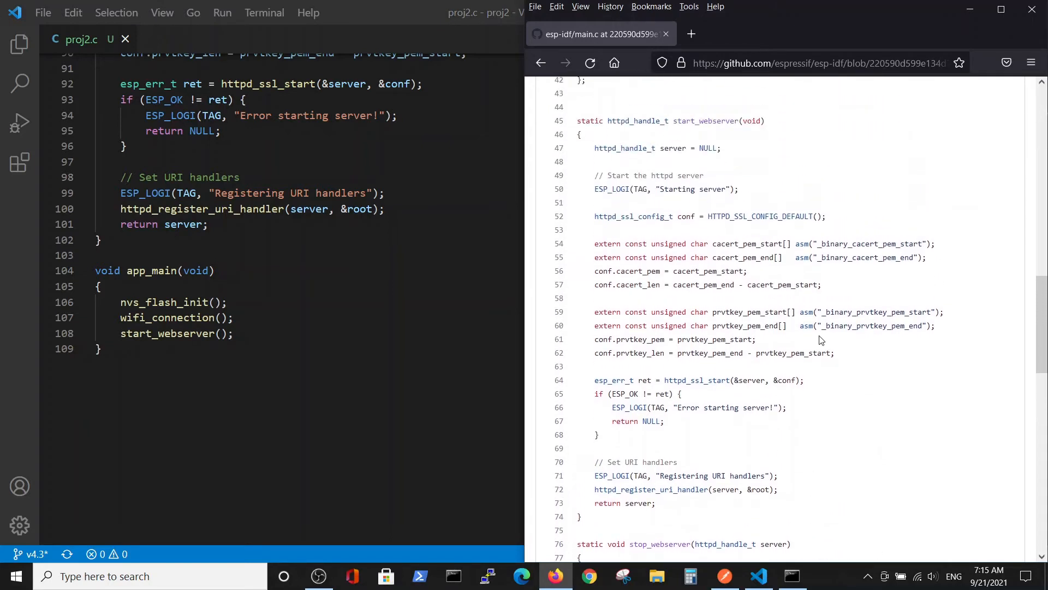
pyautogui.moveTo(714, 488)
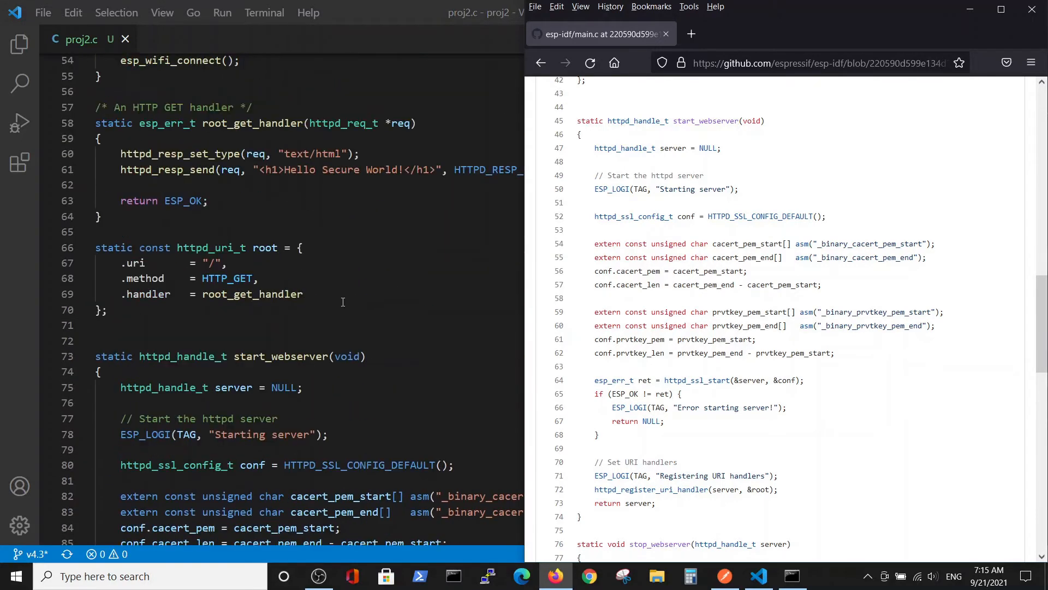
pyautogui.moveTo(279, 303)
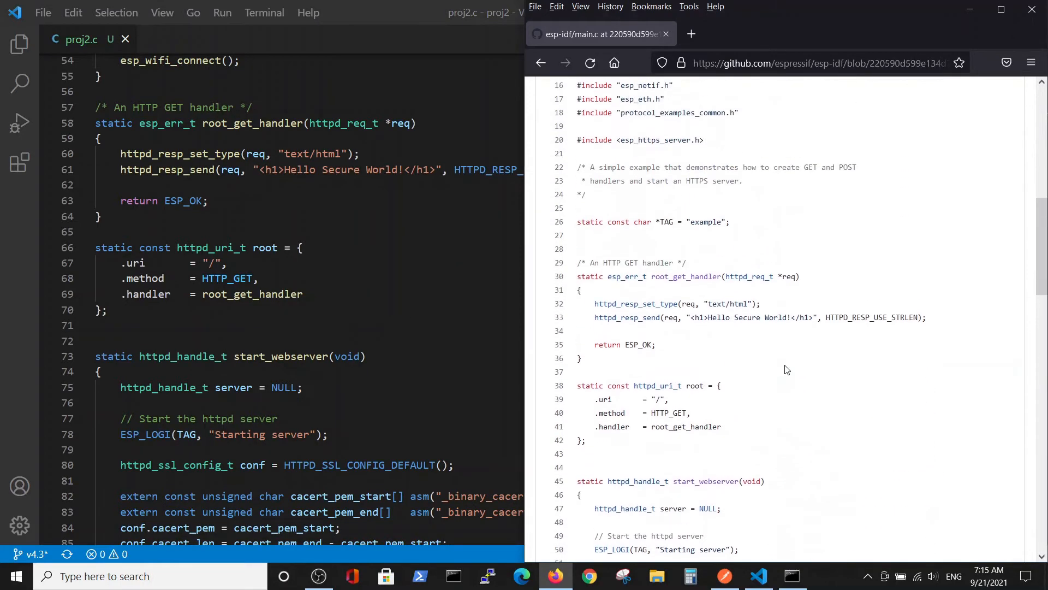
pyautogui.moveTo(618, 398)
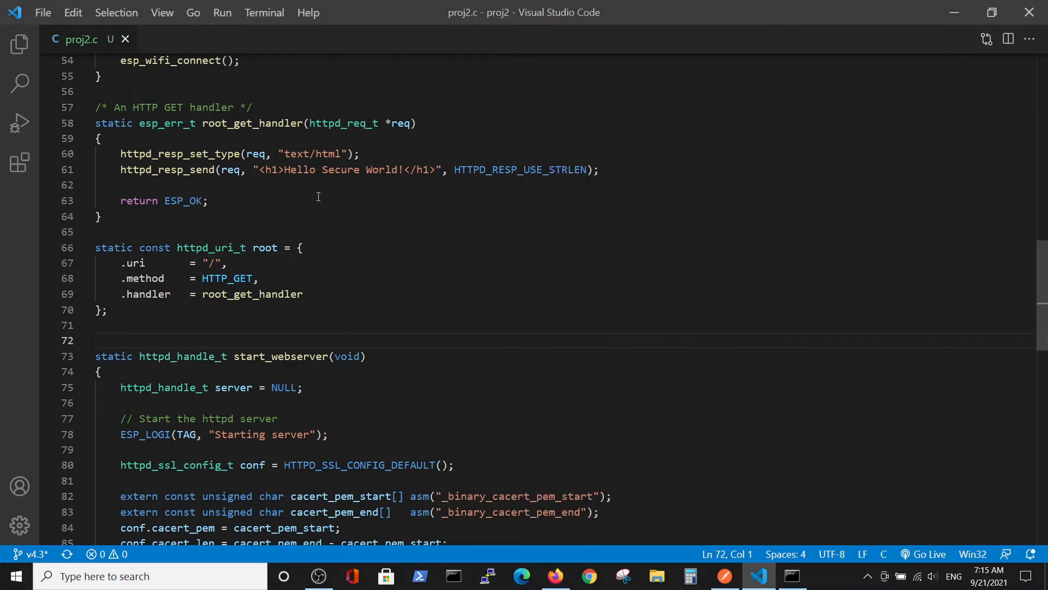
pyautogui.moveTo(281, 141)
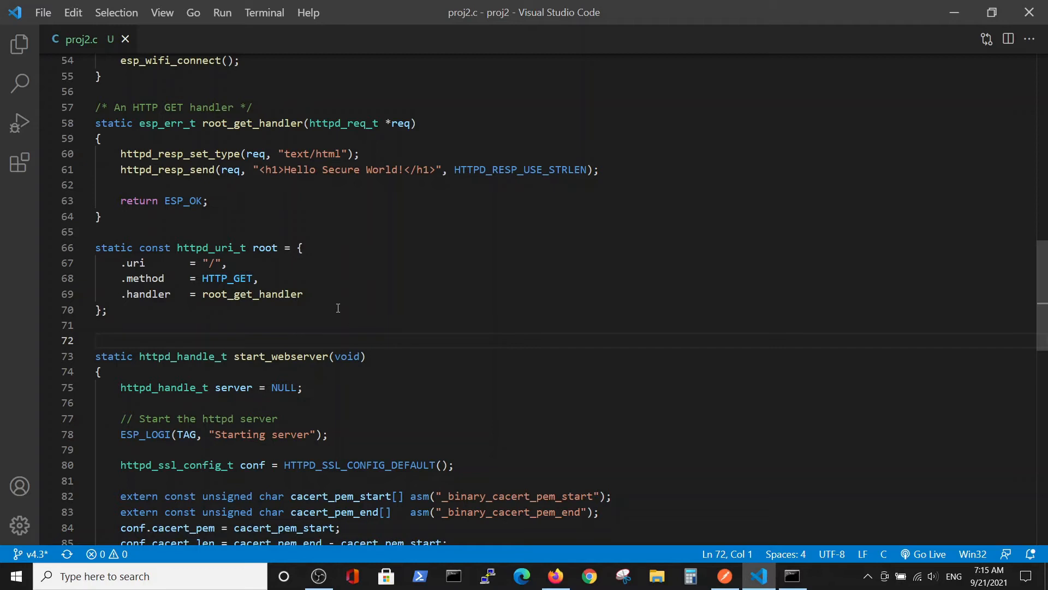
pyautogui.moveTo(384, 221)
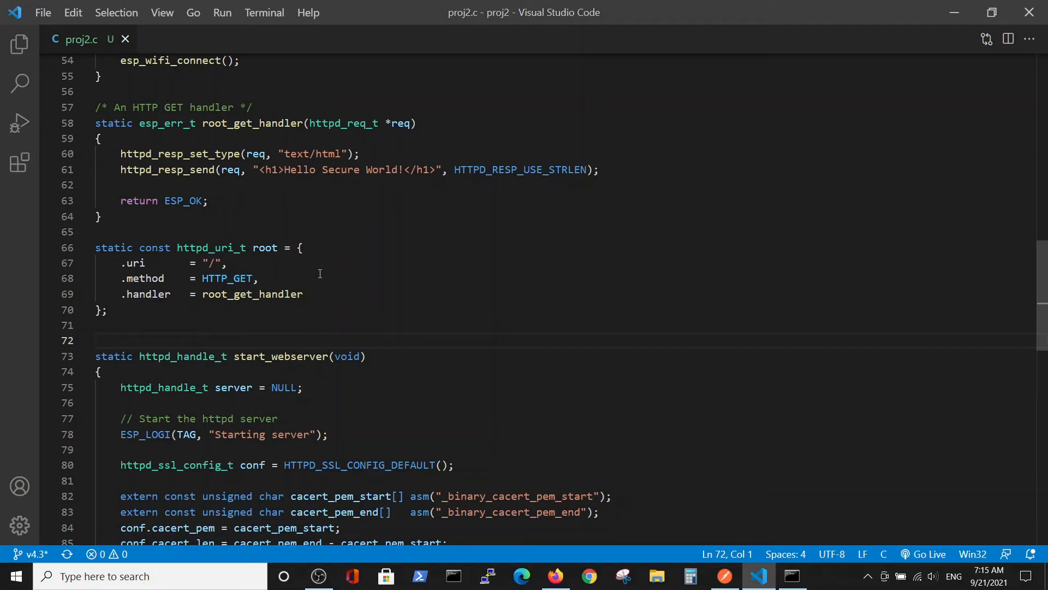
pyautogui.moveTo(214, 119)
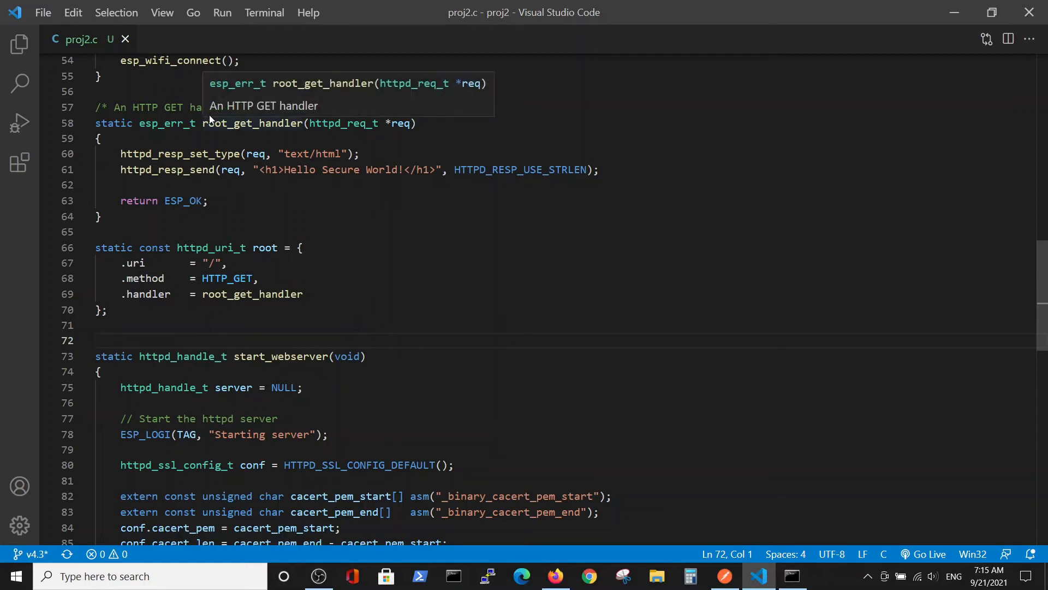
pyautogui.moveTo(210, 119)
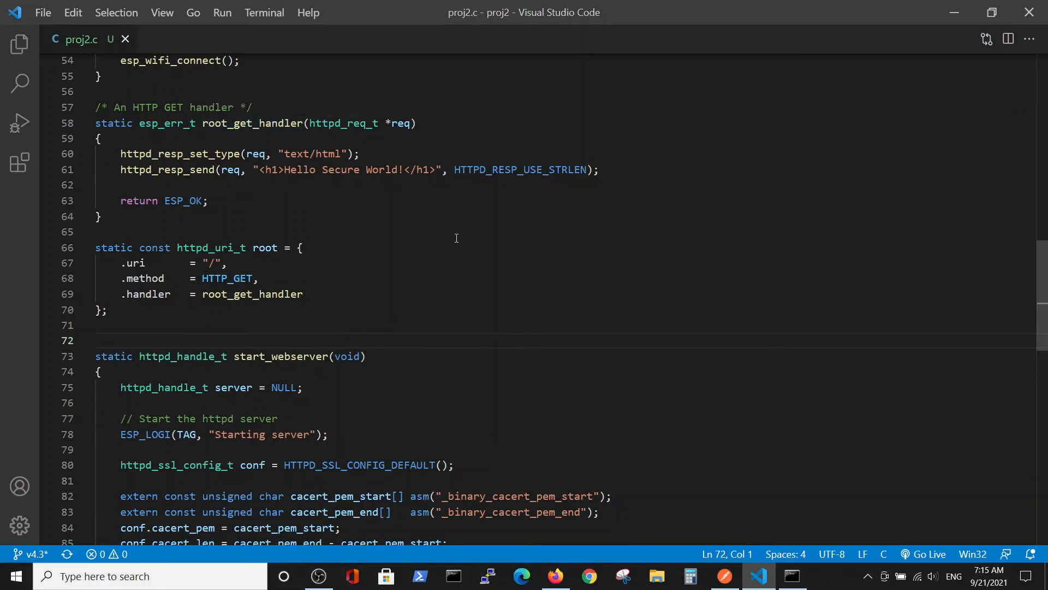
pyautogui.scroll(-3)
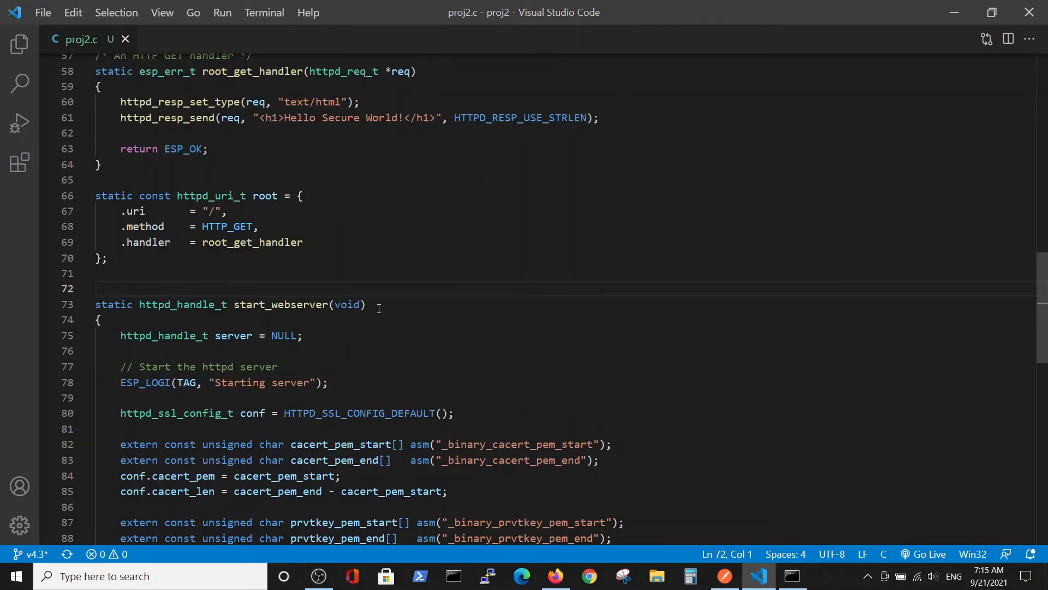
pyautogui.scroll(-3)
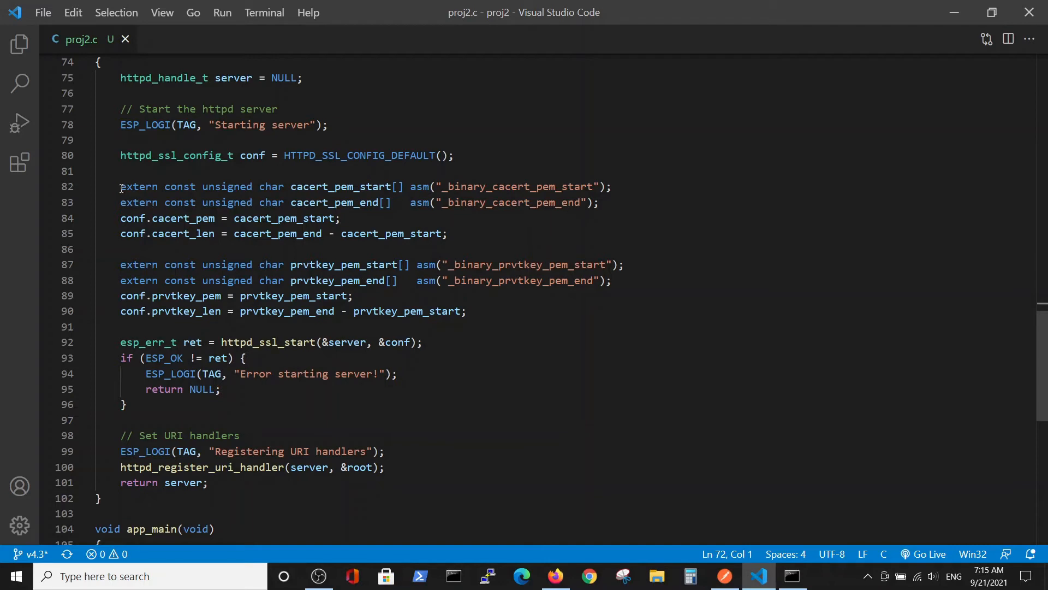
pyautogui.moveTo(119, 187); pyautogui.dragTo(466, 310)
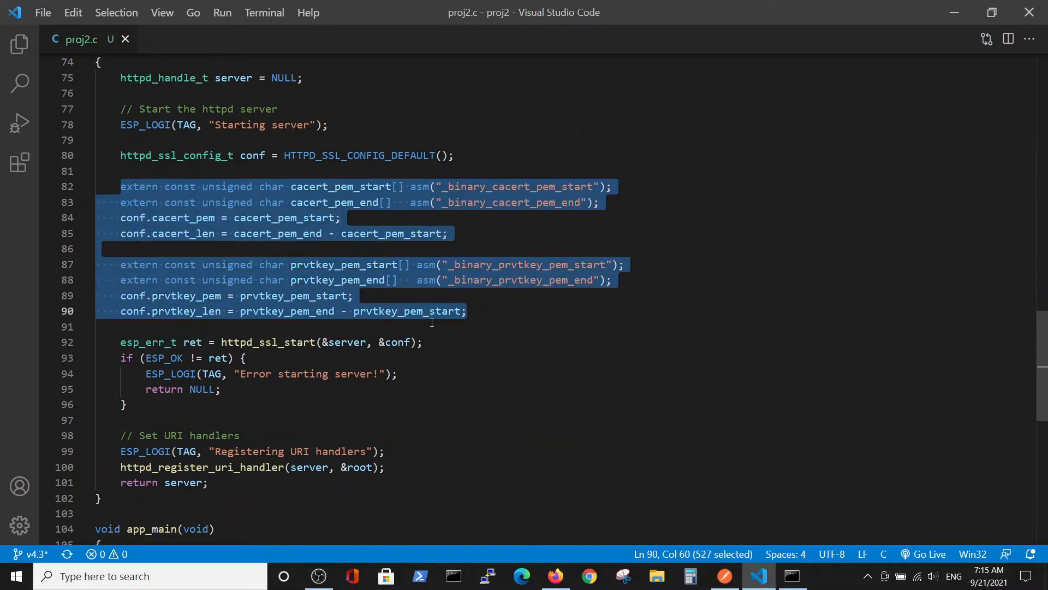
pyautogui.click(434, 310)
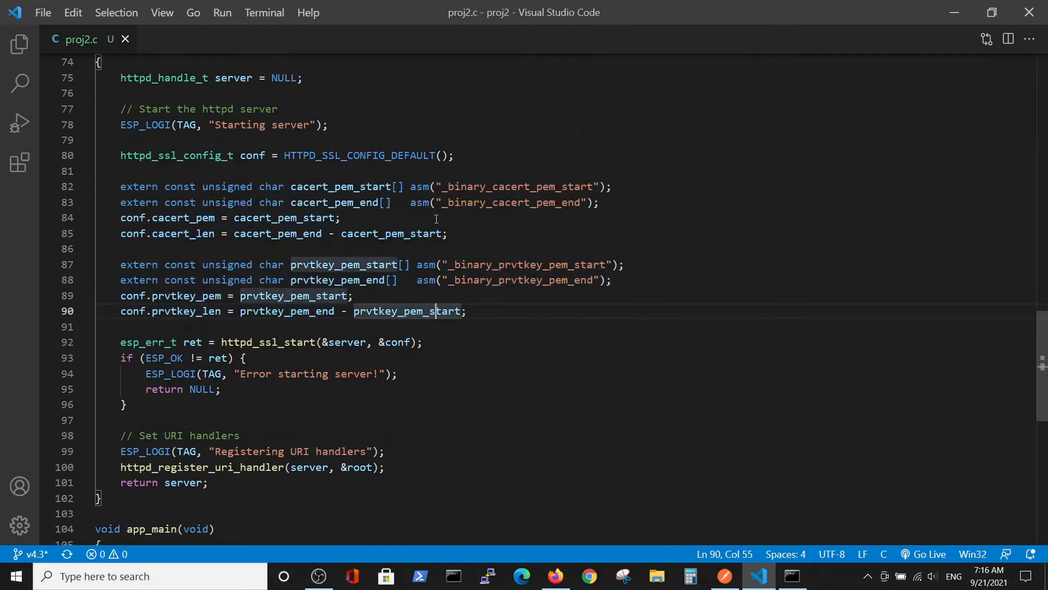
pyautogui.moveTo(482, 242)
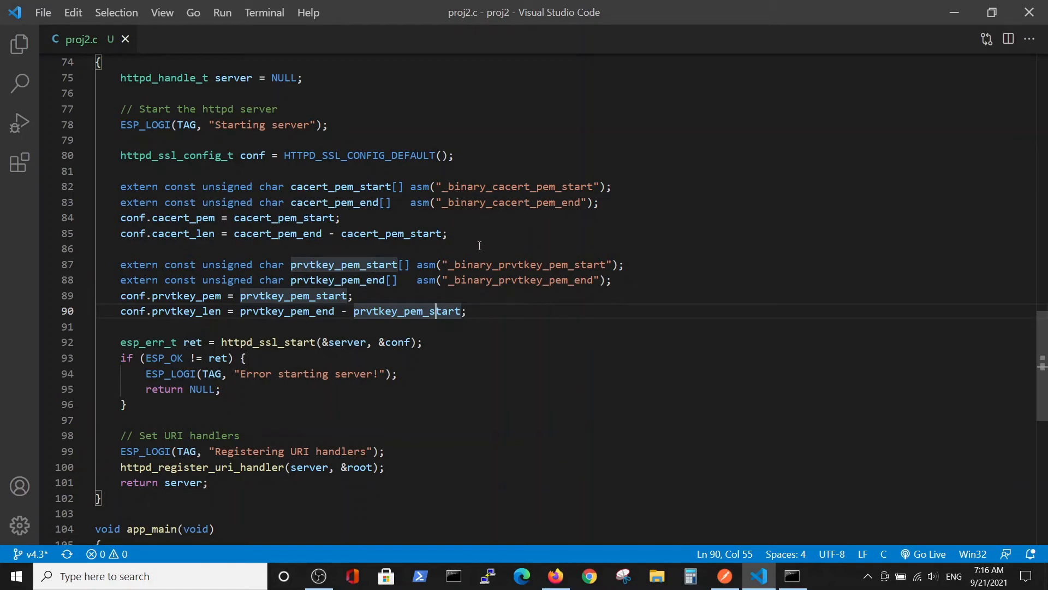
pyautogui.moveTo(480, 249)
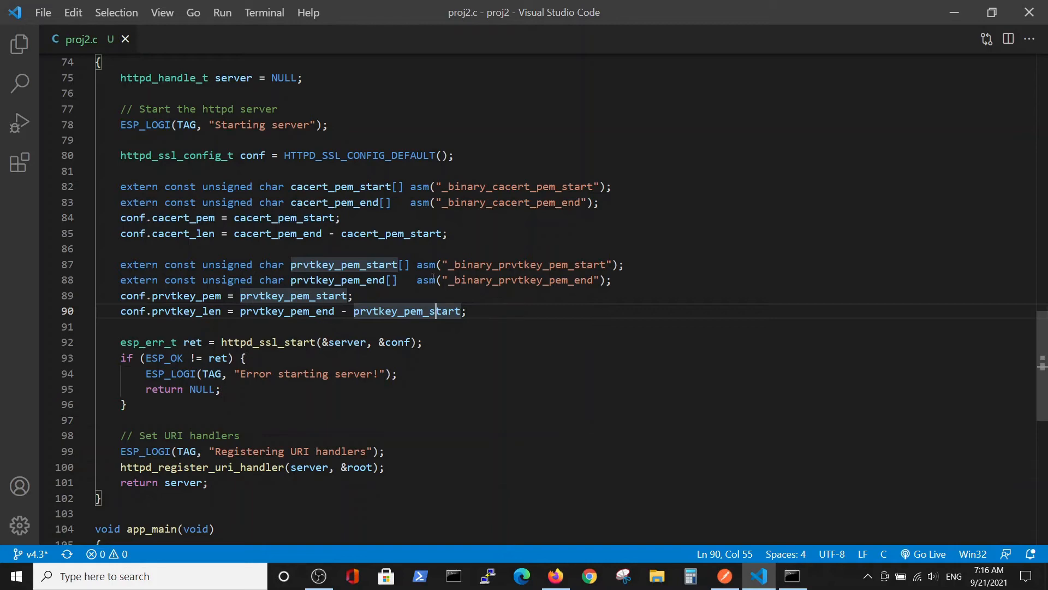
pyautogui.moveTo(127, 99)
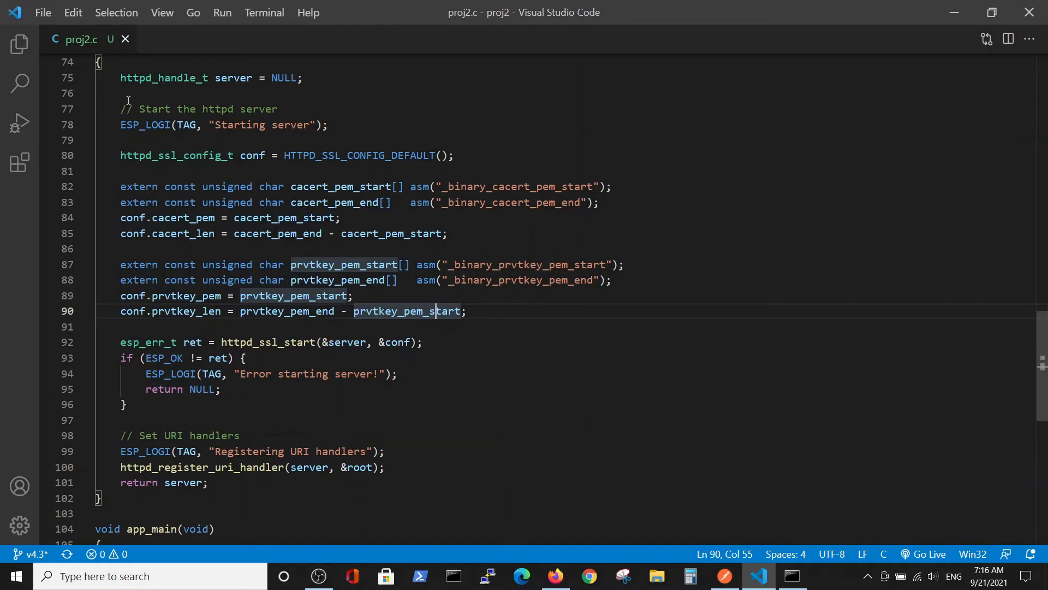
pyautogui.click(20, 43)
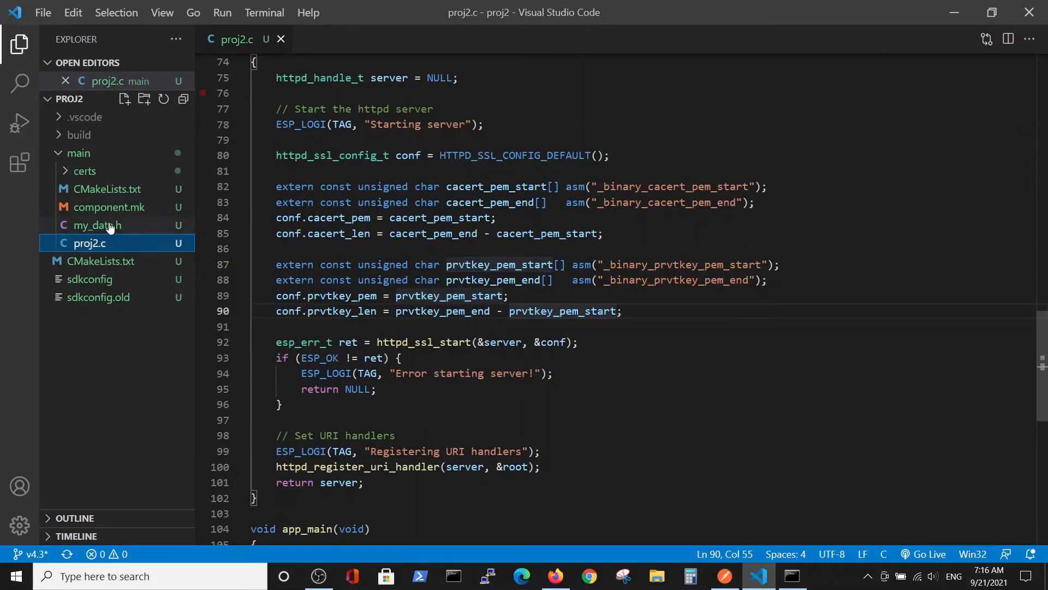
pyautogui.moveTo(106, 188)
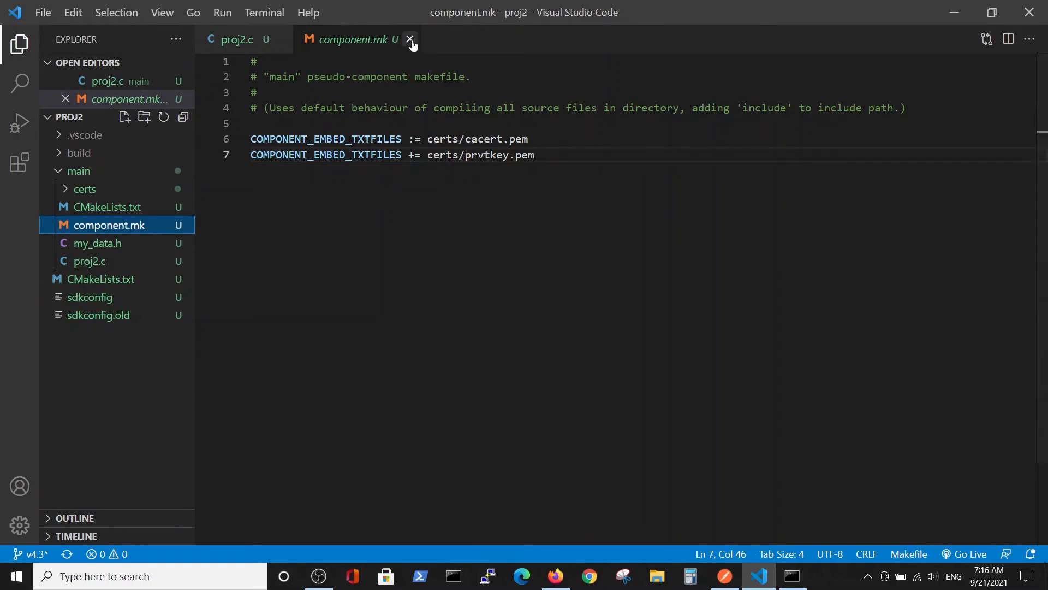
pyautogui.click(411, 39)
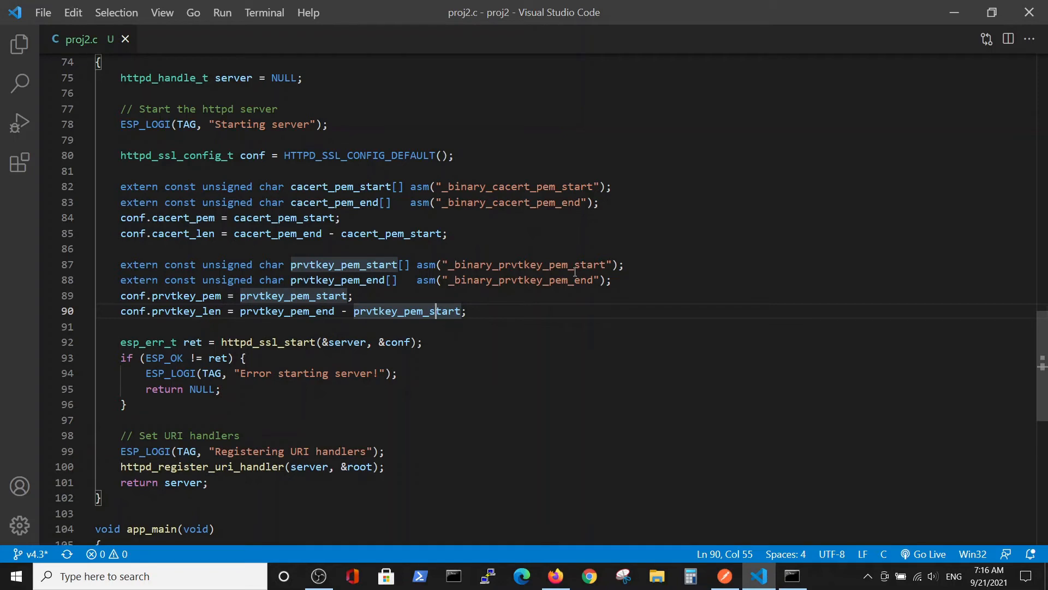
pyautogui.moveTo(547, 284)
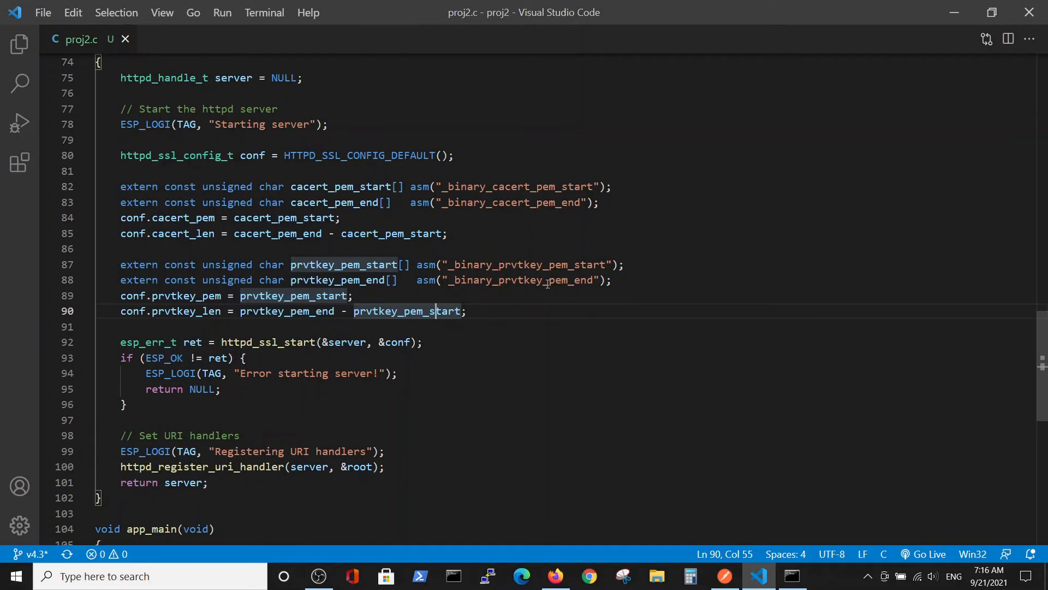
pyautogui.moveTo(80, 231)
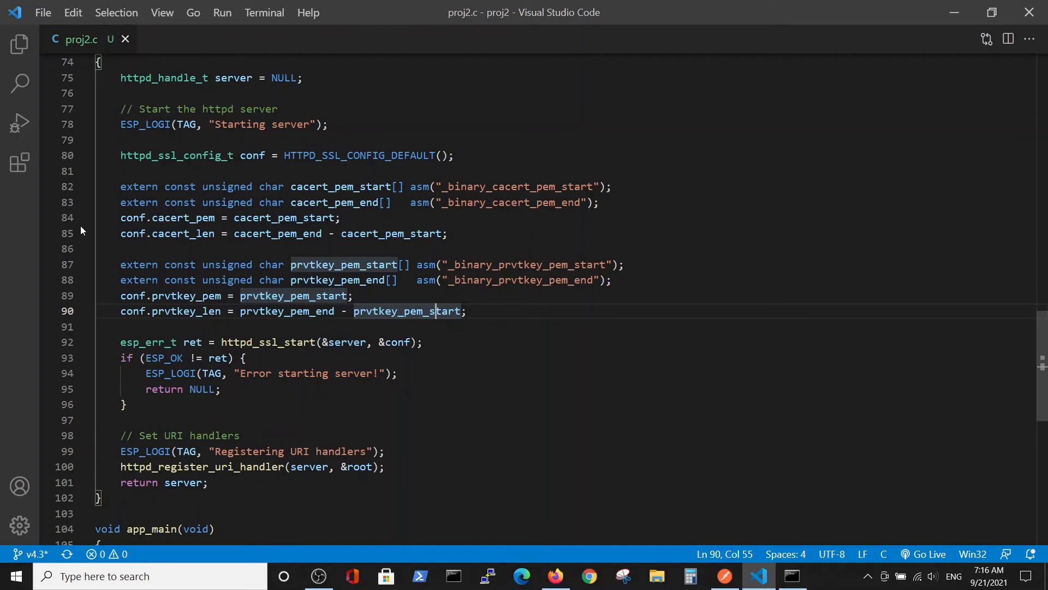
pyautogui.moveTo(178, 169)
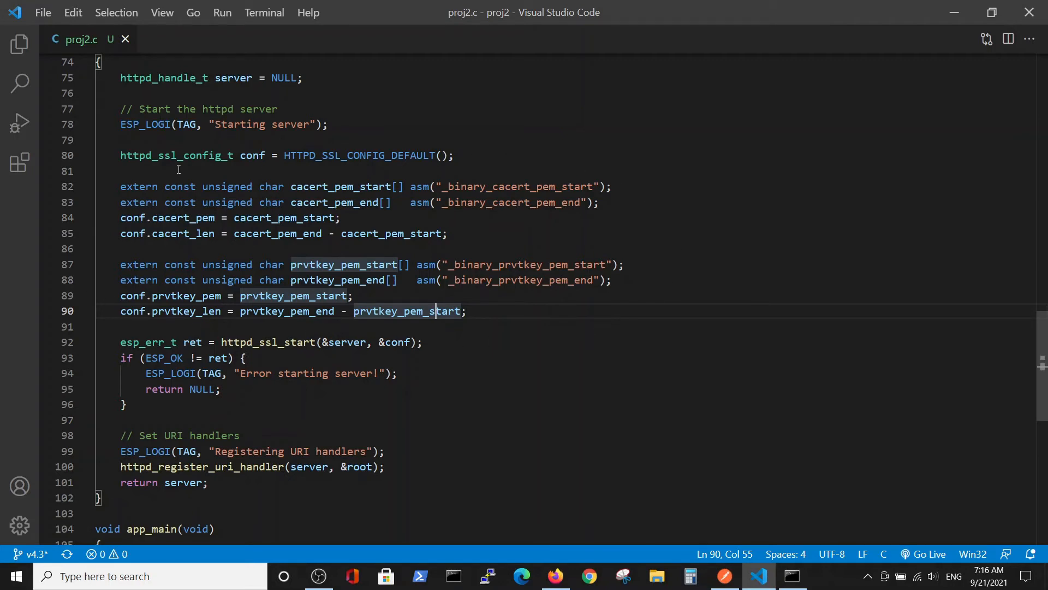
pyautogui.moveTo(333, 335)
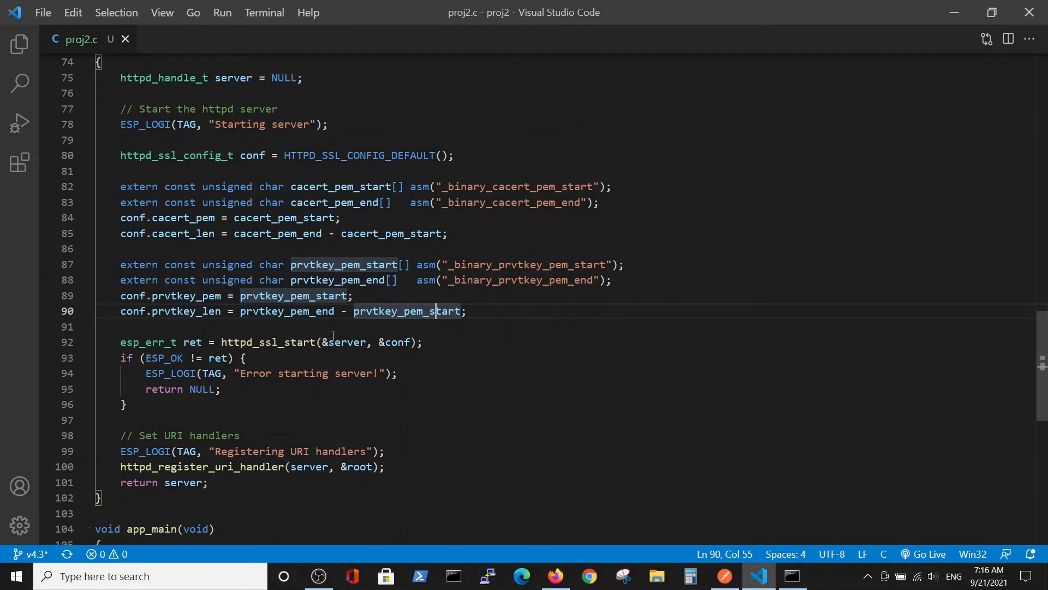
pyautogui.moveTo(259, 315)
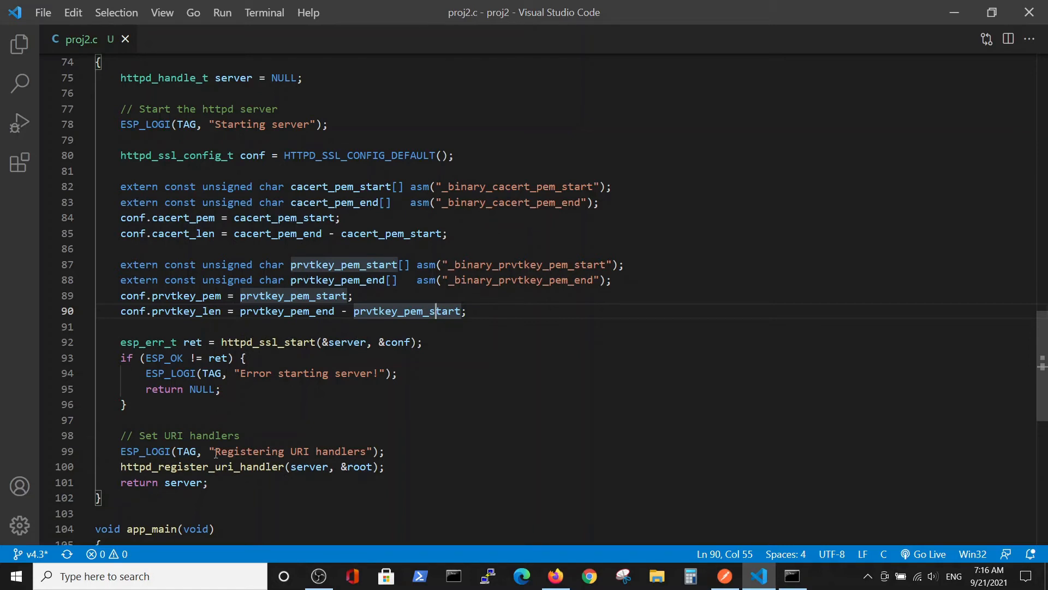
pyautogui.moveTo(215, 480)
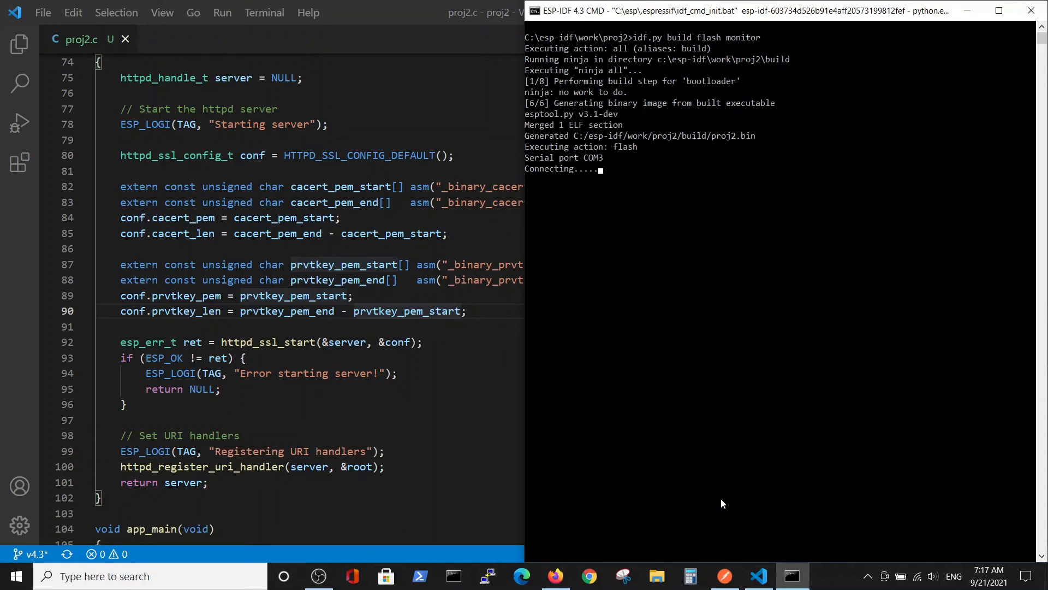
pyautogui.moveTo(667, 476)
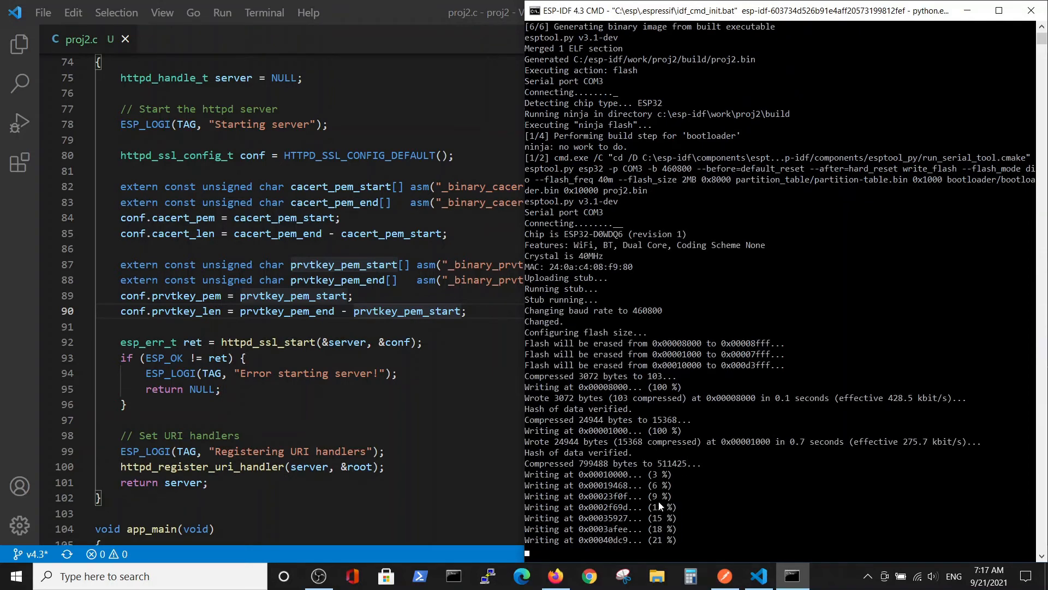
pyautogui.moveTo(556, 576)
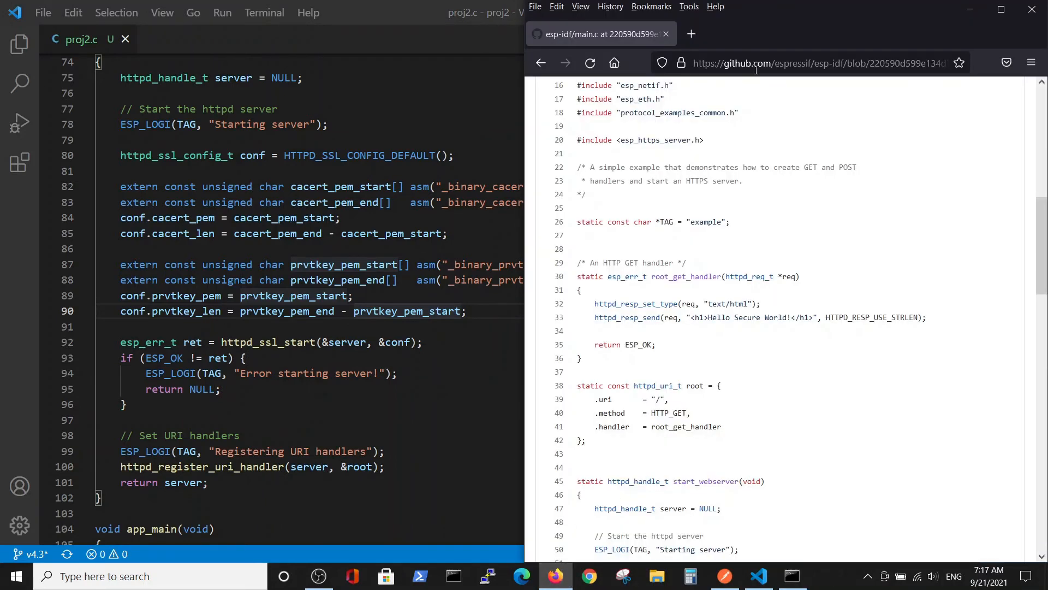
# Open a new empty Firefox tab and return to the ESP-IDF command window.
pyautogui.click(845, 34)
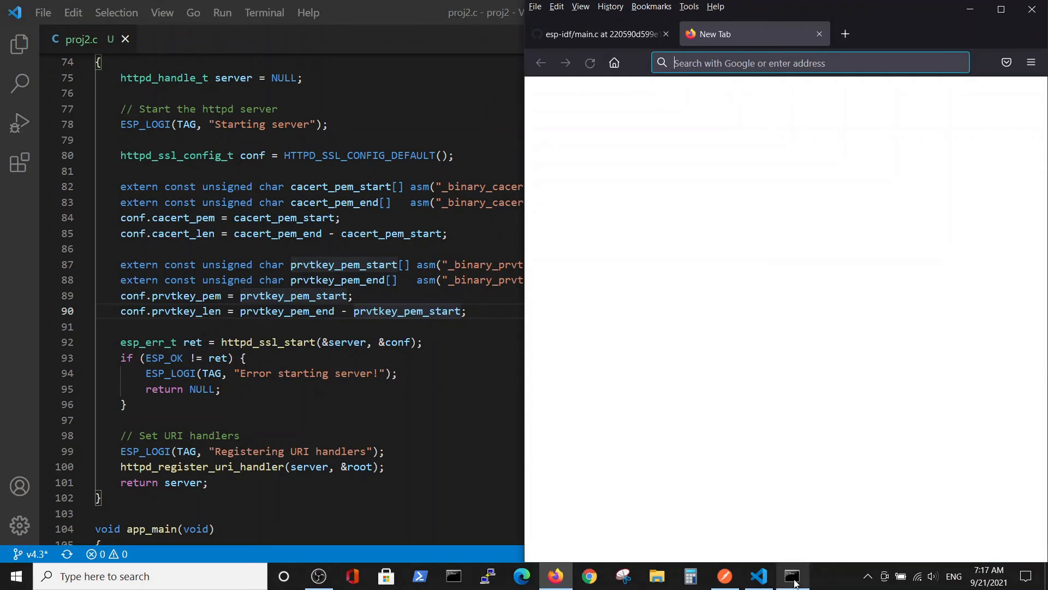
pyautogui.click(791, 576)
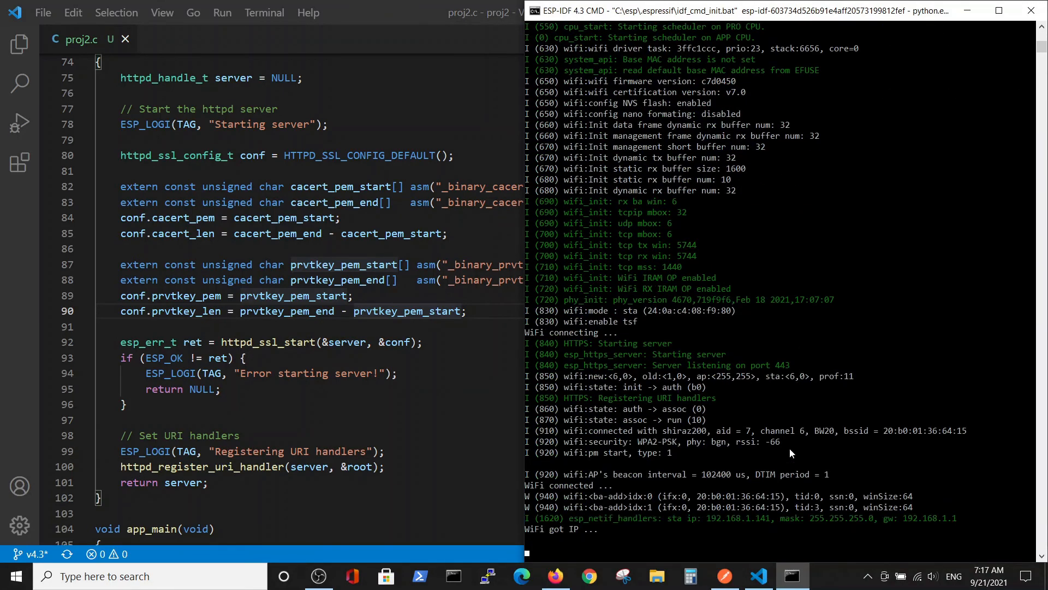
pyautogui.moveTo(706, 523)
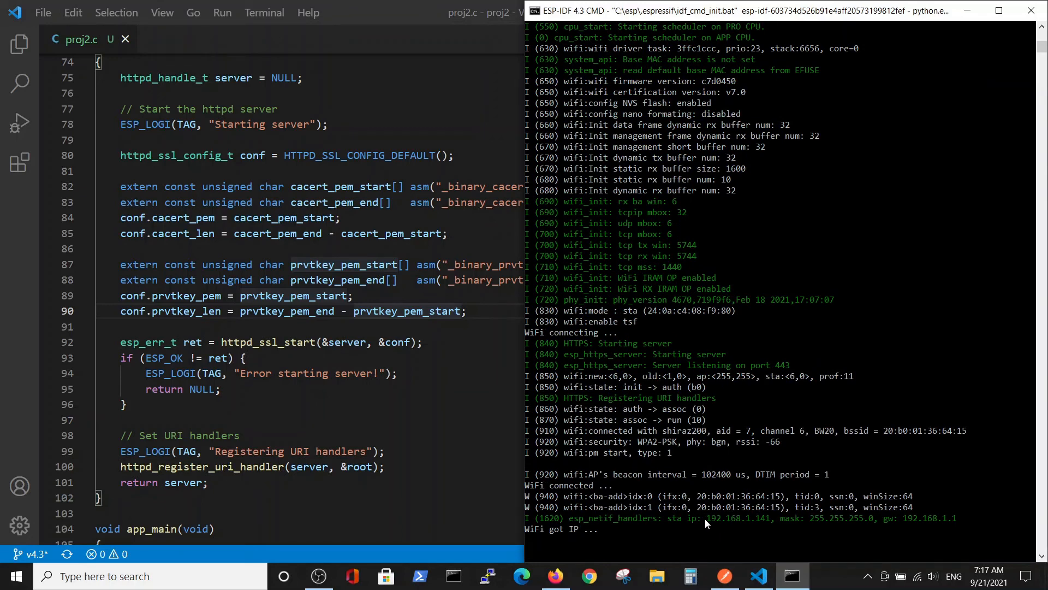
# Select the board's IP address 192.168.1.141 in the monitor log.
pyautogui.doubleClick(735, 518)
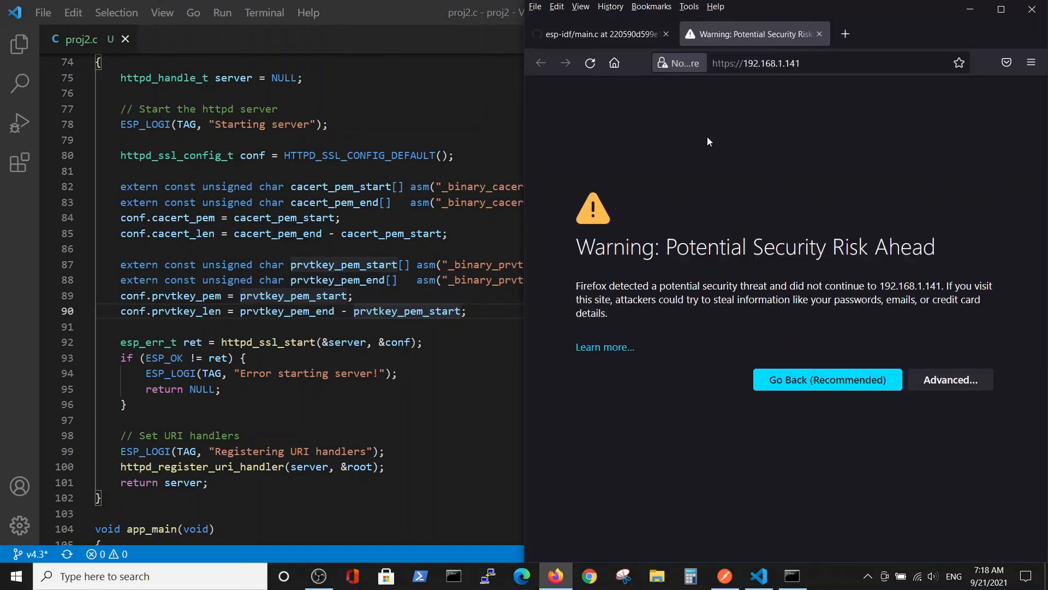
pyautogui.moveTo(631, 202)
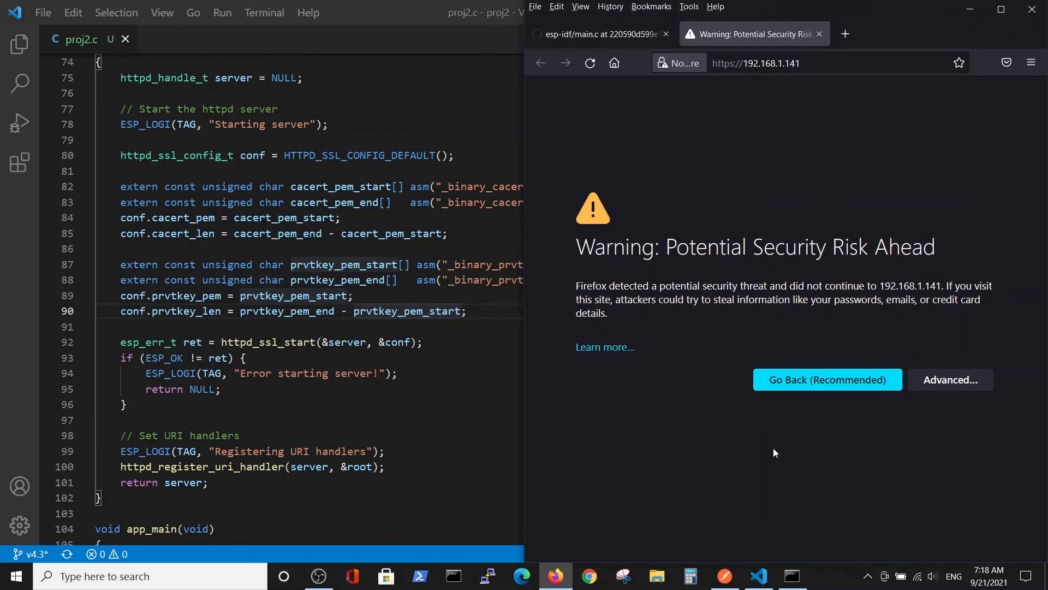
pyautogui.moveTo(881, 458)
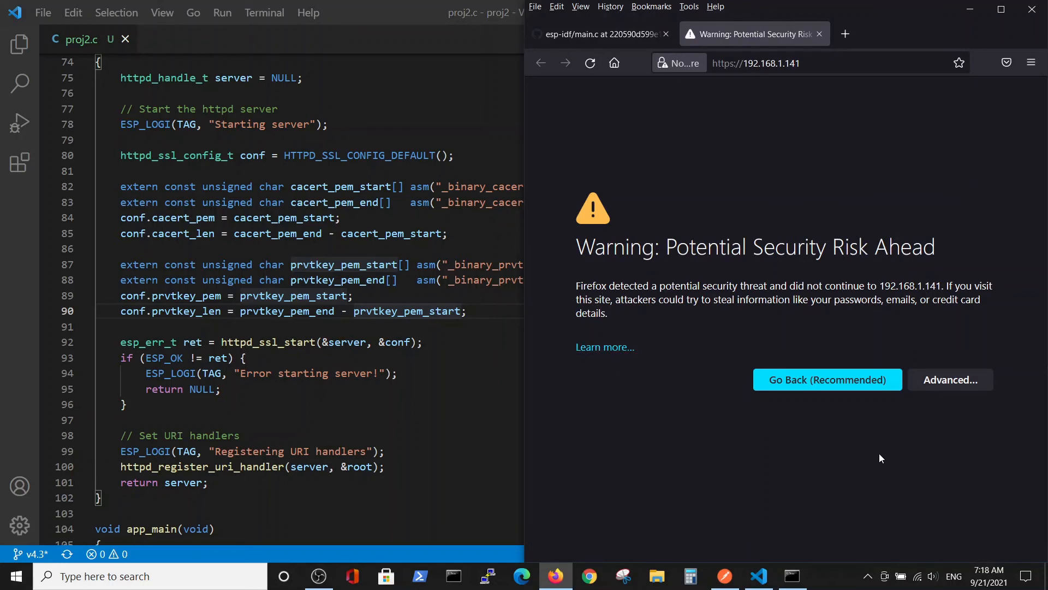
pyautogui.moveTo(927, 489)
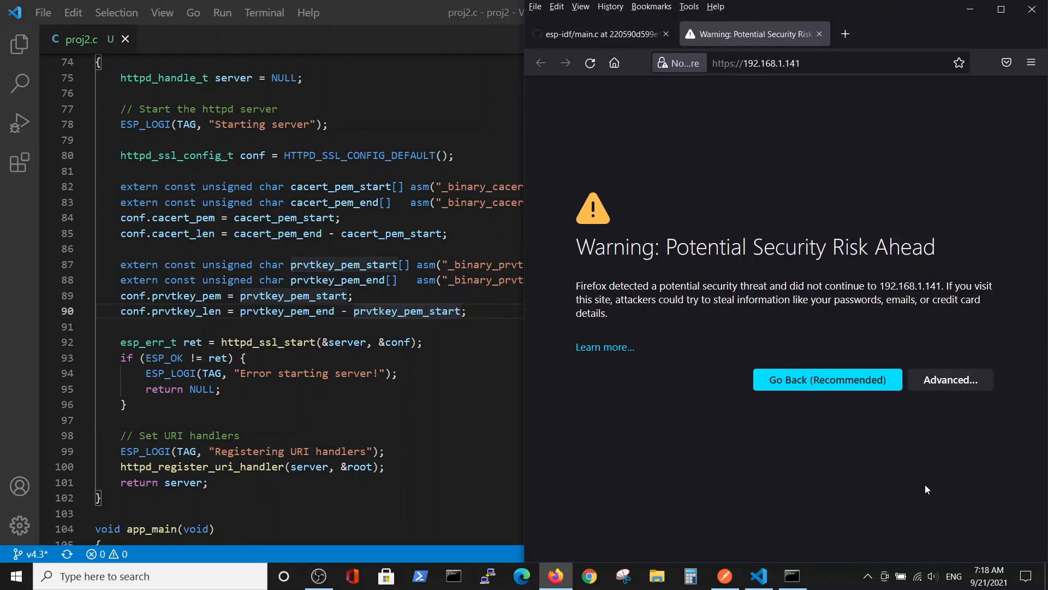
pyautogui.moveTo(914, 471)
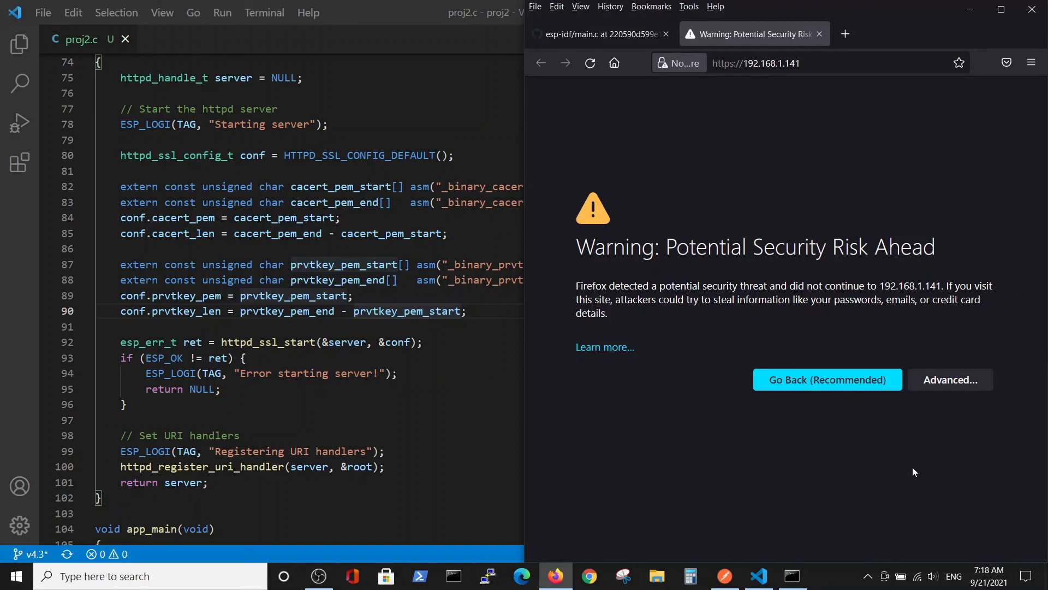
pyautogui.moveTo(909, 470)
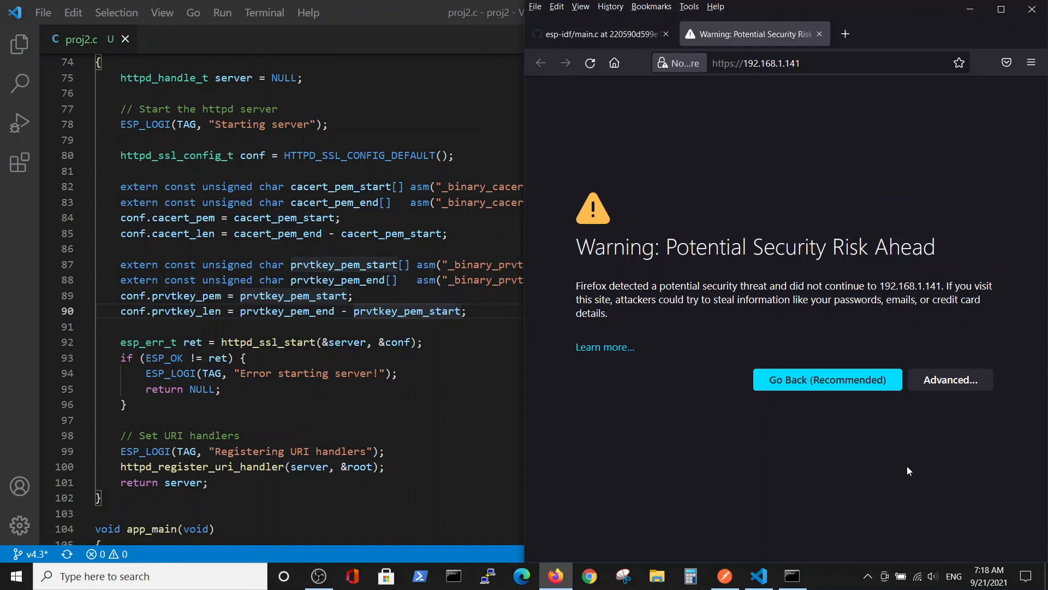
pyautogui.moveTo(906, 468)
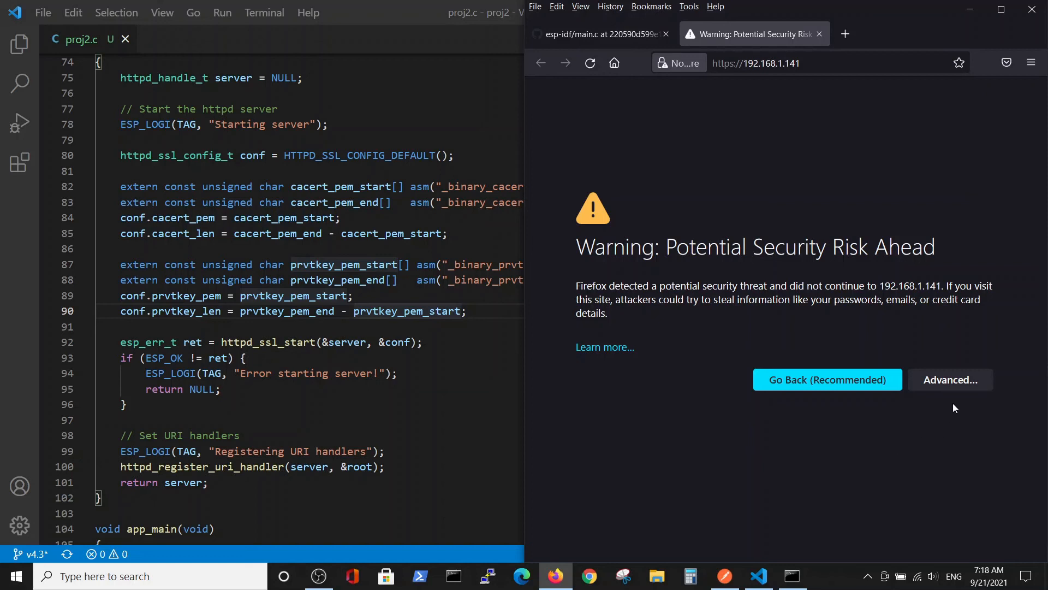
pyautogui.click(950, 379)
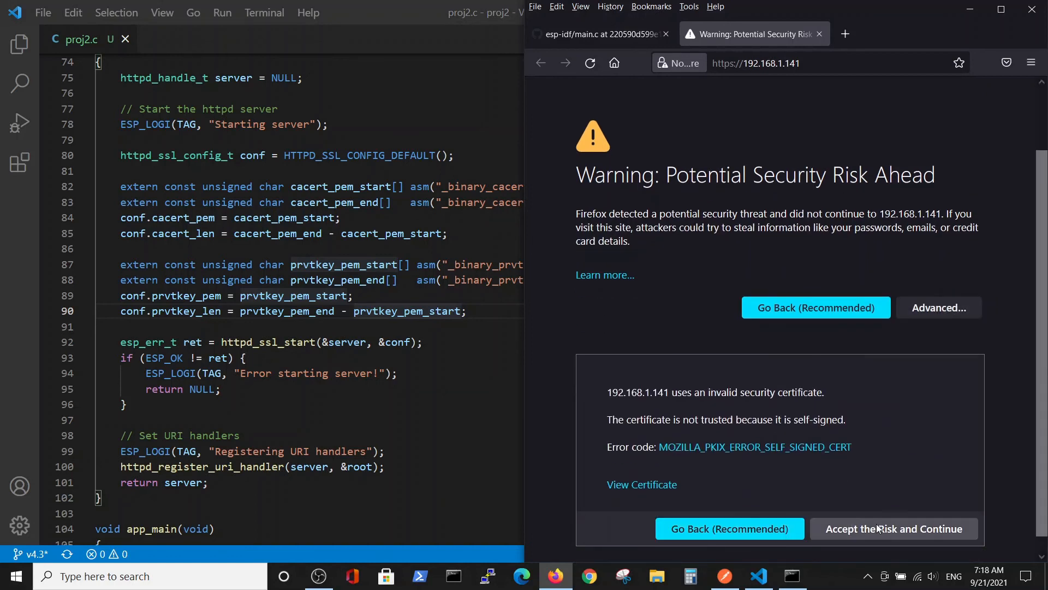
pyautogui.click(893, 528)
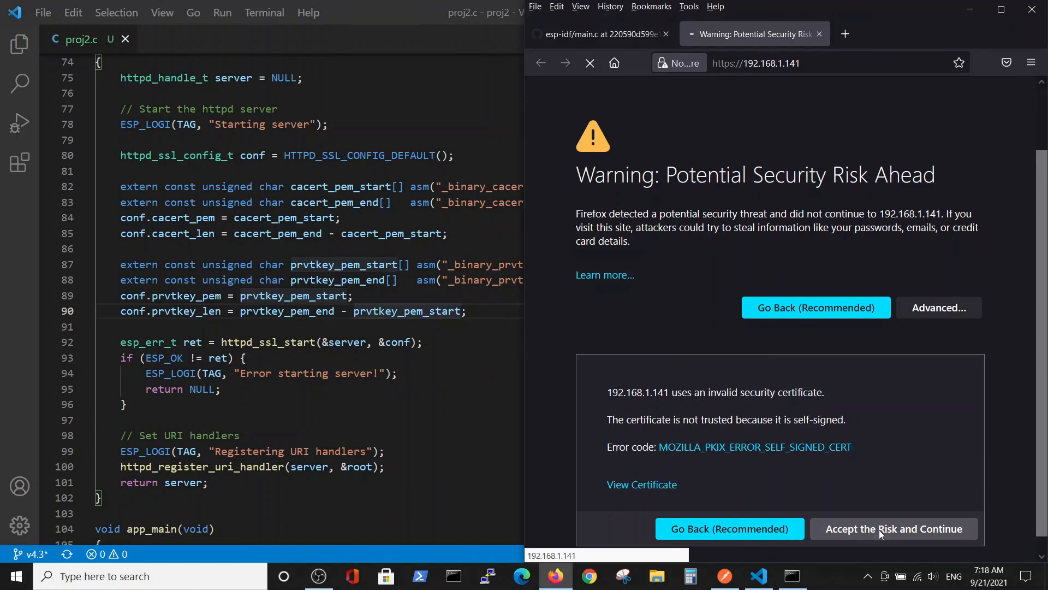
pyautogui.click(894, 528)
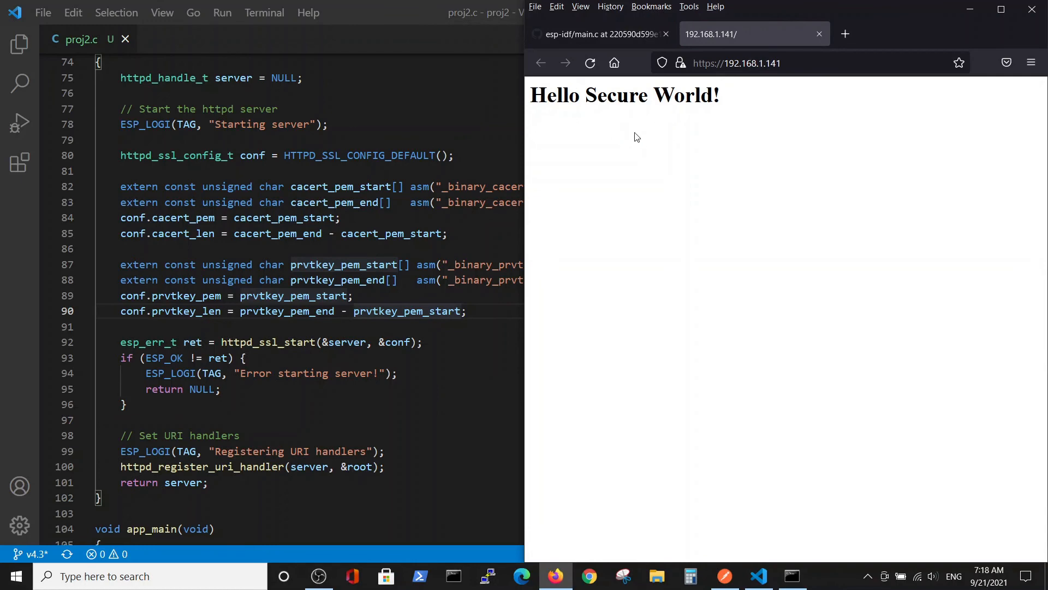
pyautogui.moveTo(667, 106)
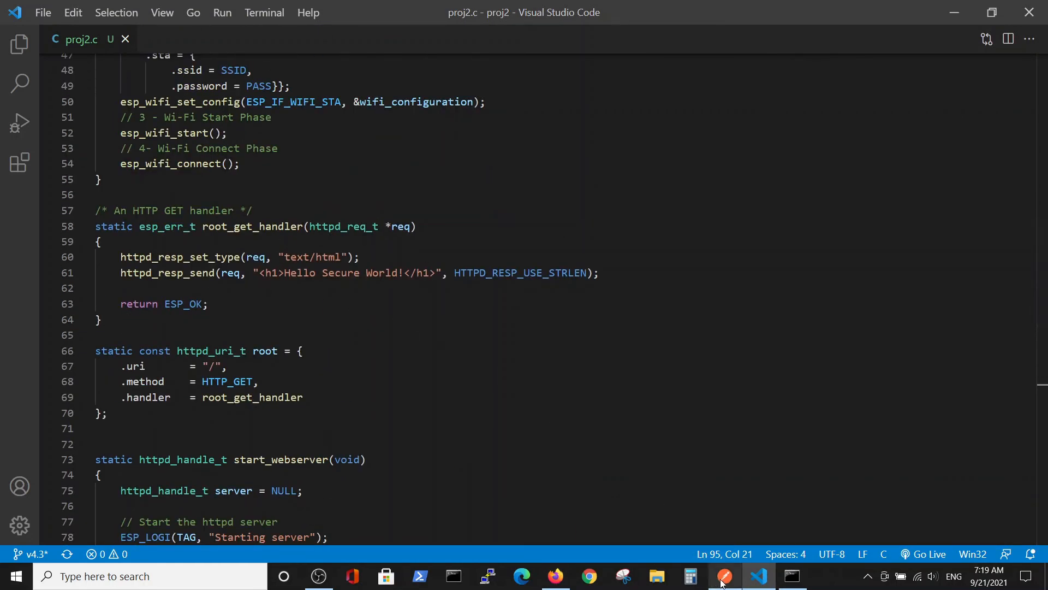
pyautogui.moveTo(554, 576)
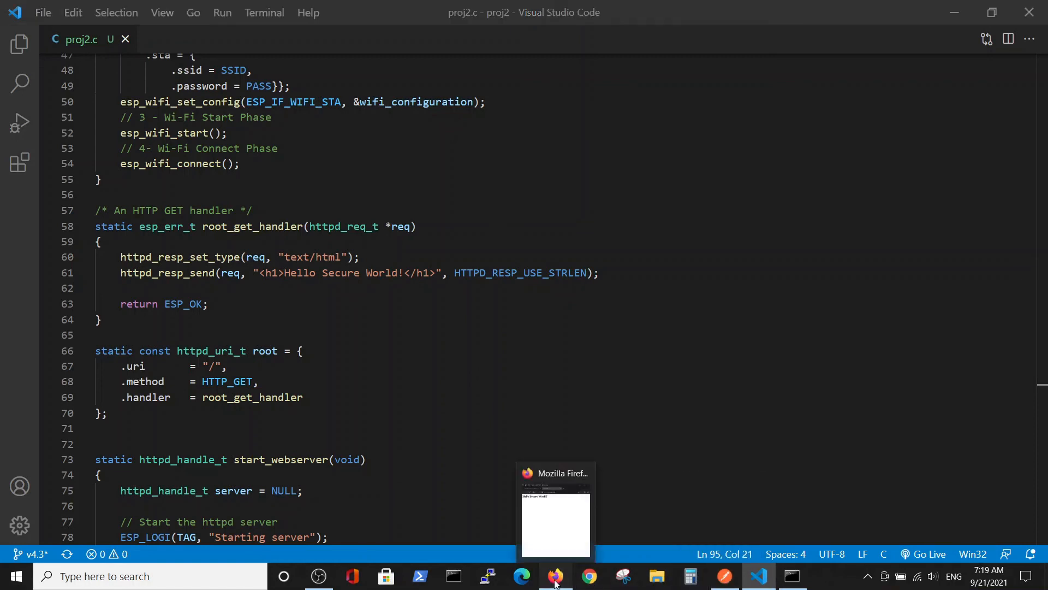
pyautogui.click(556, 575)
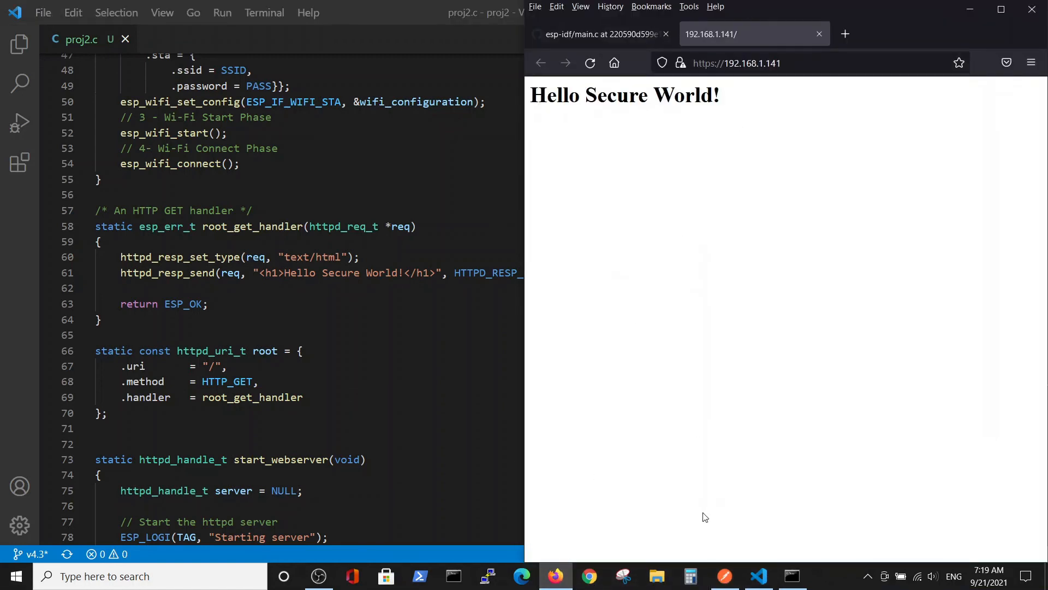
pyautogui.click(724, 575)
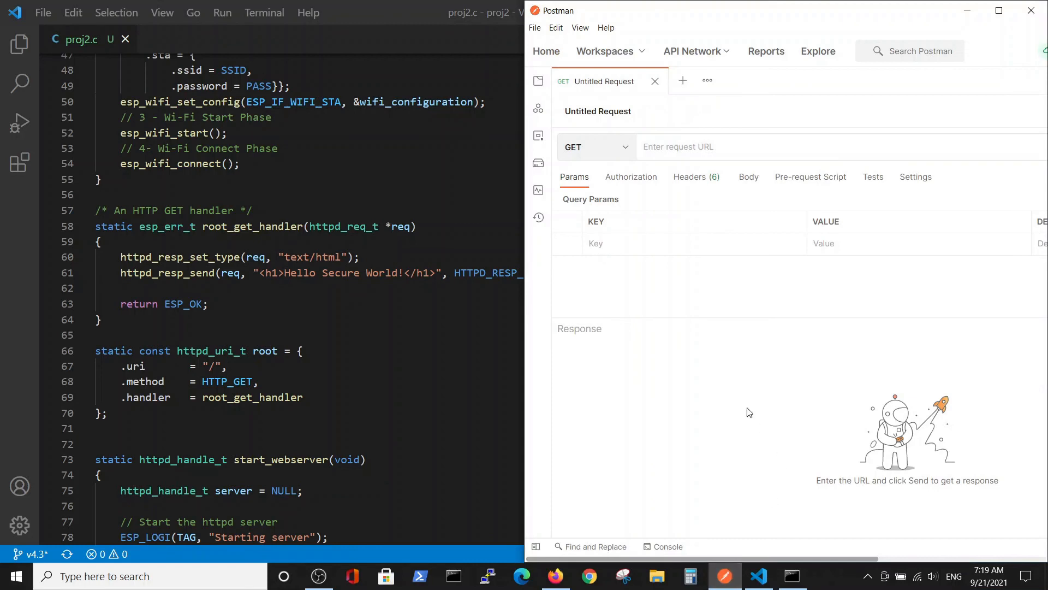
pyautogui.moveTo(664, 158)
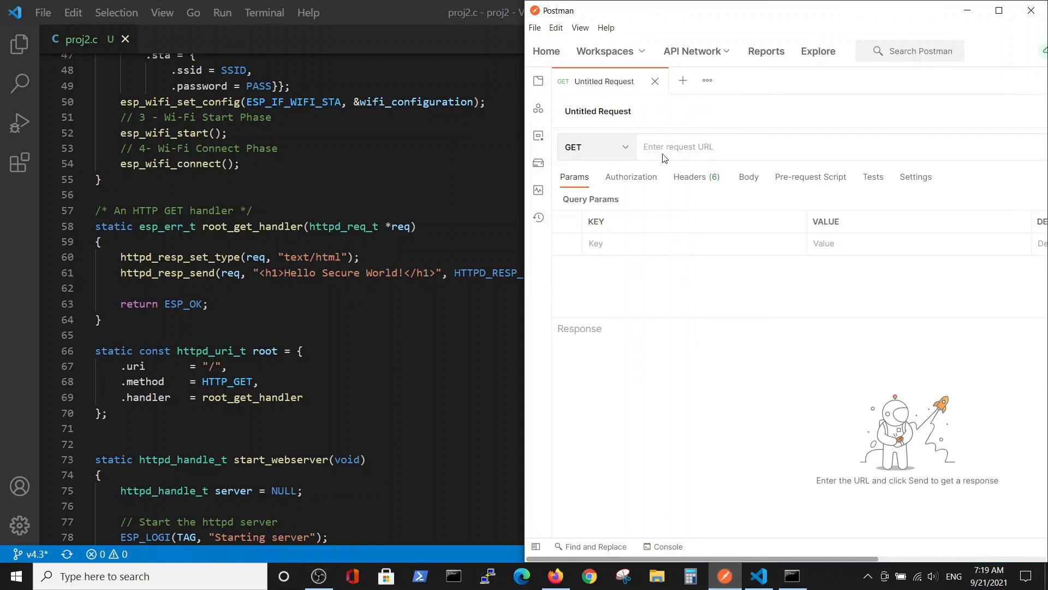
pyautogui.write('https://192.168.1.141/')
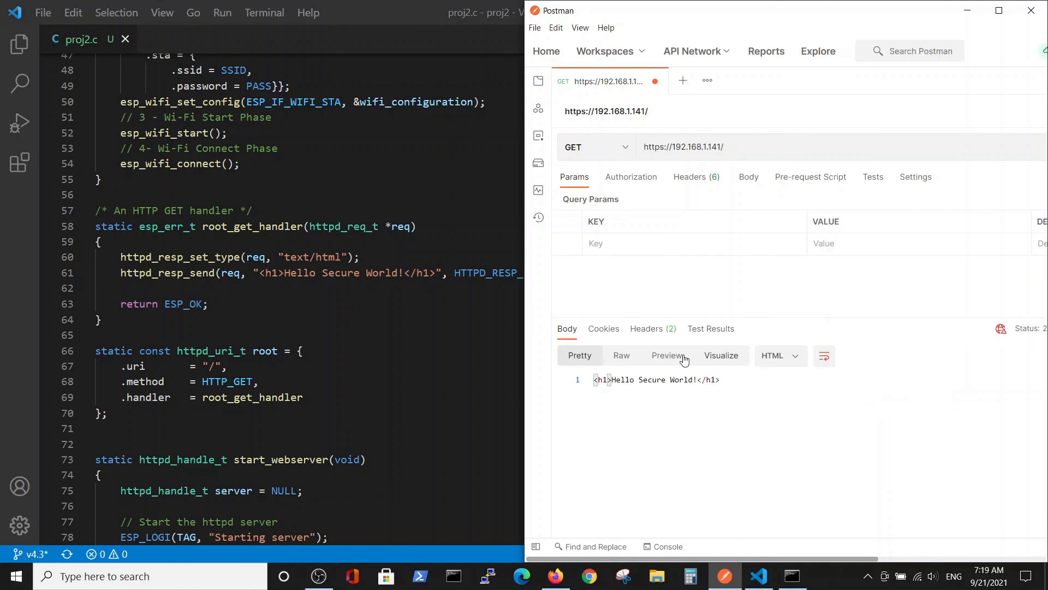
pyautogui.moveTo(832, 464)
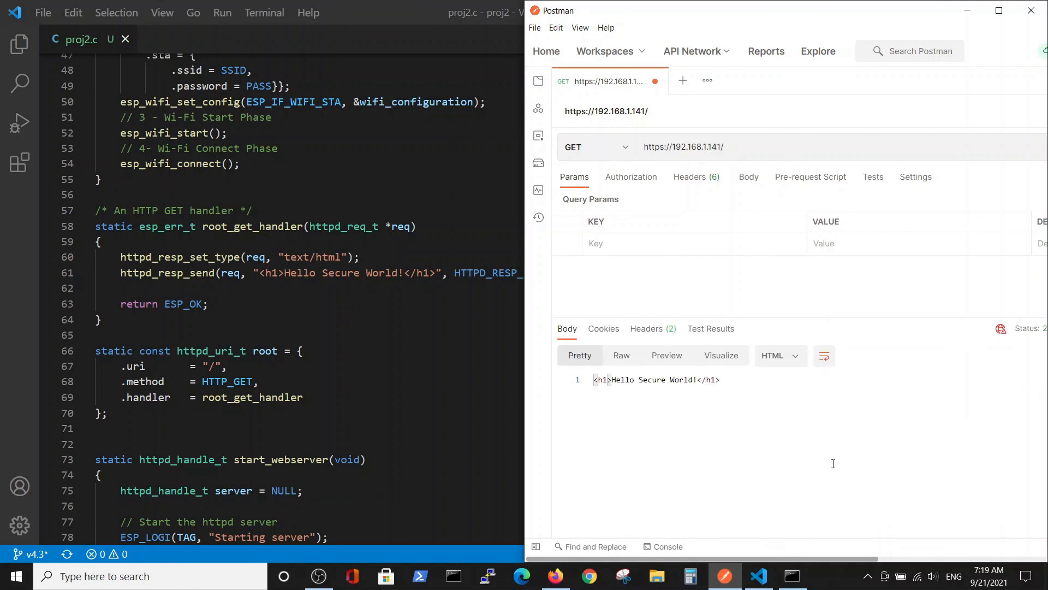
pyautogui.moveTo(921, 494)
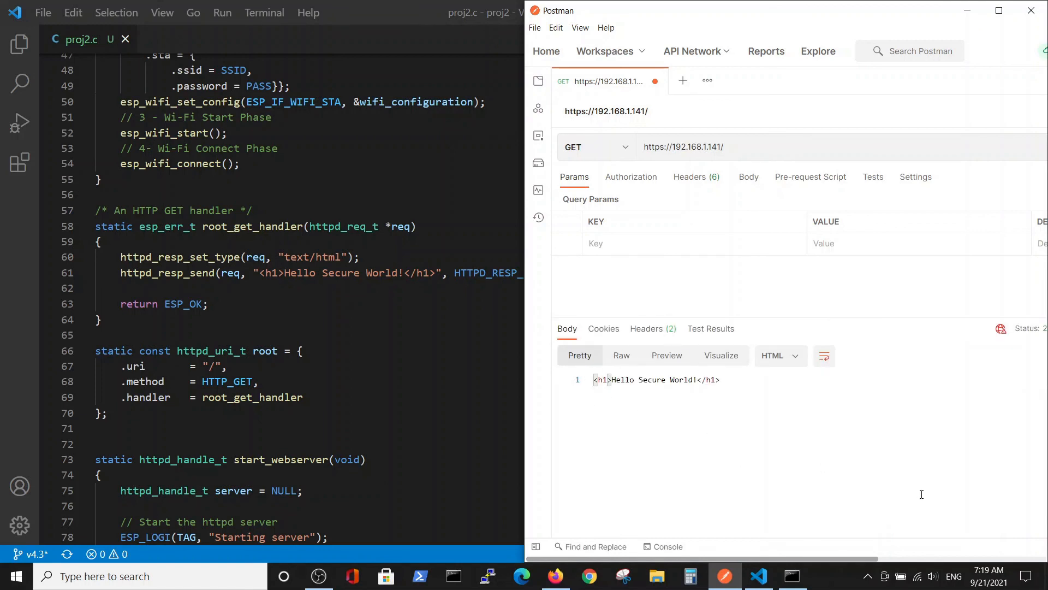
pyautogui.moveTo(979, 459)
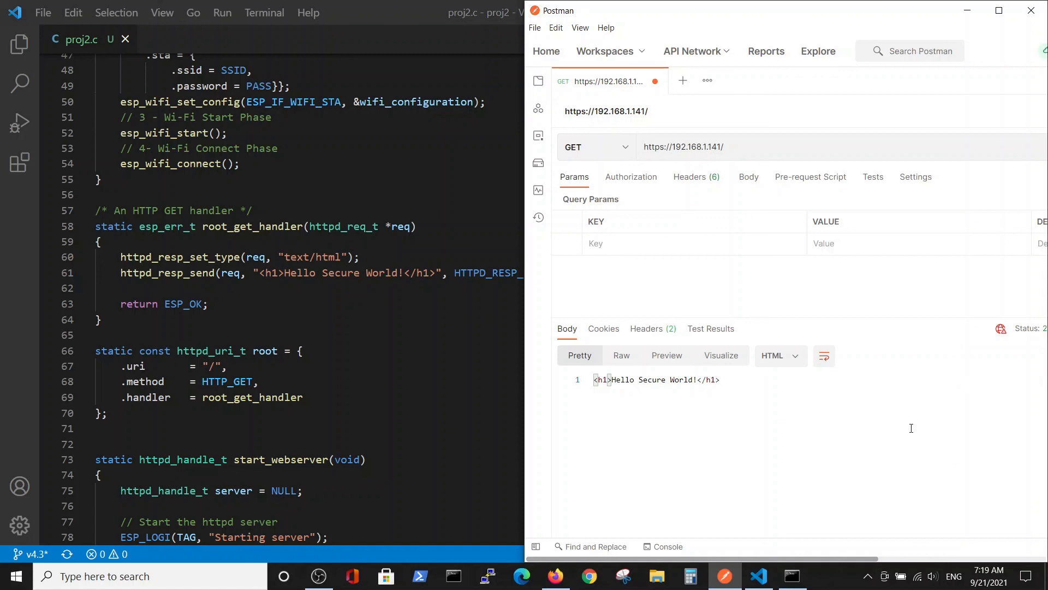
pyautogui.moveTo(914, 453)
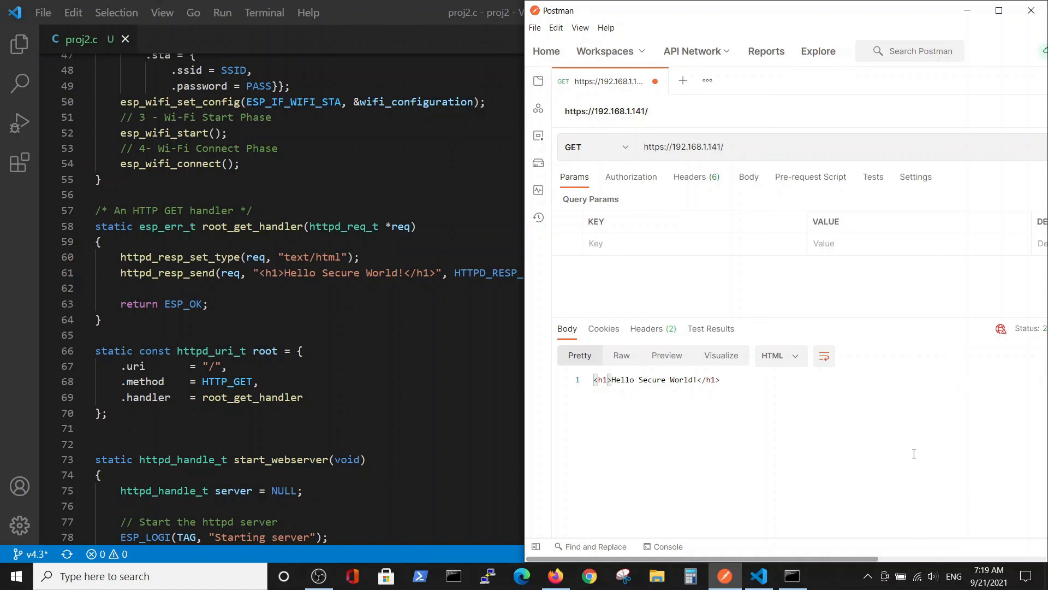
pyautogui.moveTo(888, 477)
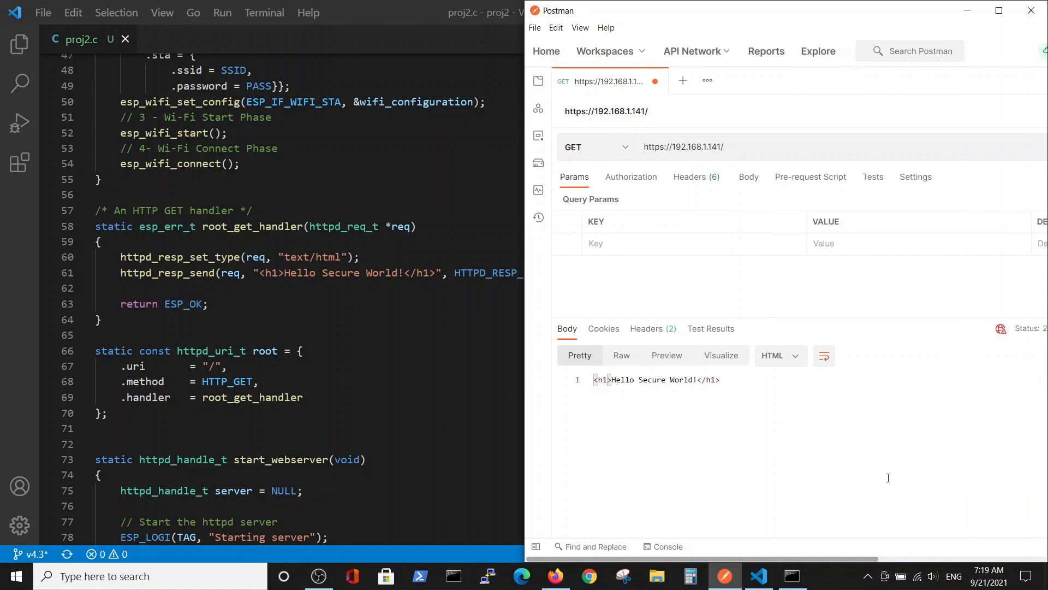
pyautogui.moveTo(884, 468)
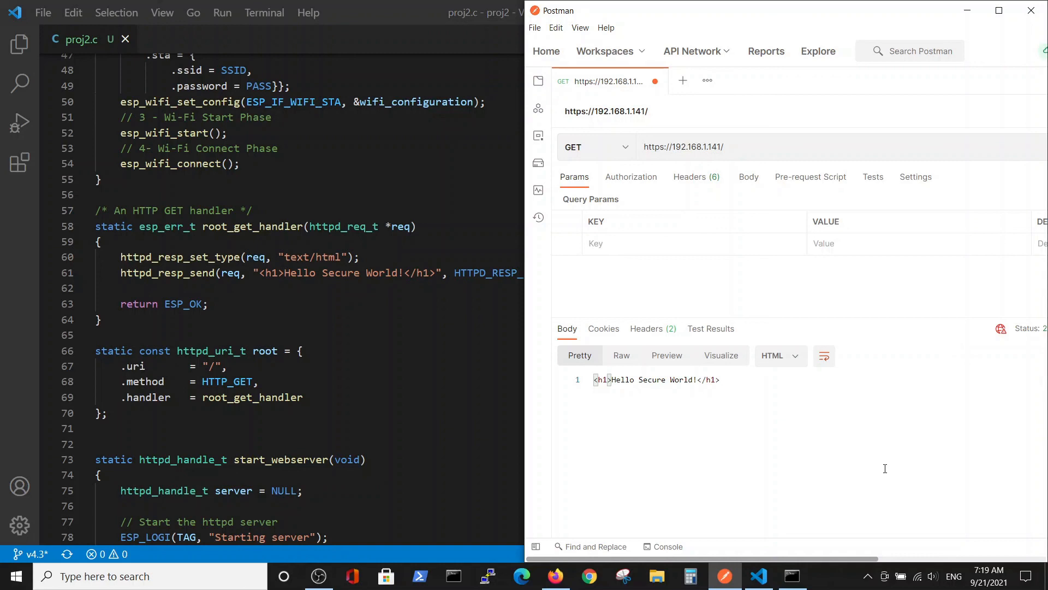
pyautogui.moveTo(911, 467)
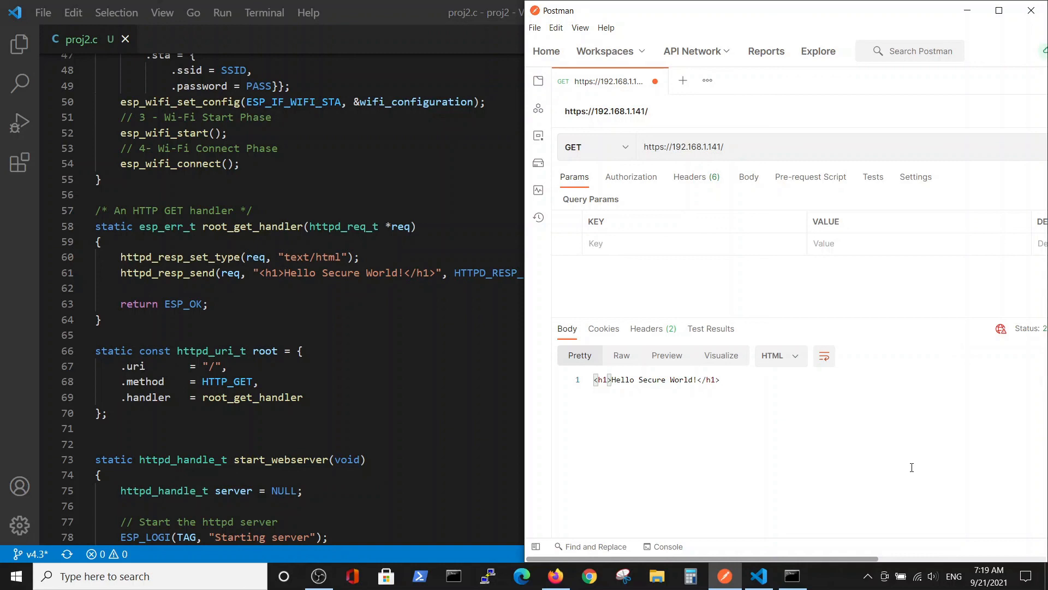
pyautogui.moveTo(808, 481)
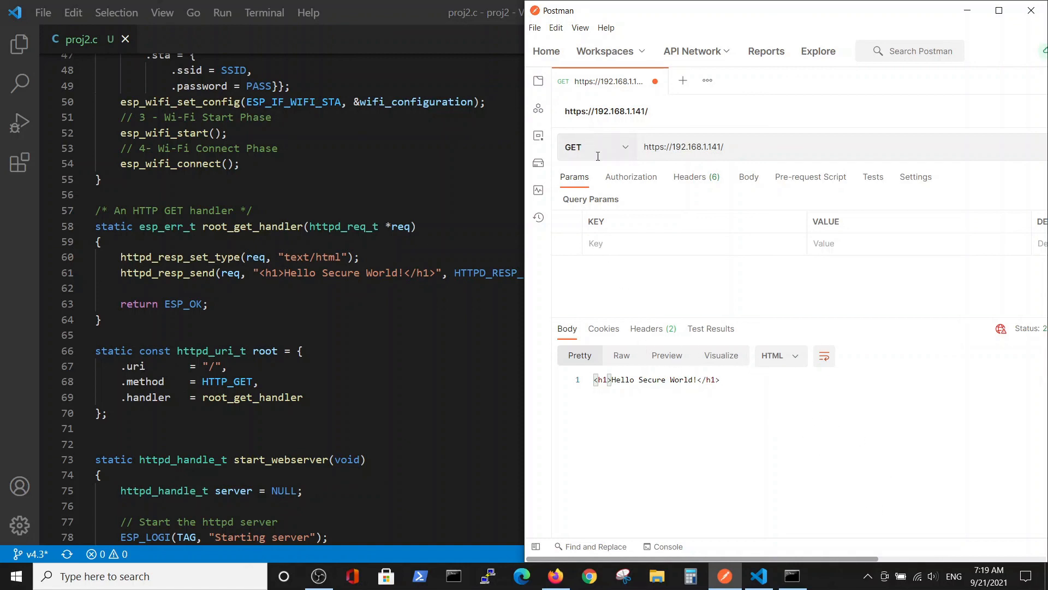
pyautogui.moveTo(632, 190)
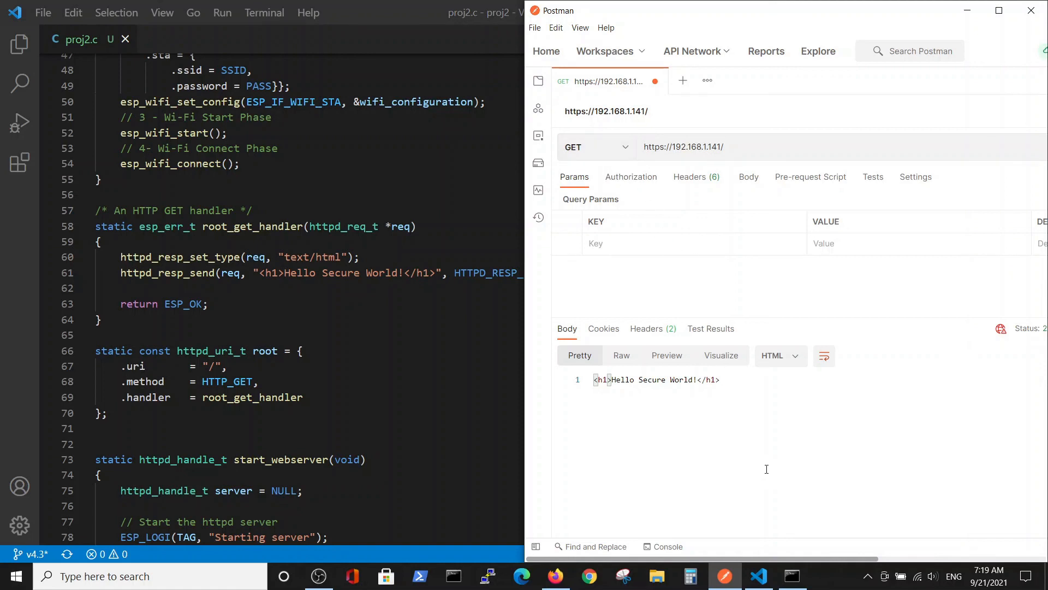
pyautogui.moveTo(651, 452)
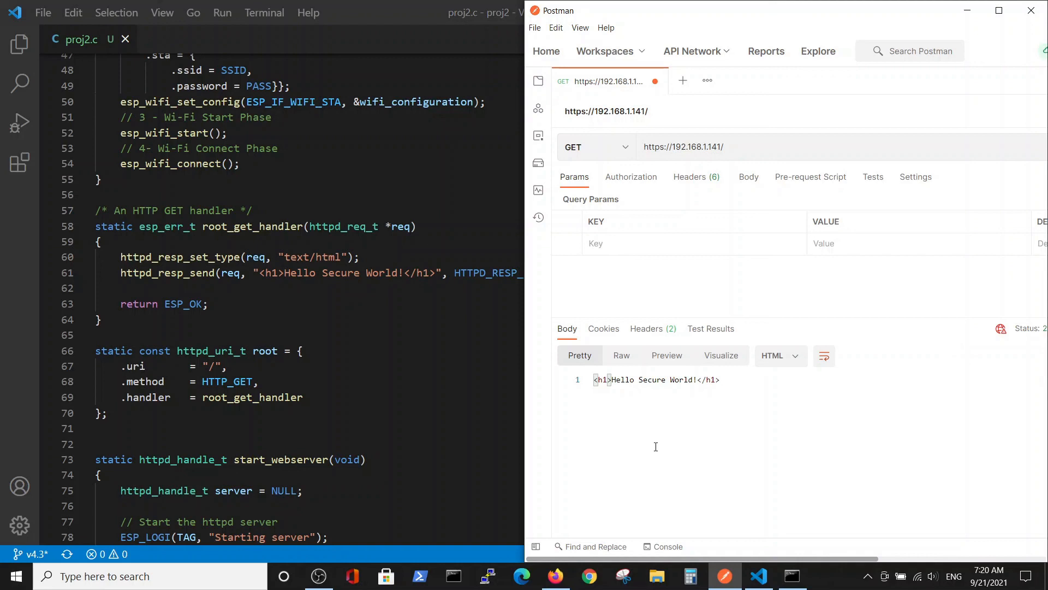
pyautogui.moveTo(633, 411)
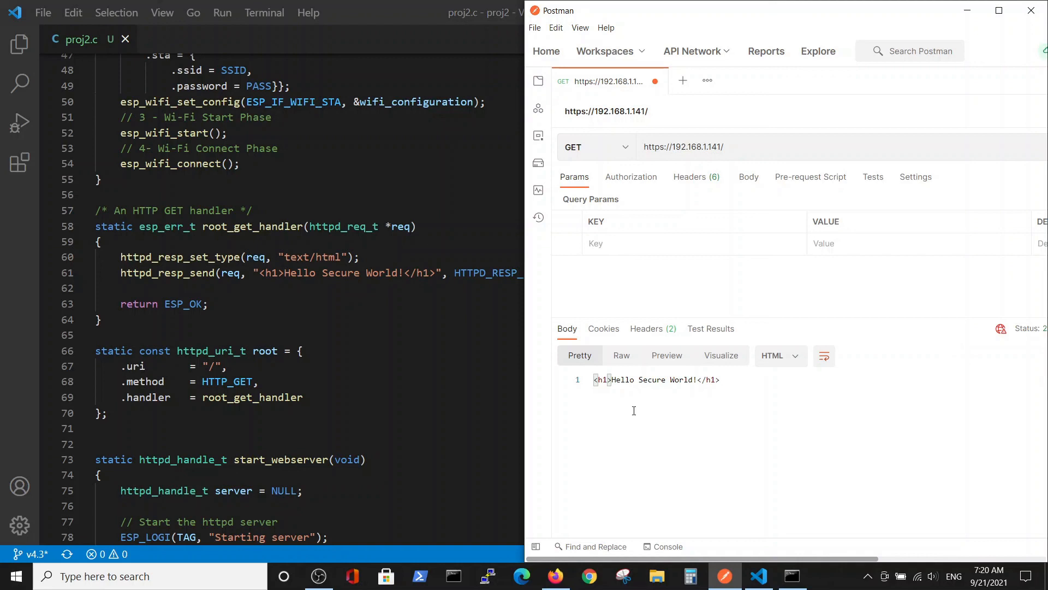
pyautogui.moveTo(674, 449)
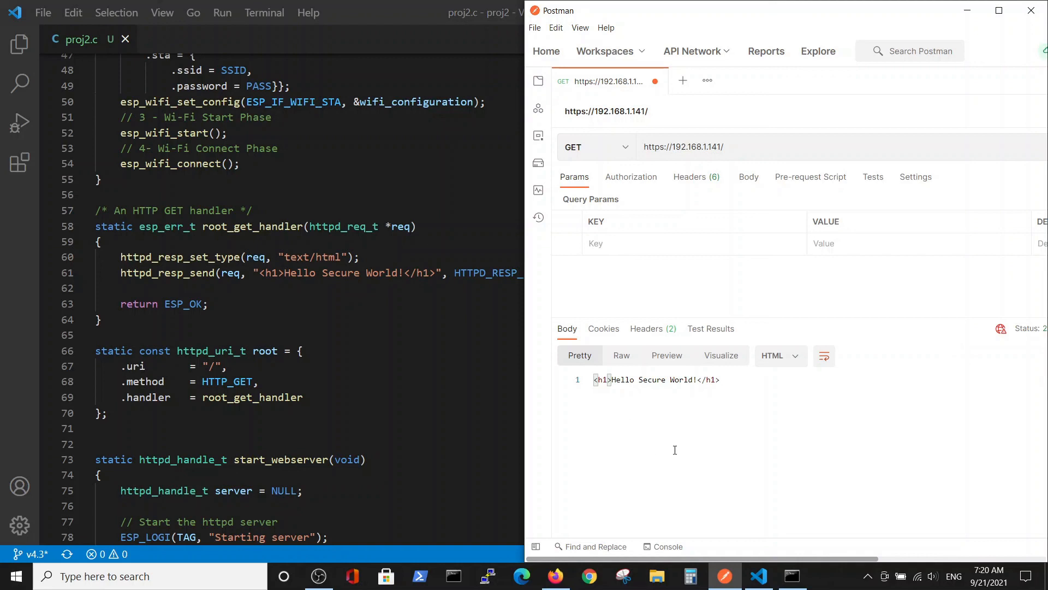